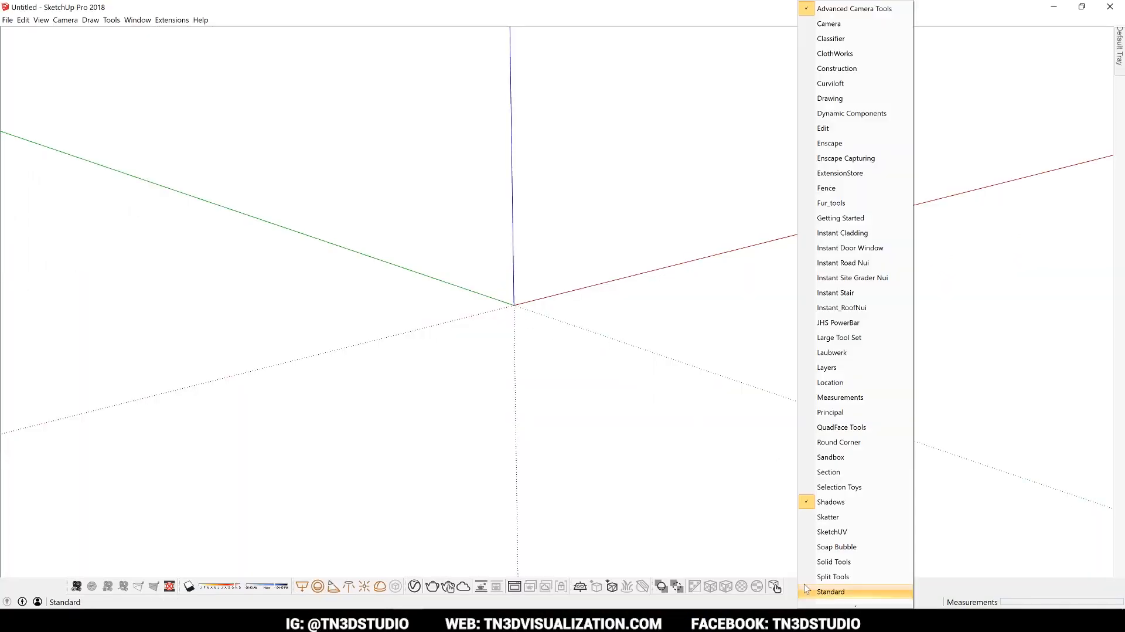
Enable the Large Tool Set and dock the floating toolbar with the others.
click(838, 338)
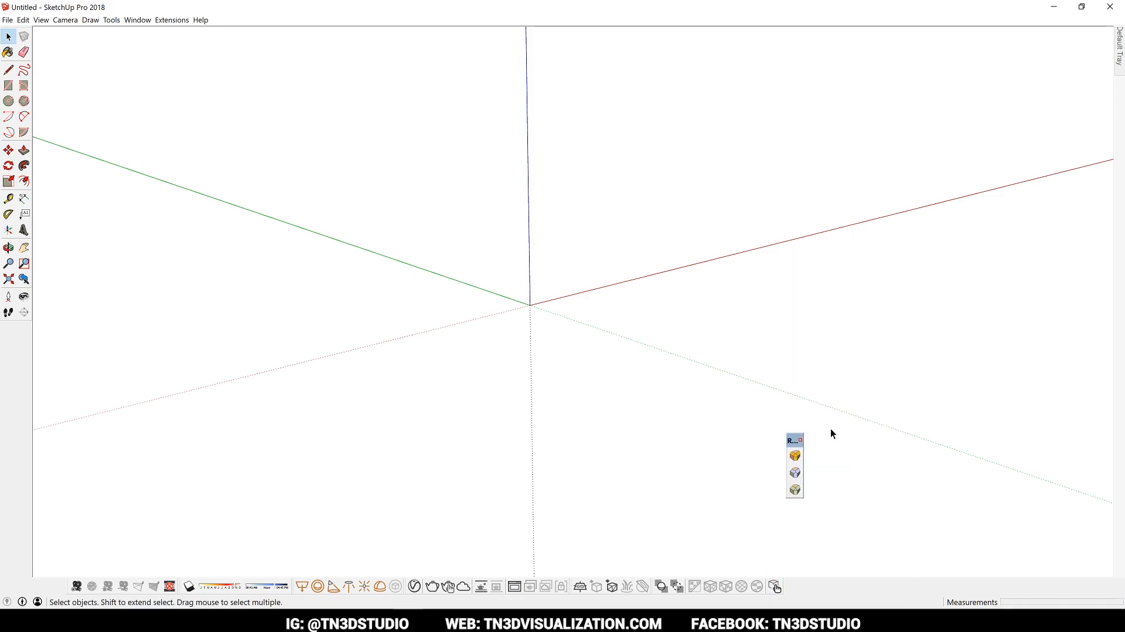
click(40, 20)
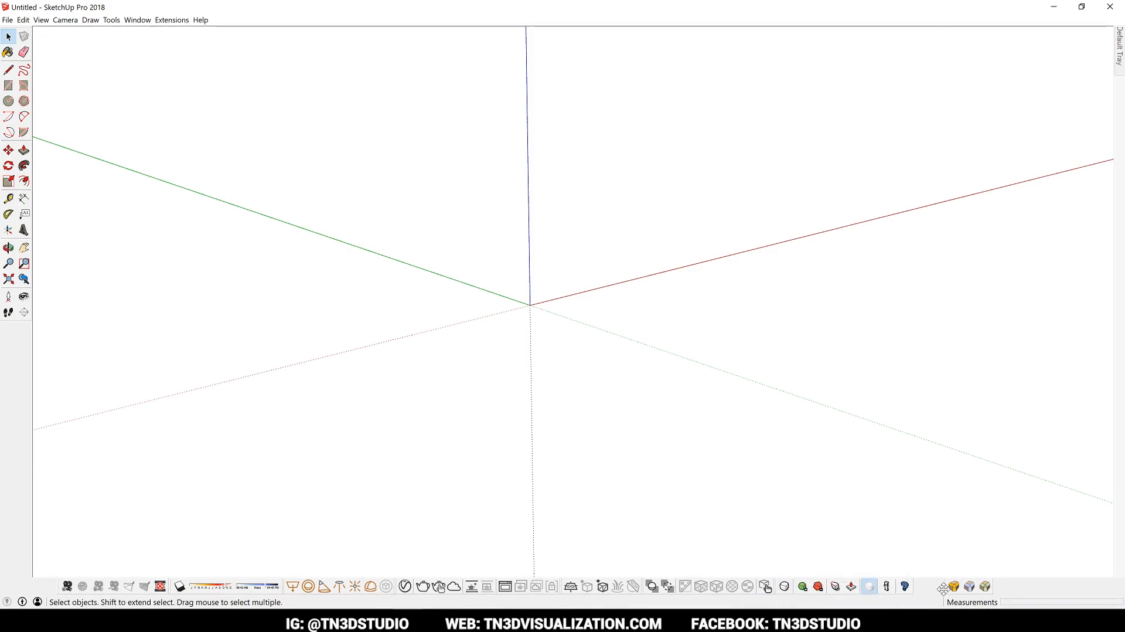
click(7, 20)
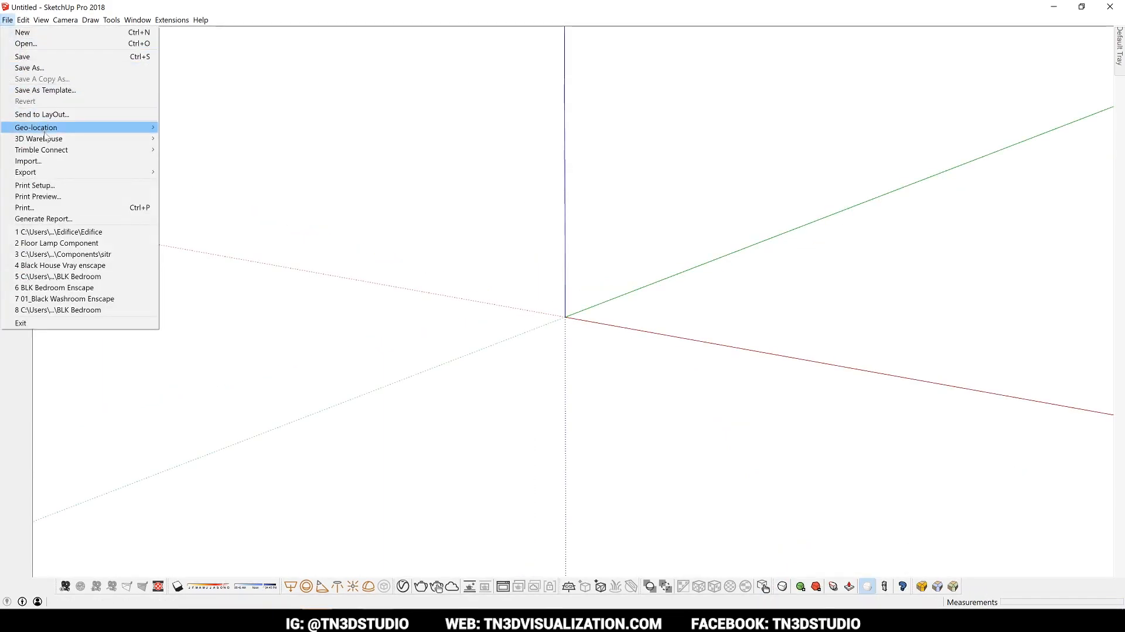
click(37, 126)
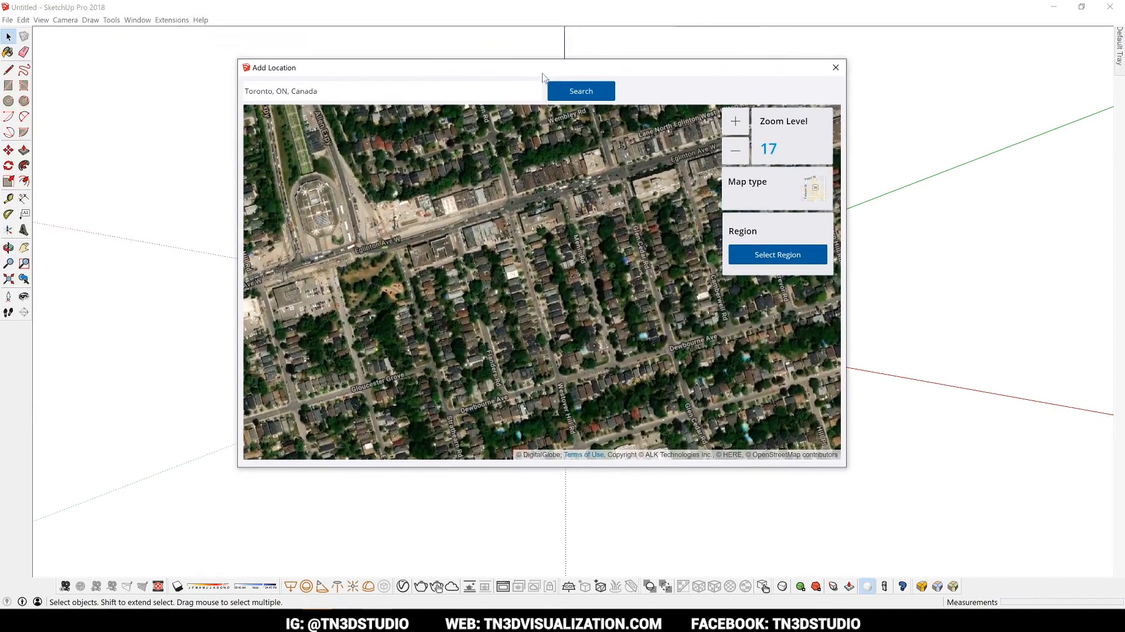
text(new)
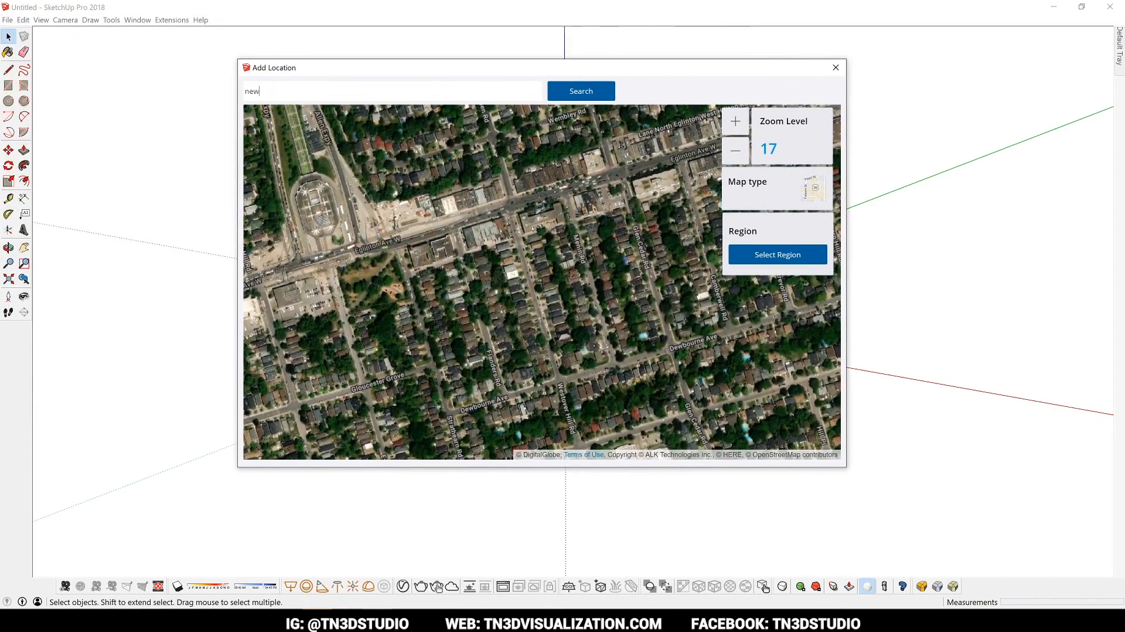
click(581, 90)
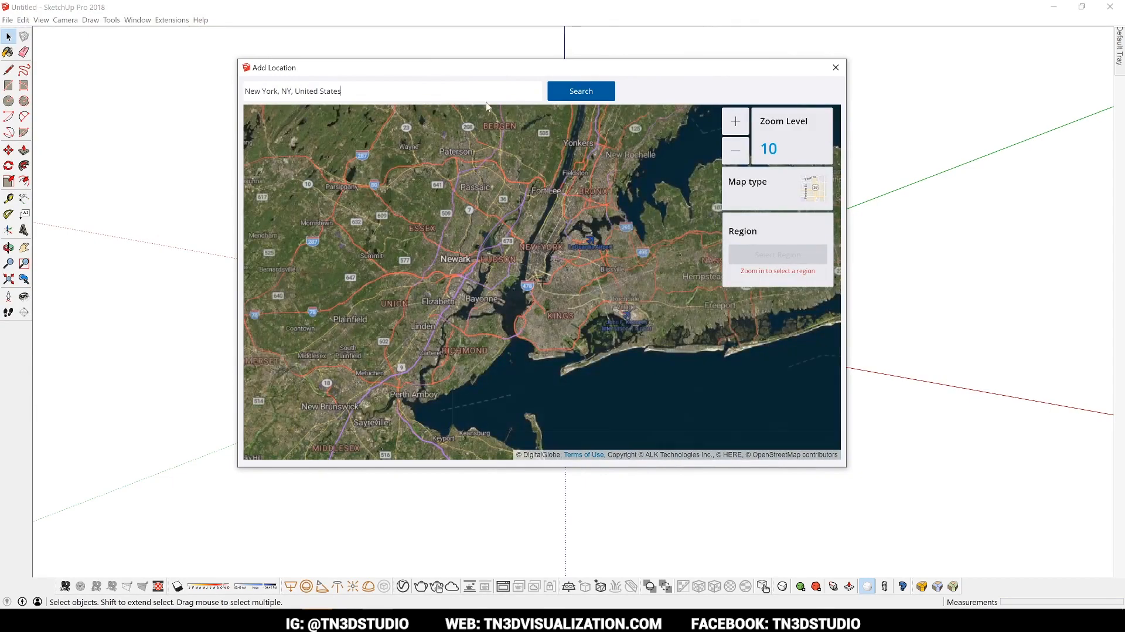
click(734, 121)
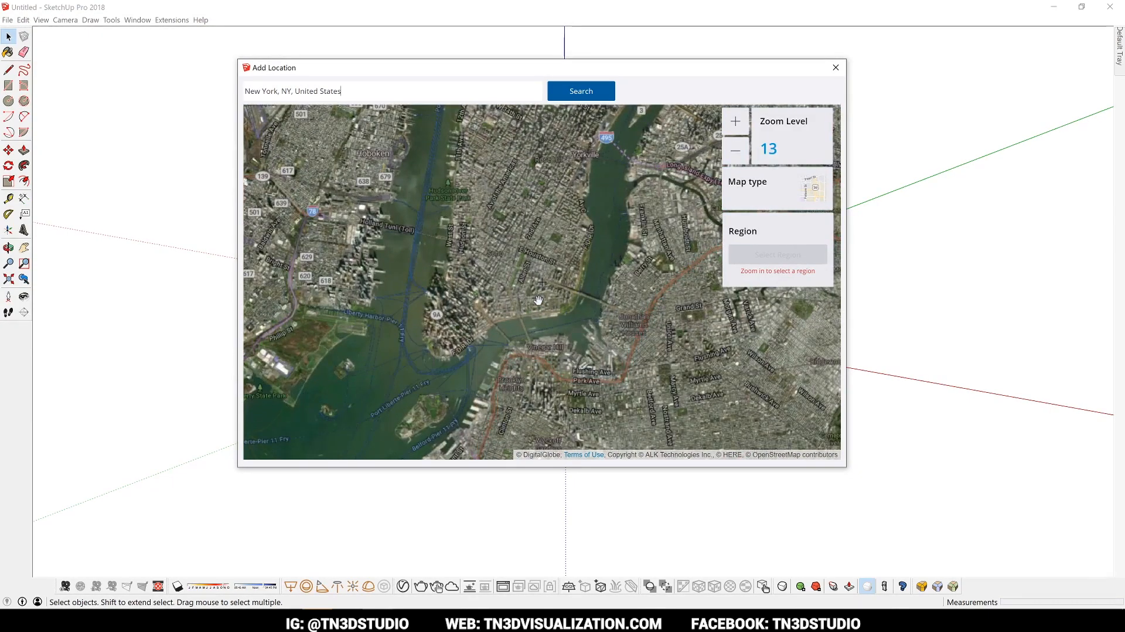
click(834, 67)
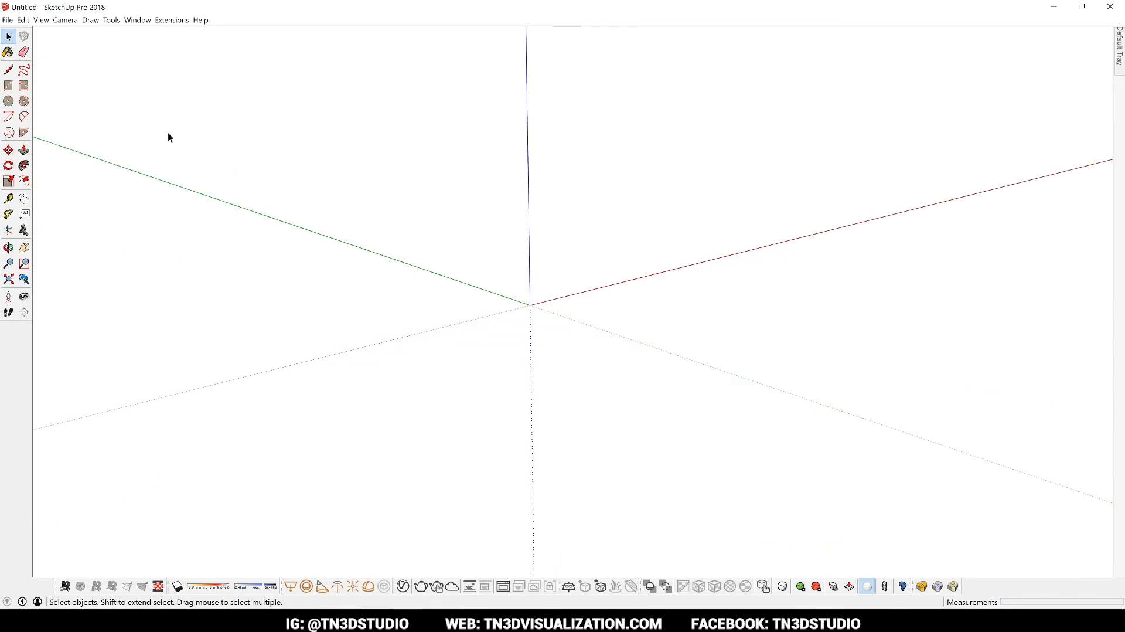
Turn off Enable scene transitions in the Model Info animation settings.
click(41, 20)
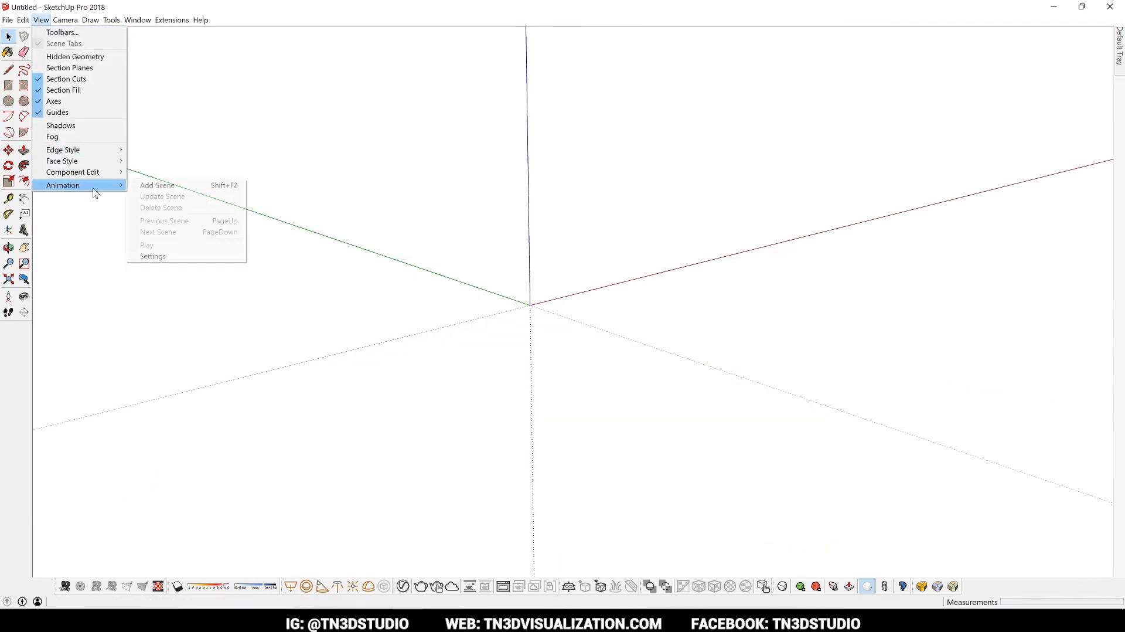
click(152, 257)
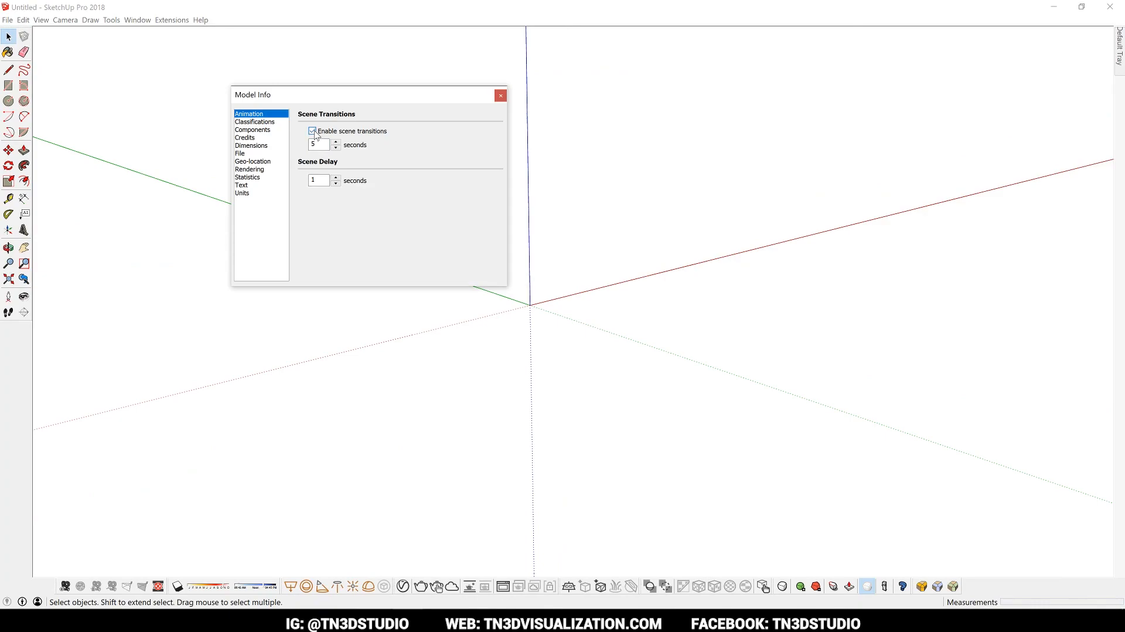
click(312, 130)
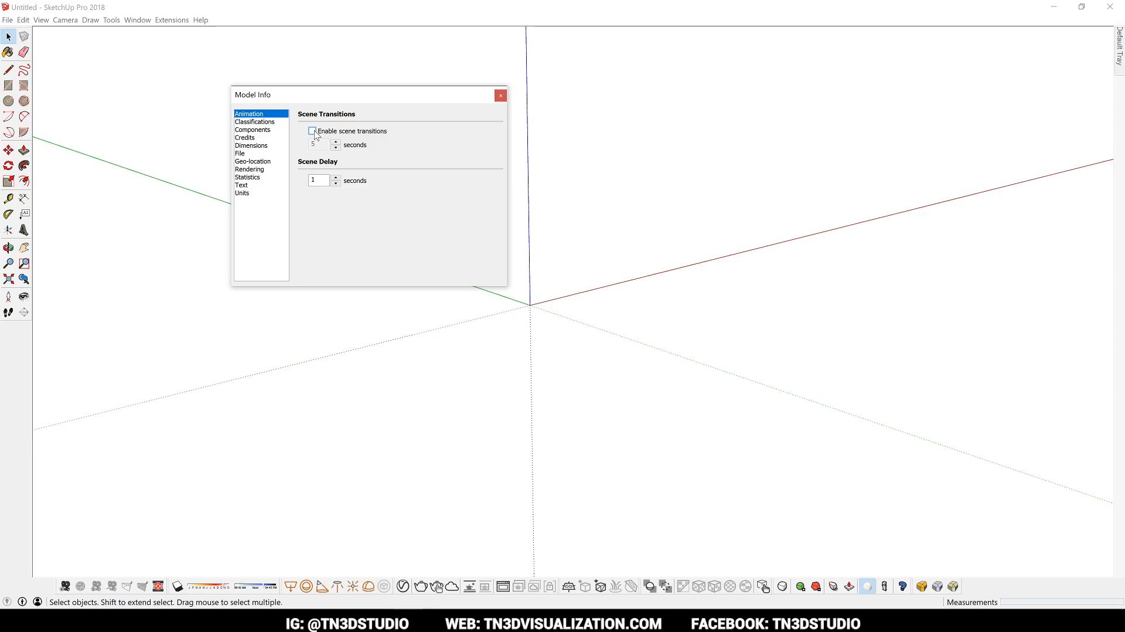
click(500, 95)
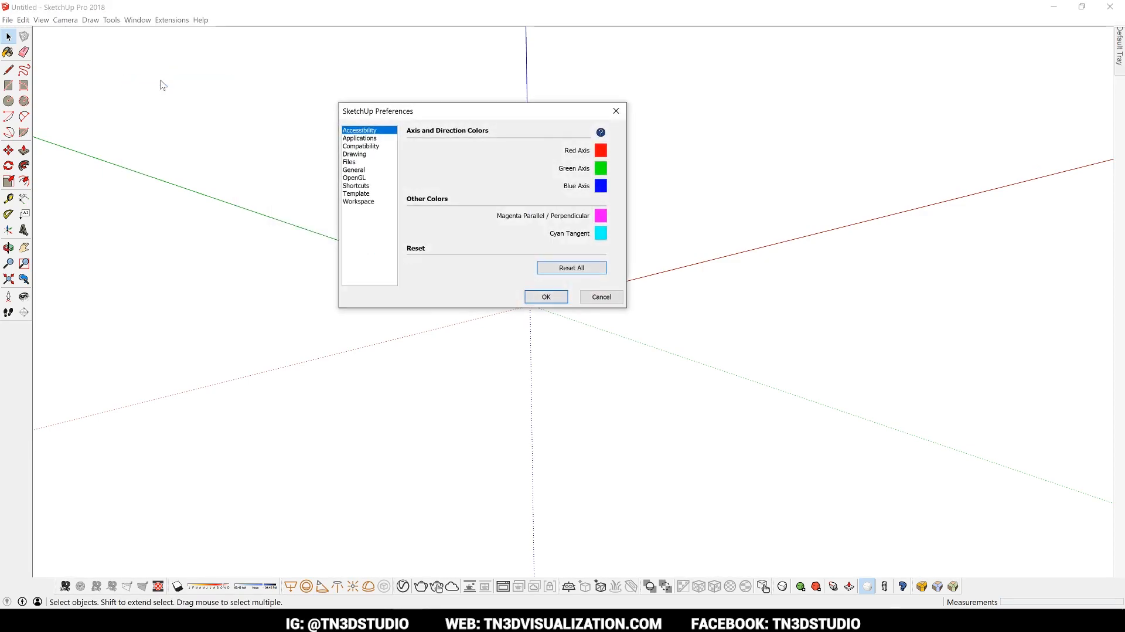
Enable Create backup, Auto-save every 5 minutes, and automatic model problem checking in General preferences.
click(354, 170)
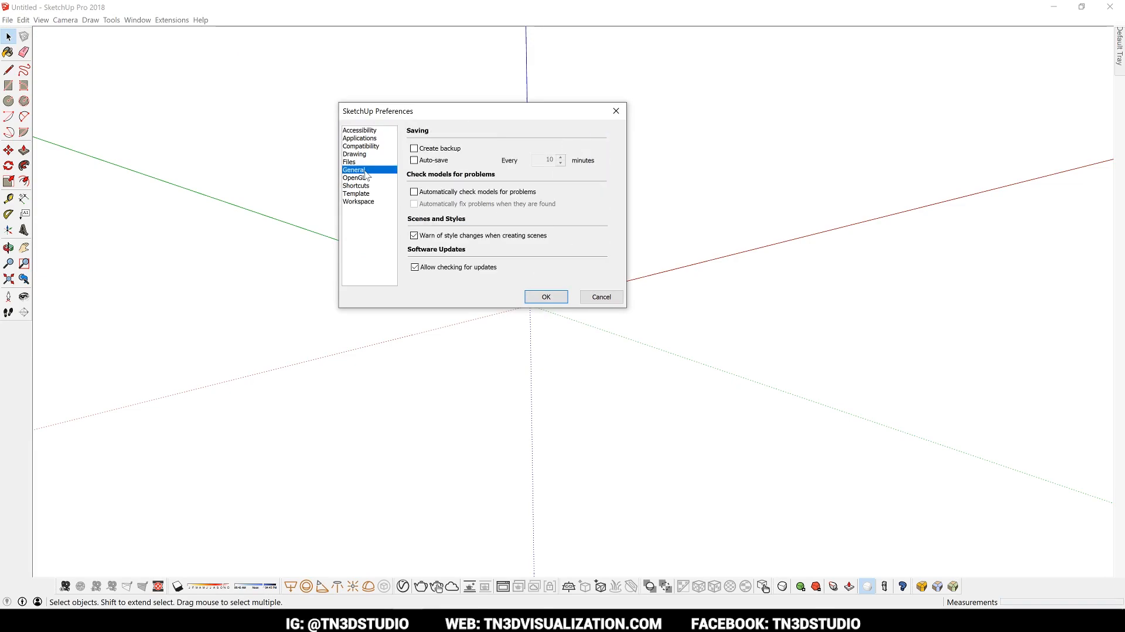
click(414, 148)
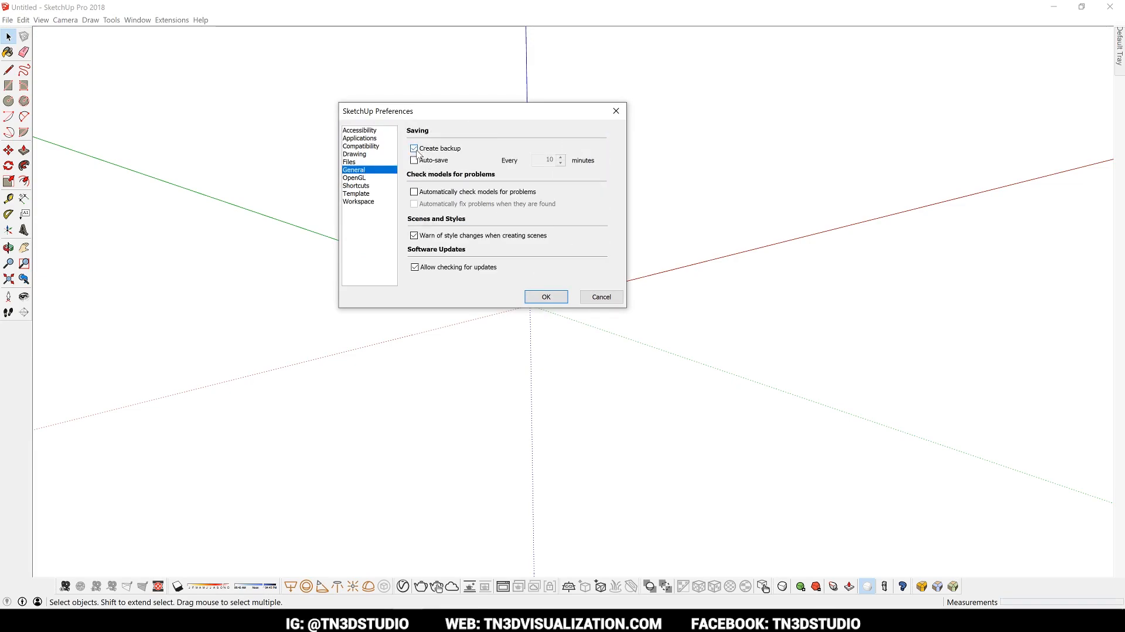
click(414, 161)
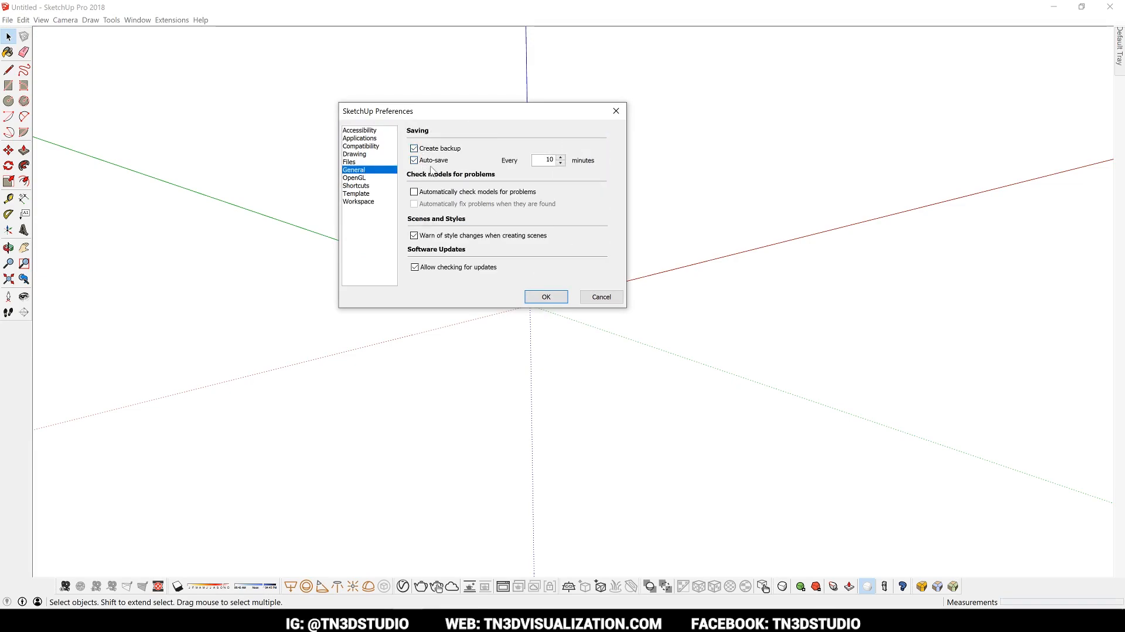
triple_click(545, 160)
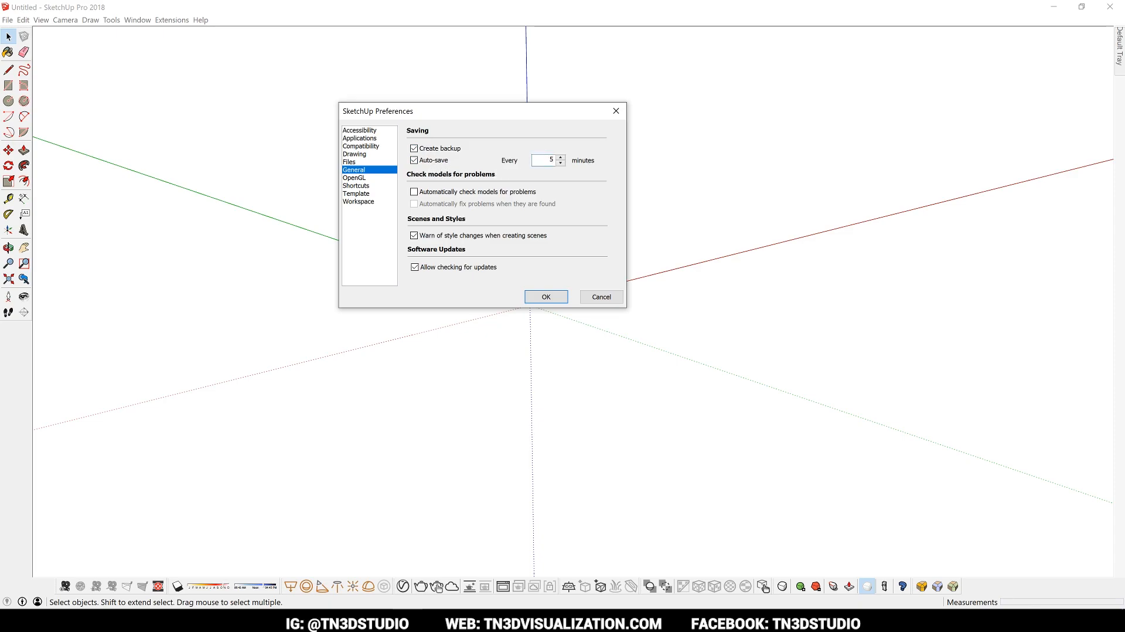
mouse_move(495, 155)
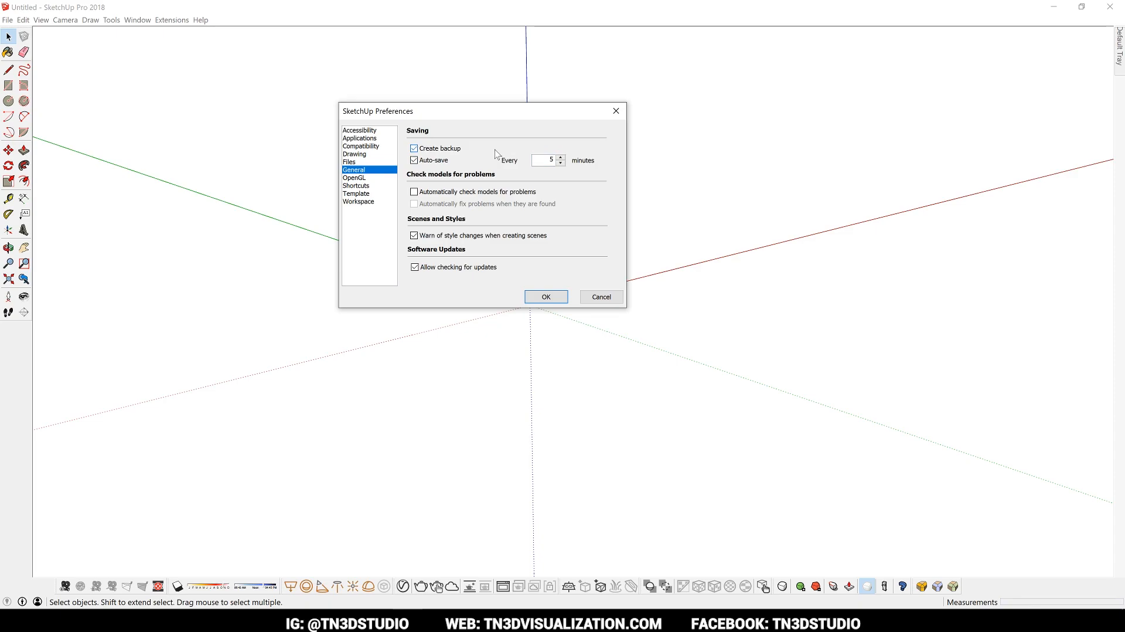
mouse_move(615, 160)
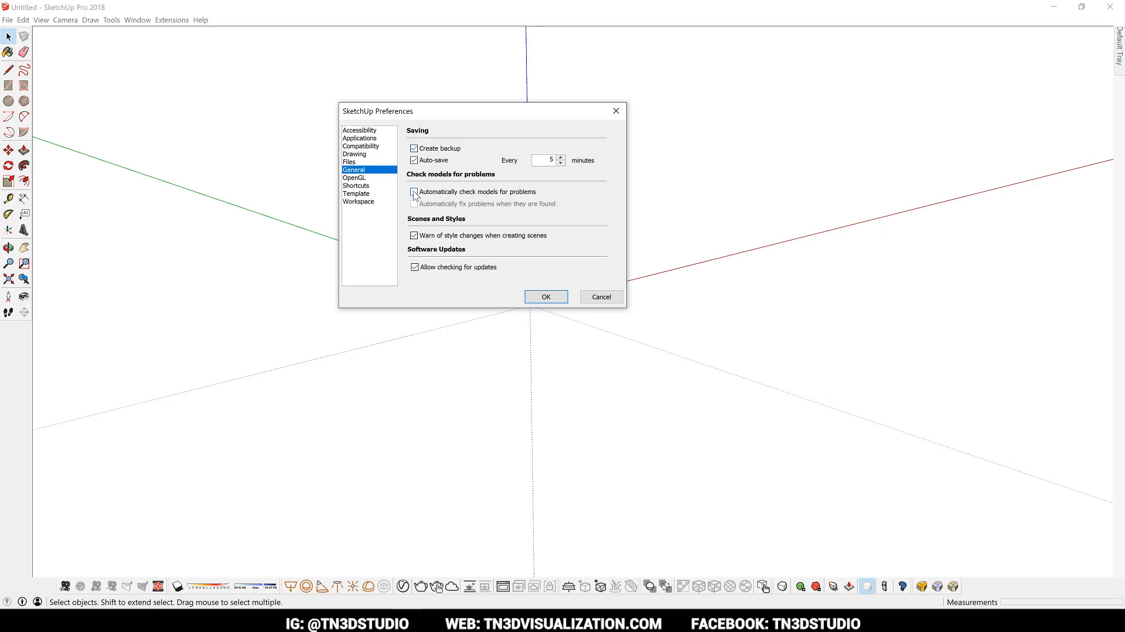
click(413, 192)
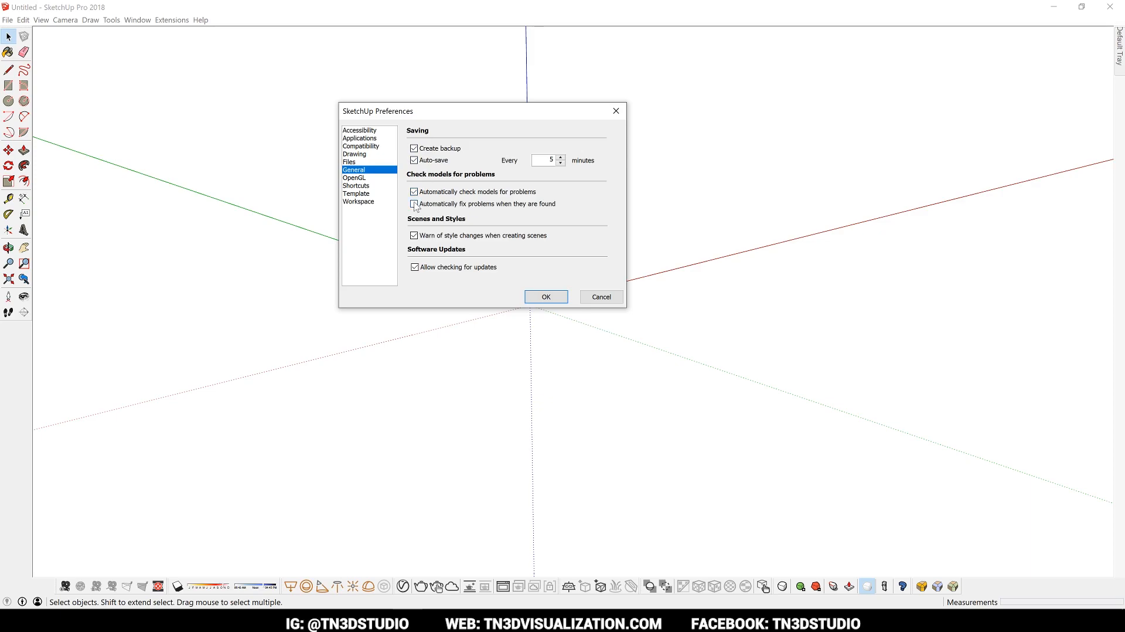
Review the OpenGL, Shortcuts, Template and Workspace preference pages, then close with OK.
click(354, 177)
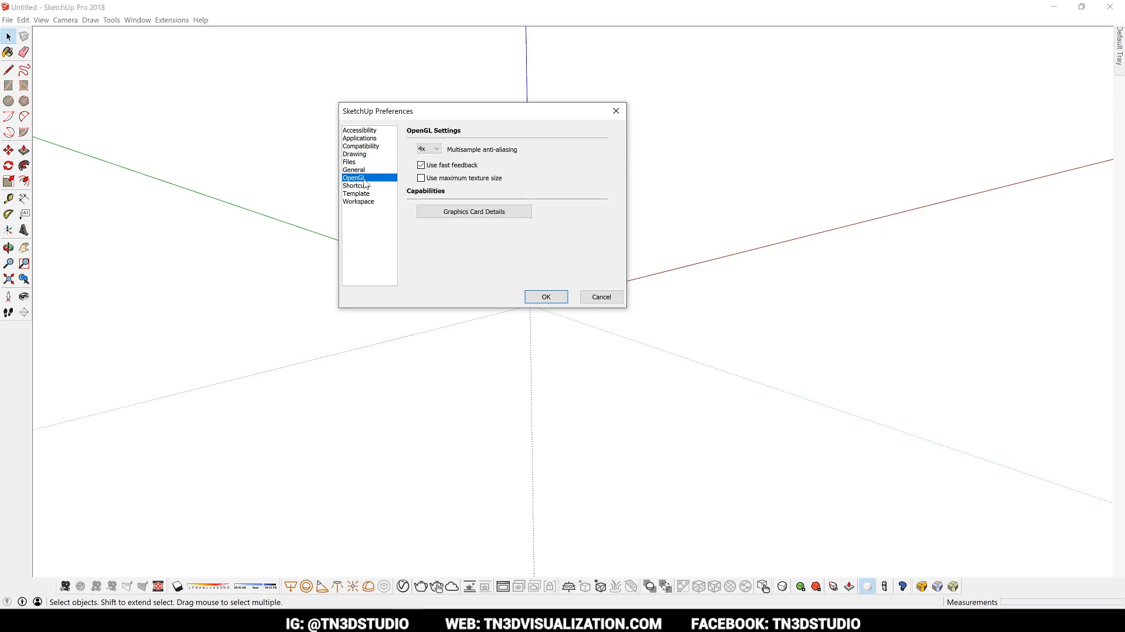
click(356, 185)
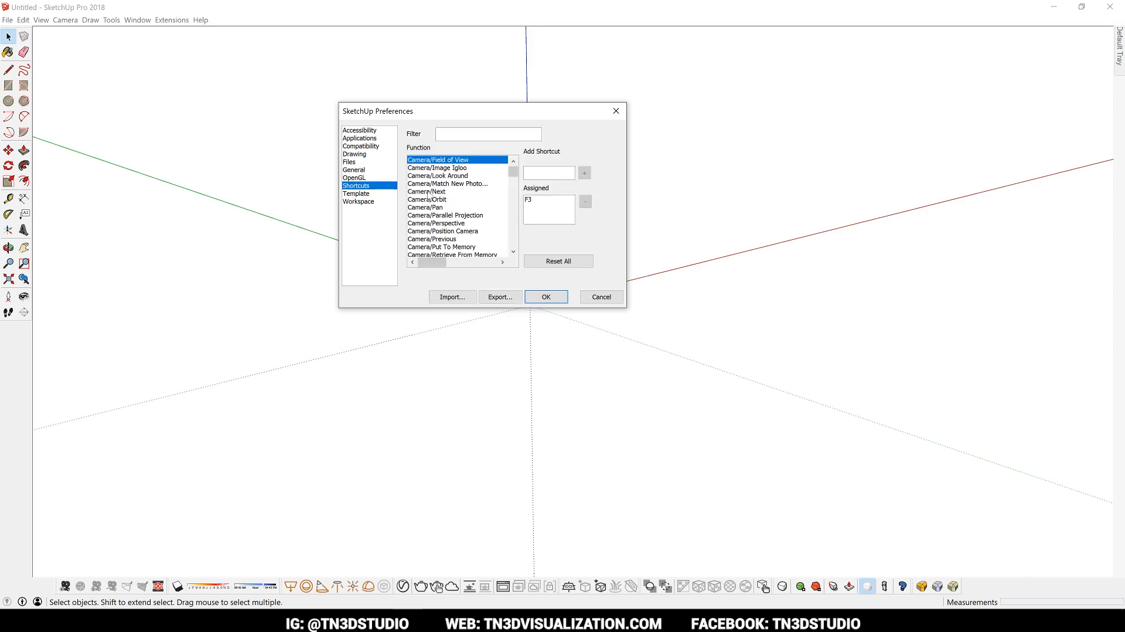
click(356, 193)
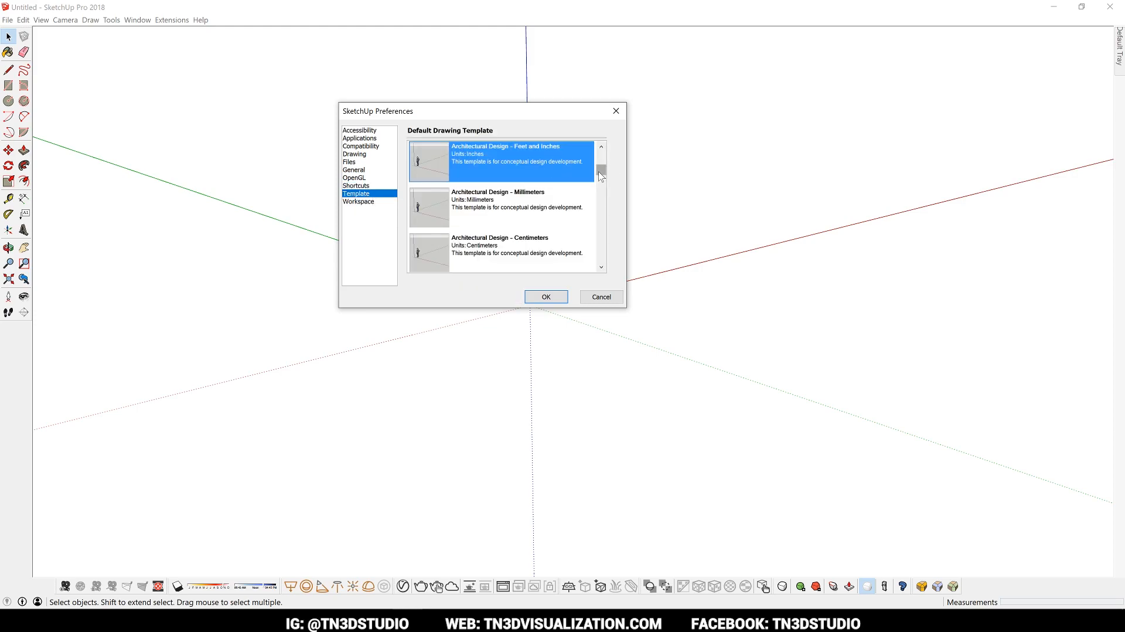
click(357, 202)
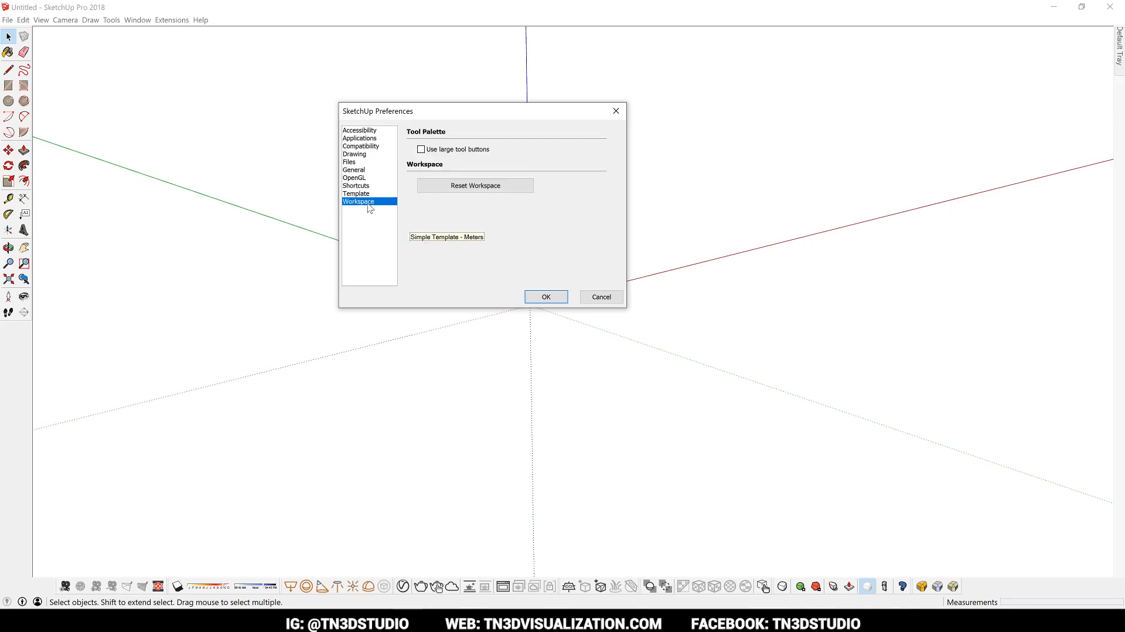
click(545, 296)
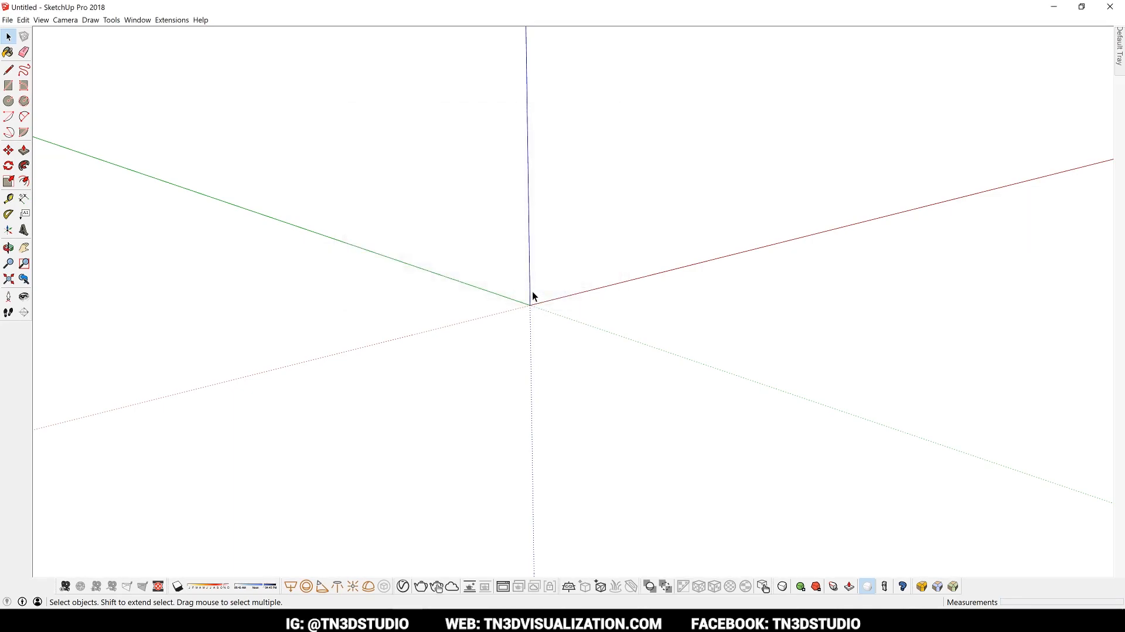
mouse_move(441, 260)
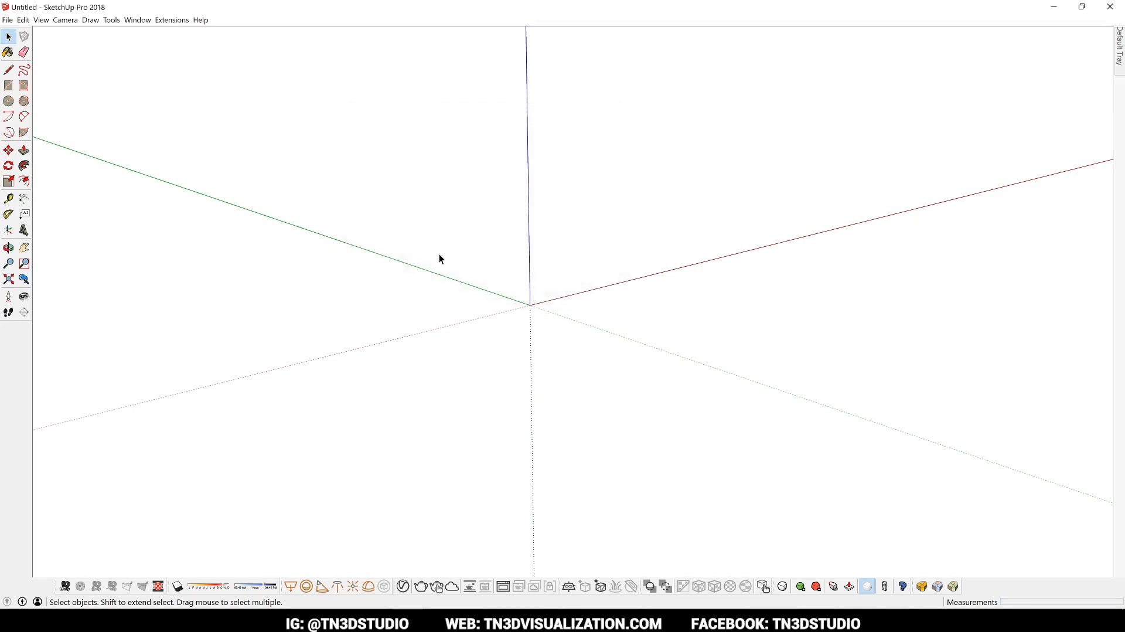
mouse_move(120, 82)
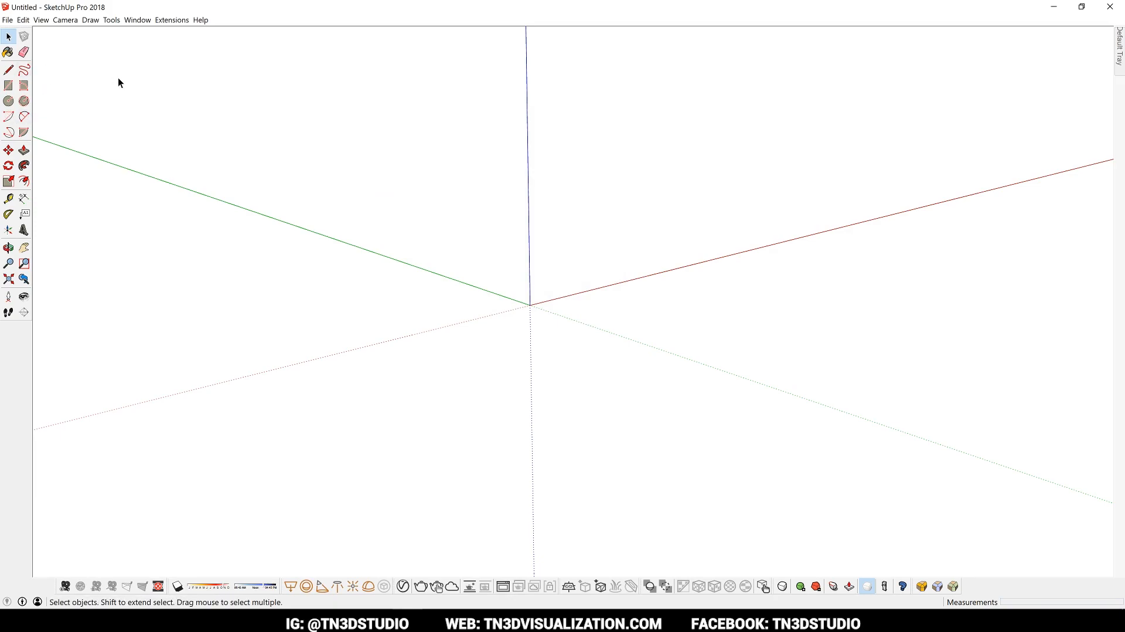
mouse_move(561, 108)
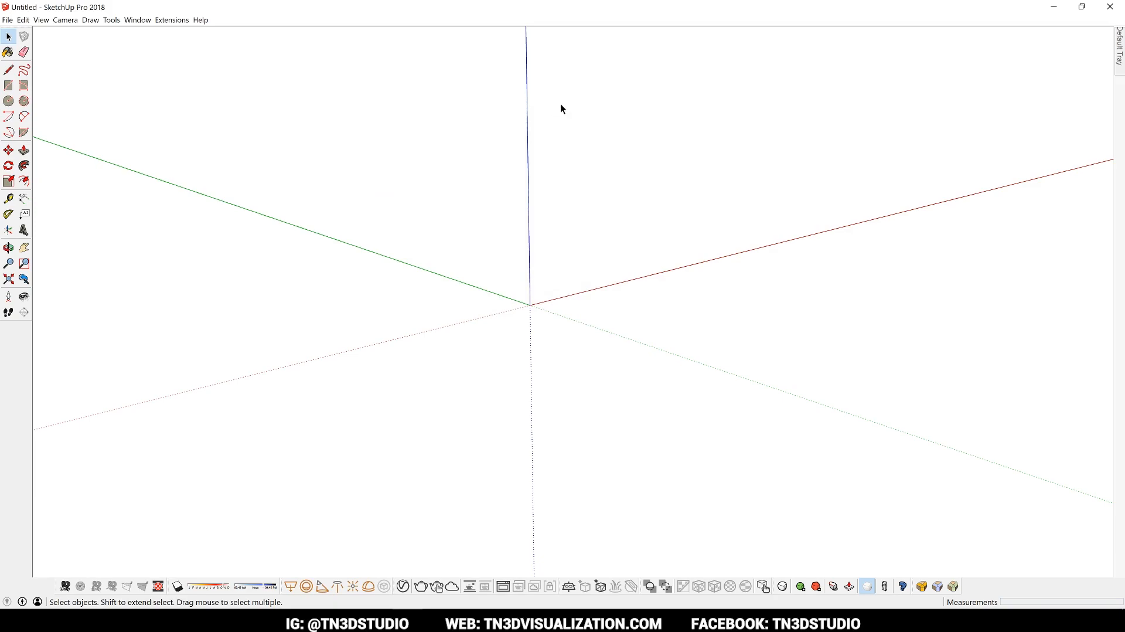
mouse_move(1060, 85)
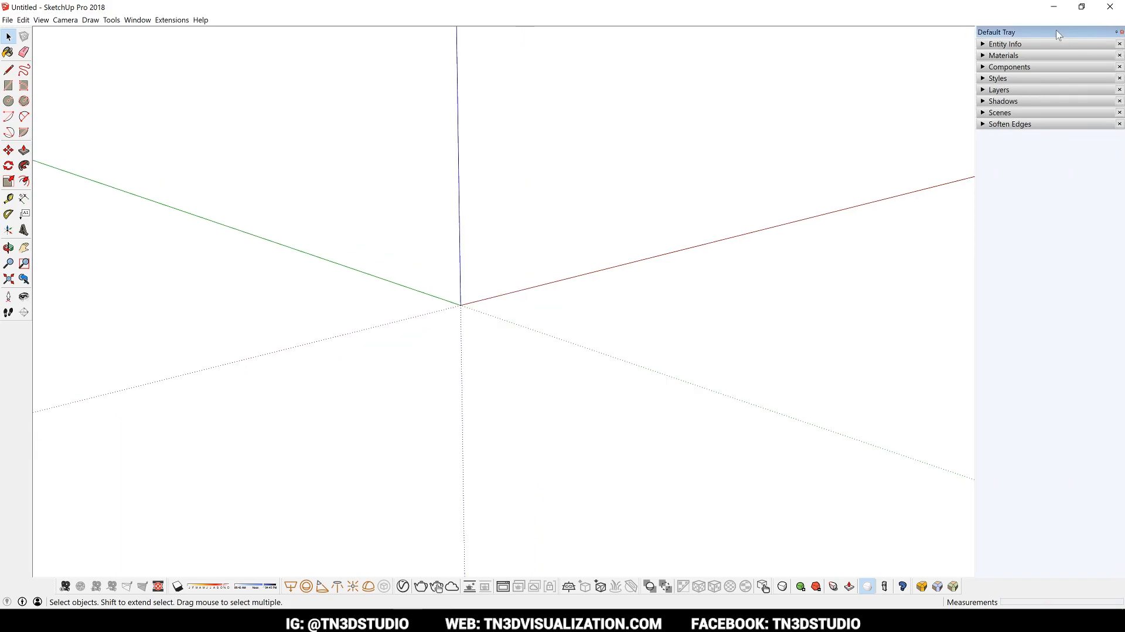
Add the Instructor panel to the Default Tray via Manage Trays.
click(136, 20)
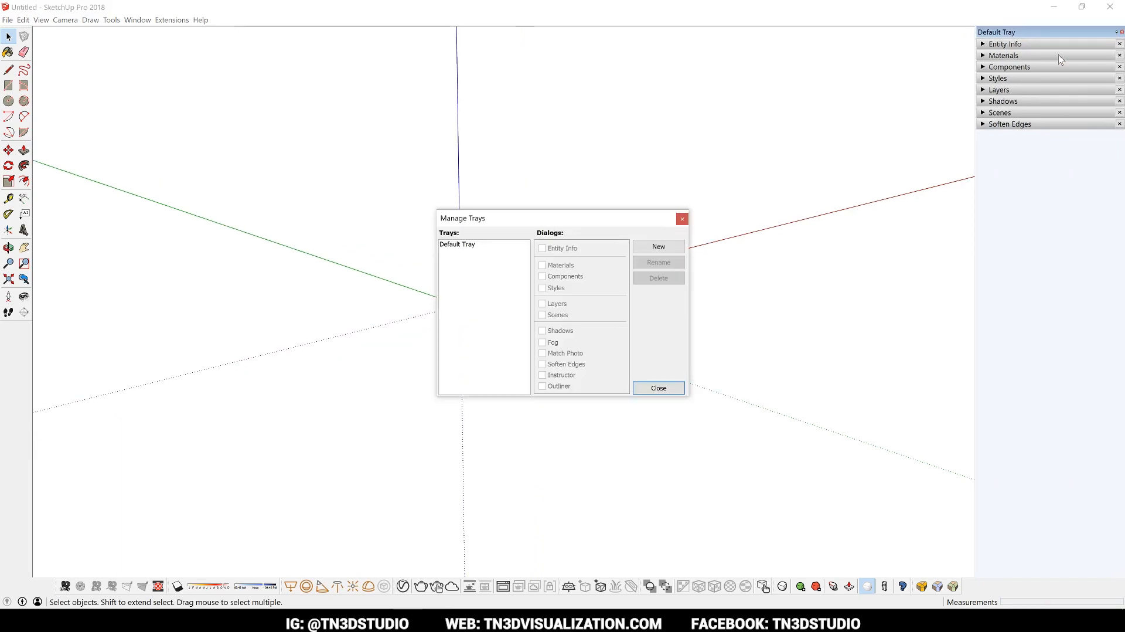
click(456, 244)
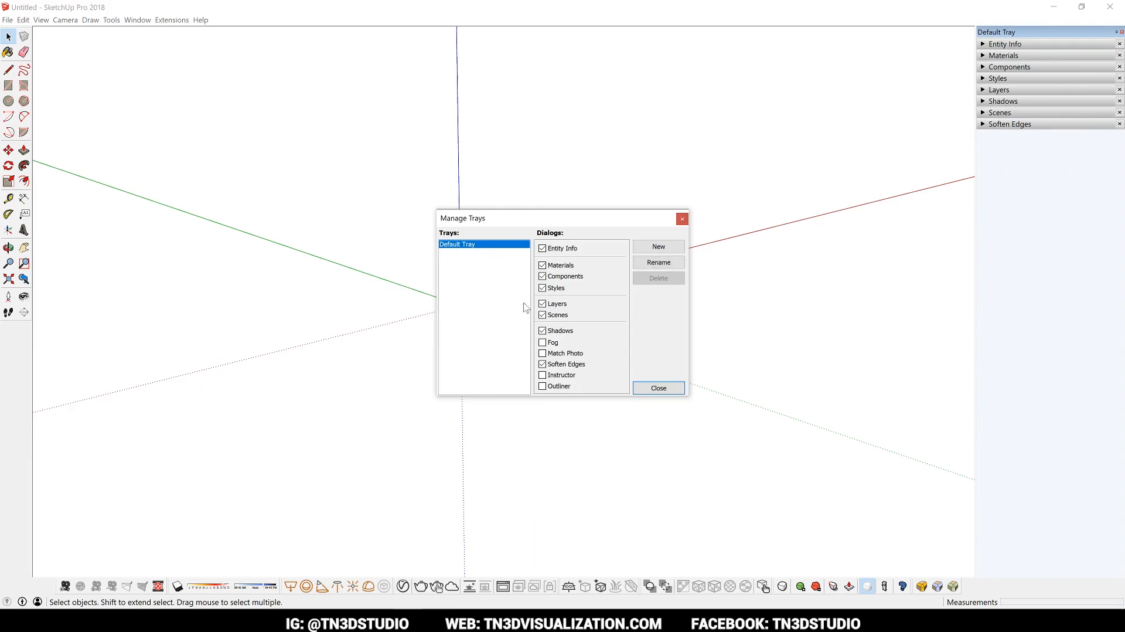
click(542, 375)
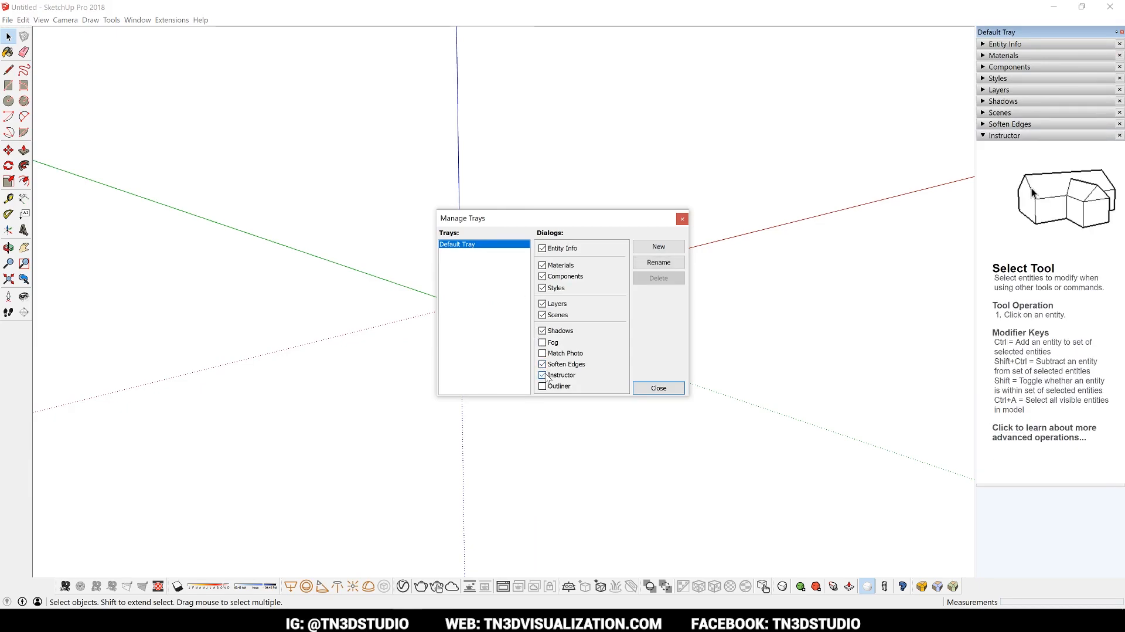
click(656, 388)
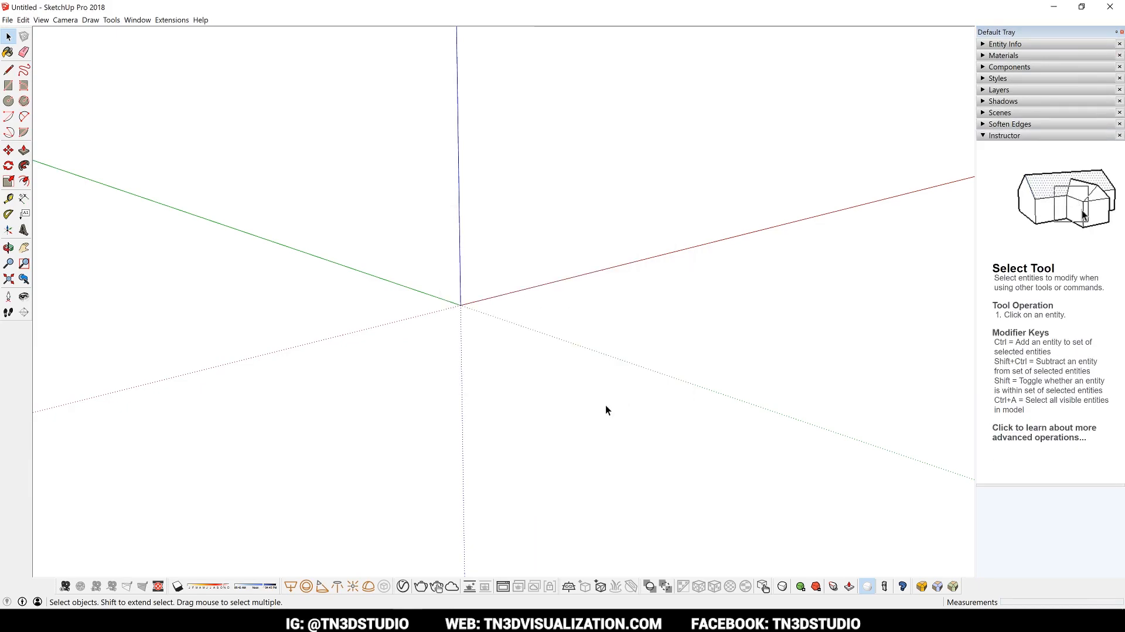
mouse_move(1032, 164)
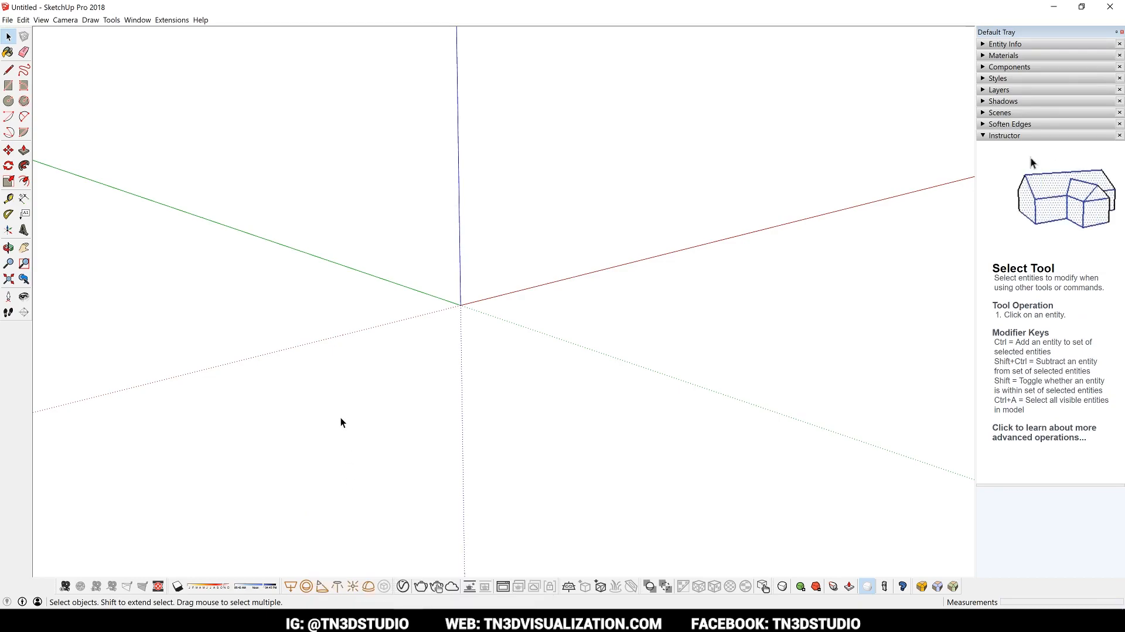
Preview Instructor help for Line, Freehand, Circle and the V-Ray Rectangle and Sphere Light tools.
click(24, 52)
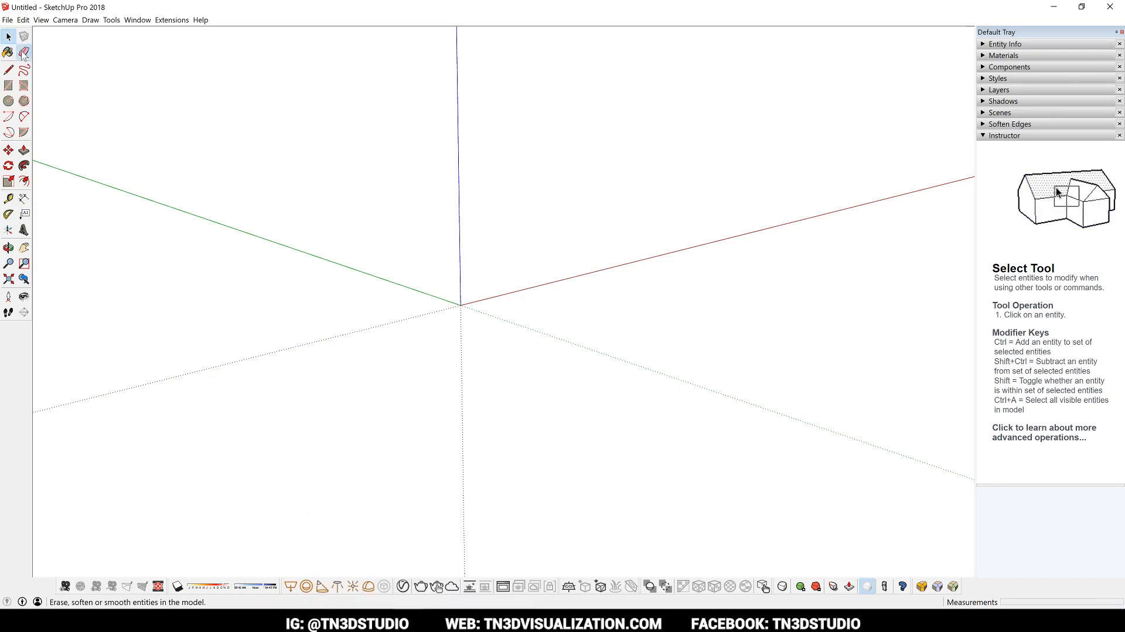
click(8, 69)
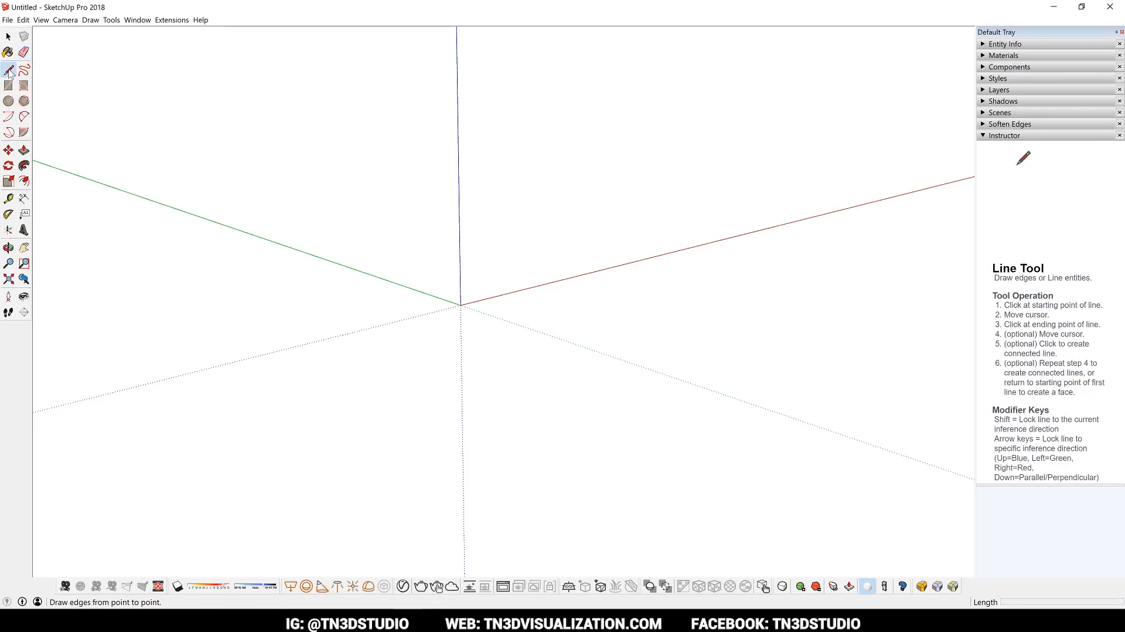
click(23, 70)
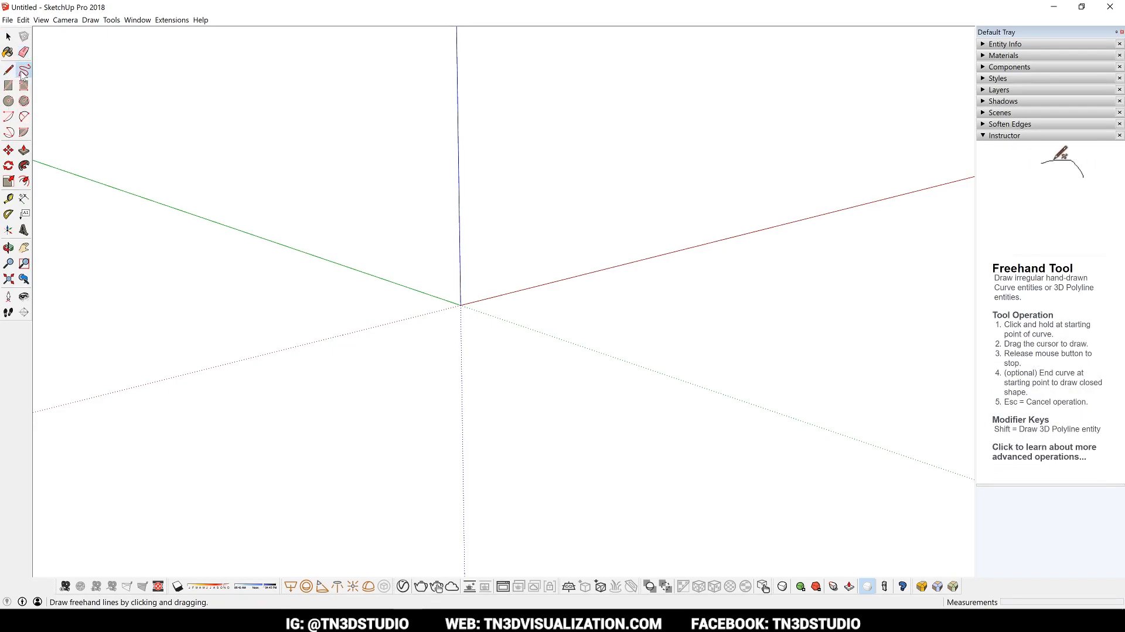
click(24, 87)
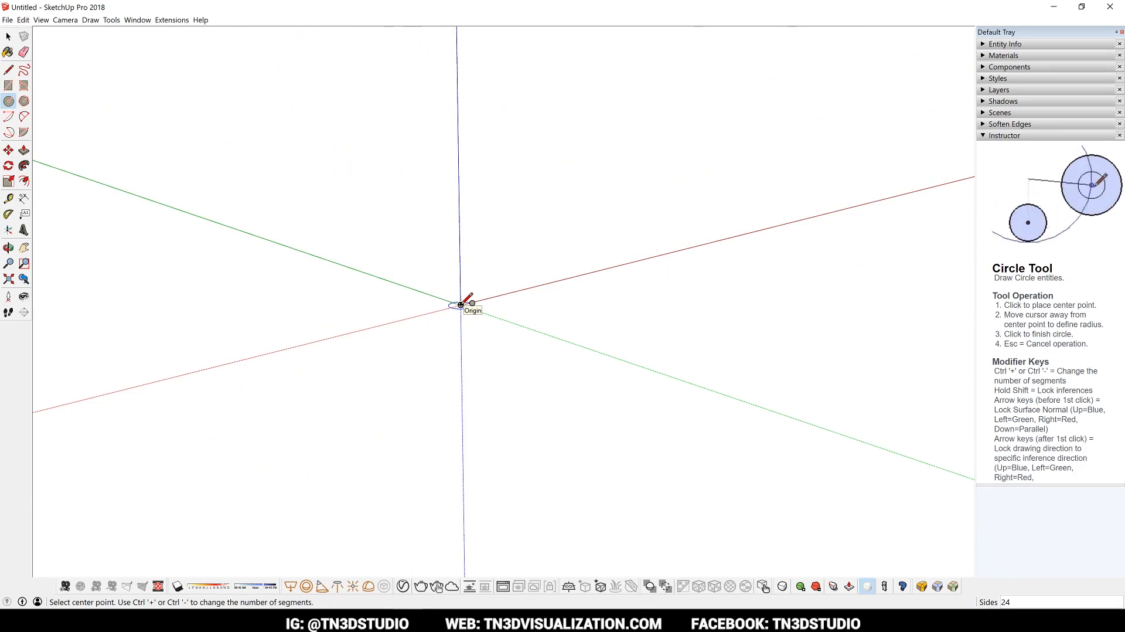
mouse_move(463, 302)
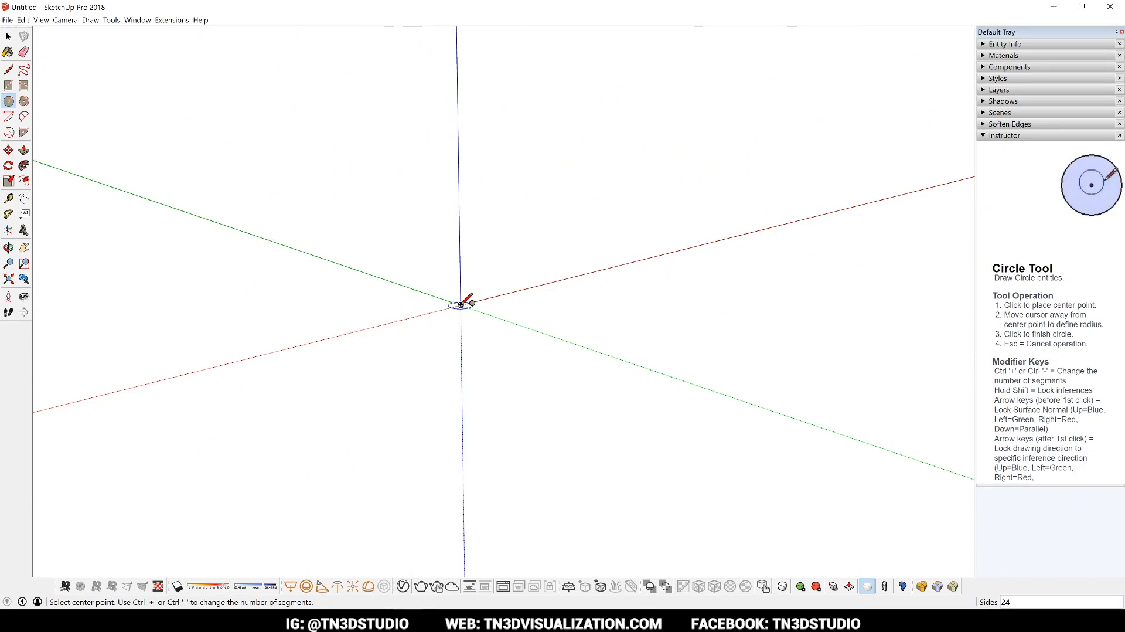
click(460, 305)
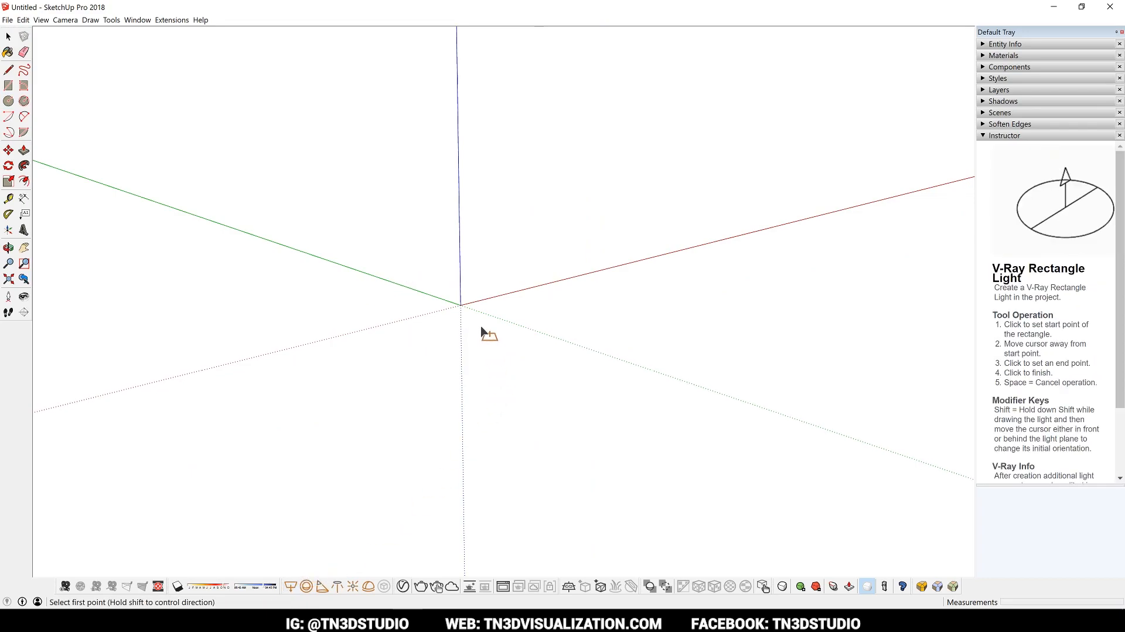
click(305, 586)
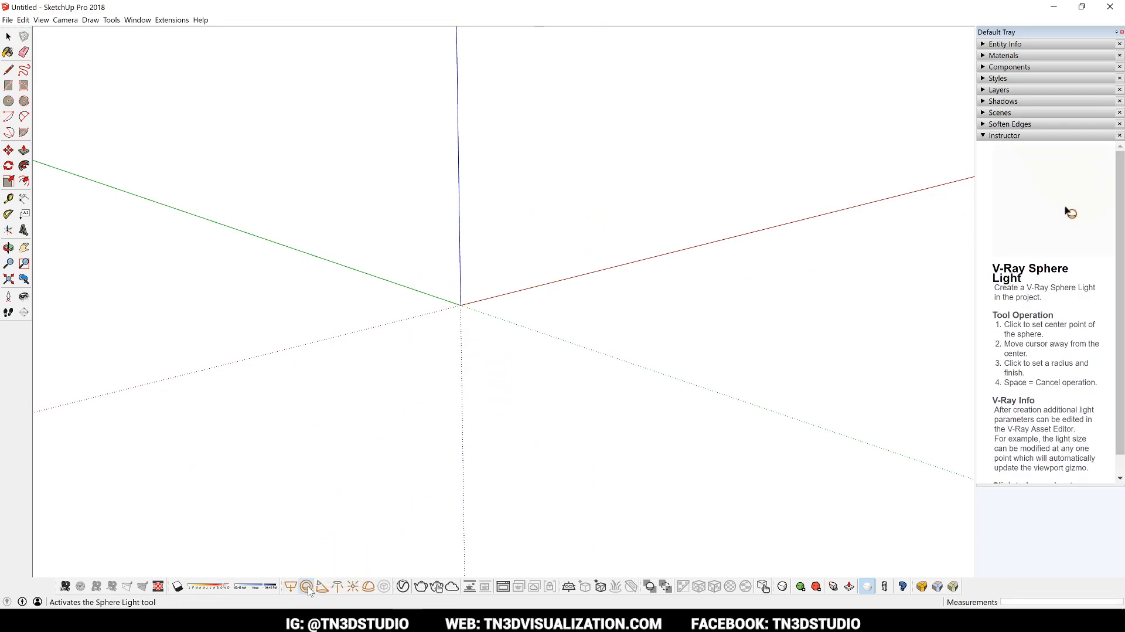
mouse_move(321, 586)
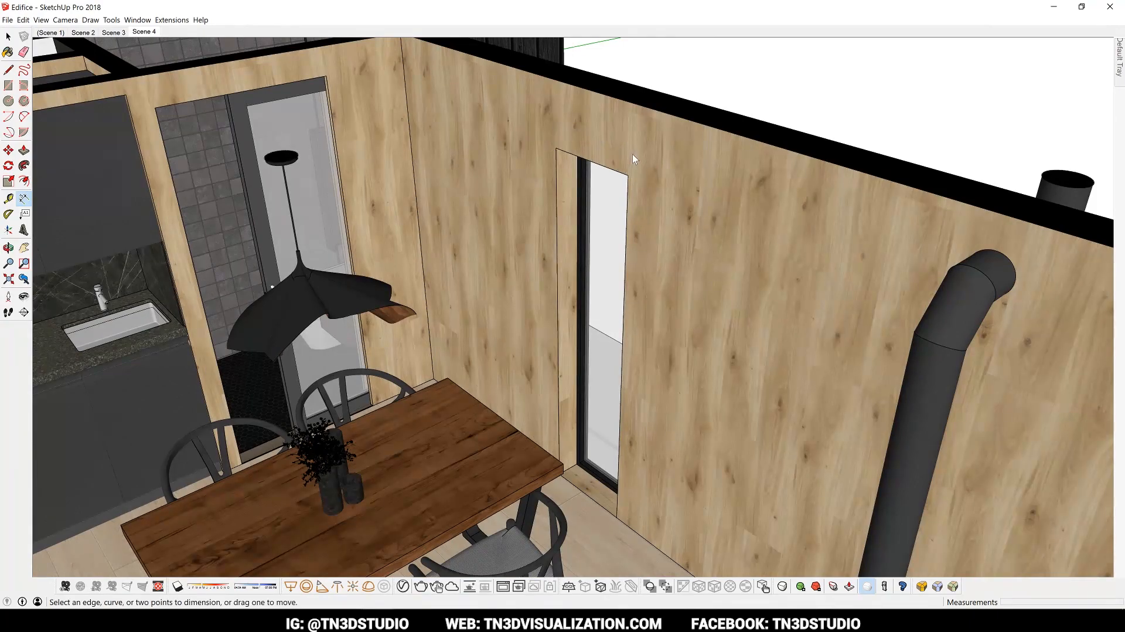
Bring up the Edifice model's Units page in Model Info.
click(626, 175)
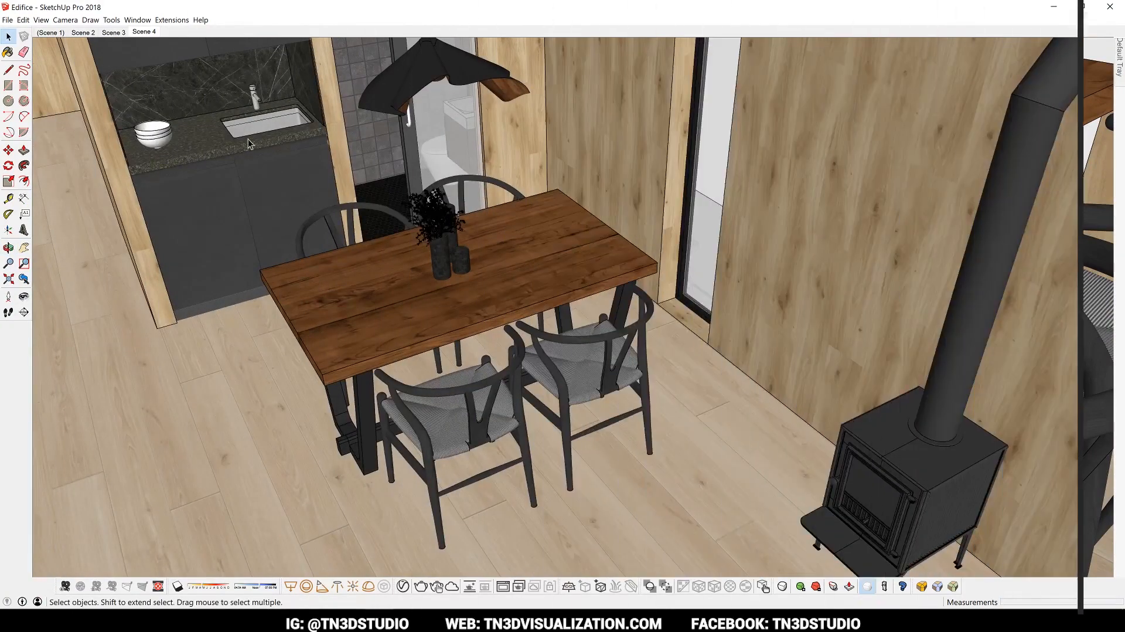
click(137, 20)
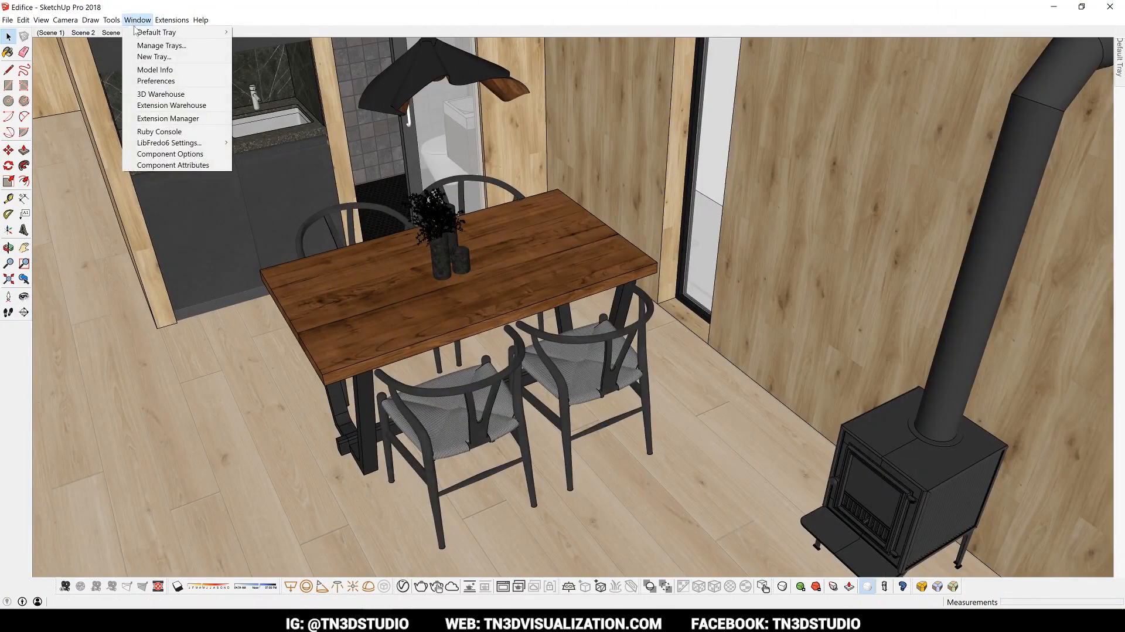
click(155, 69)
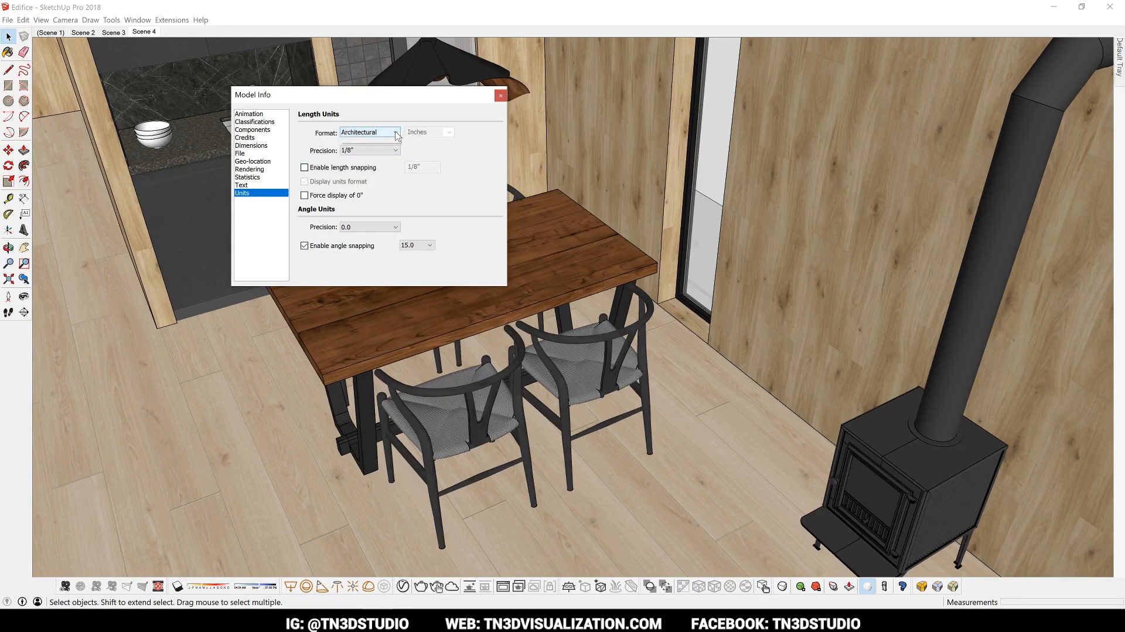
click(370, 132)
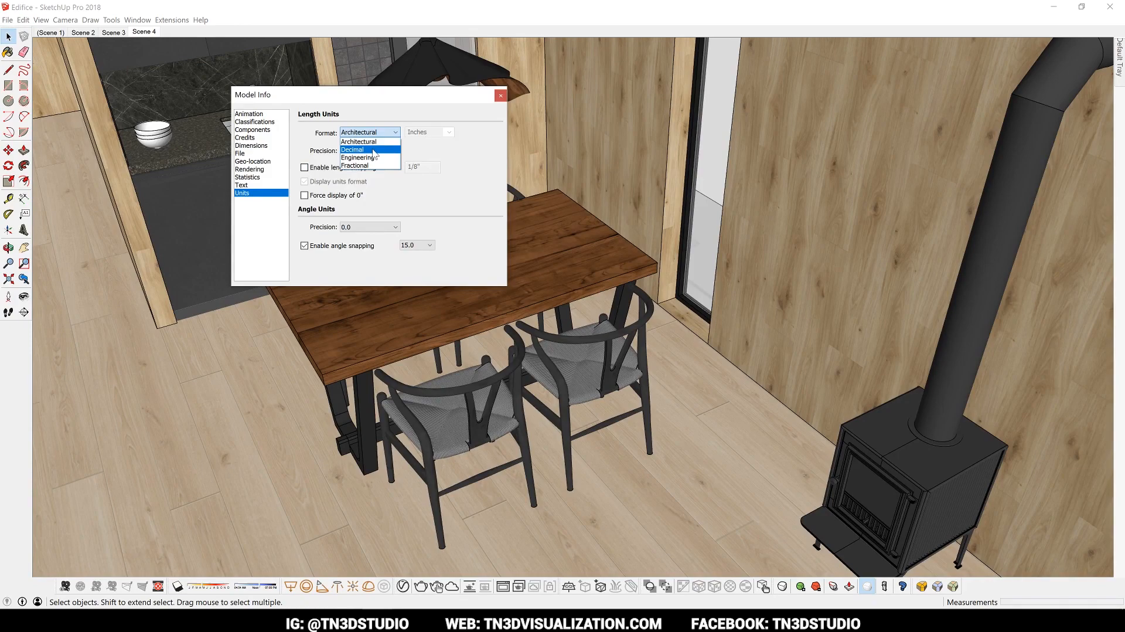
Try Decimal length format, return to Architectural at 1/8" precision, and enable length snapping.
click(353, 150)
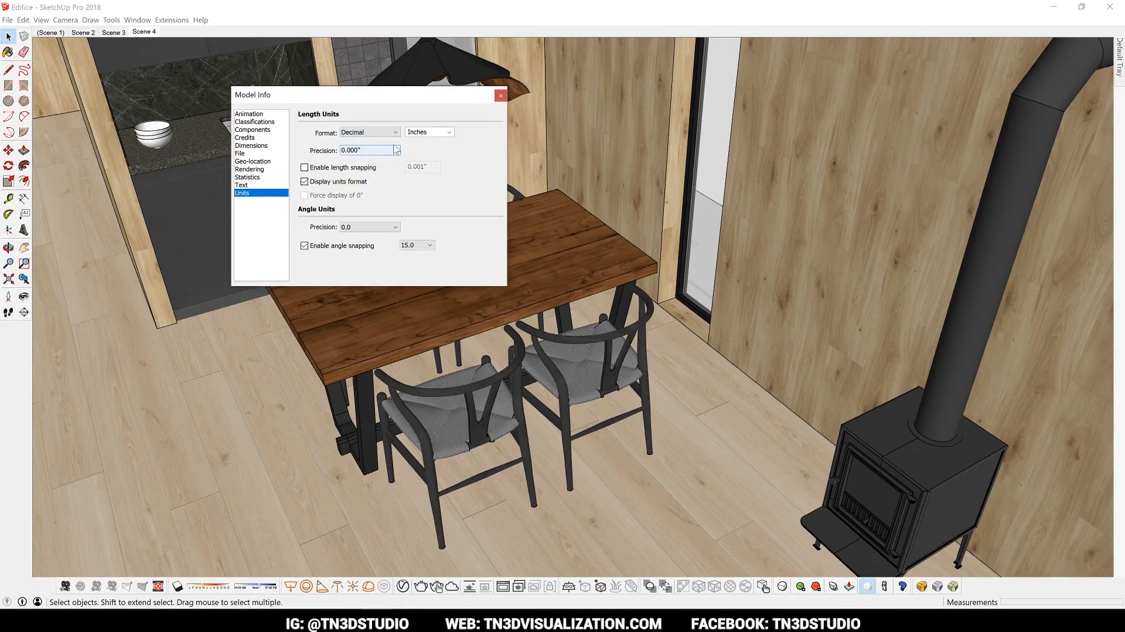
click(429, 131)
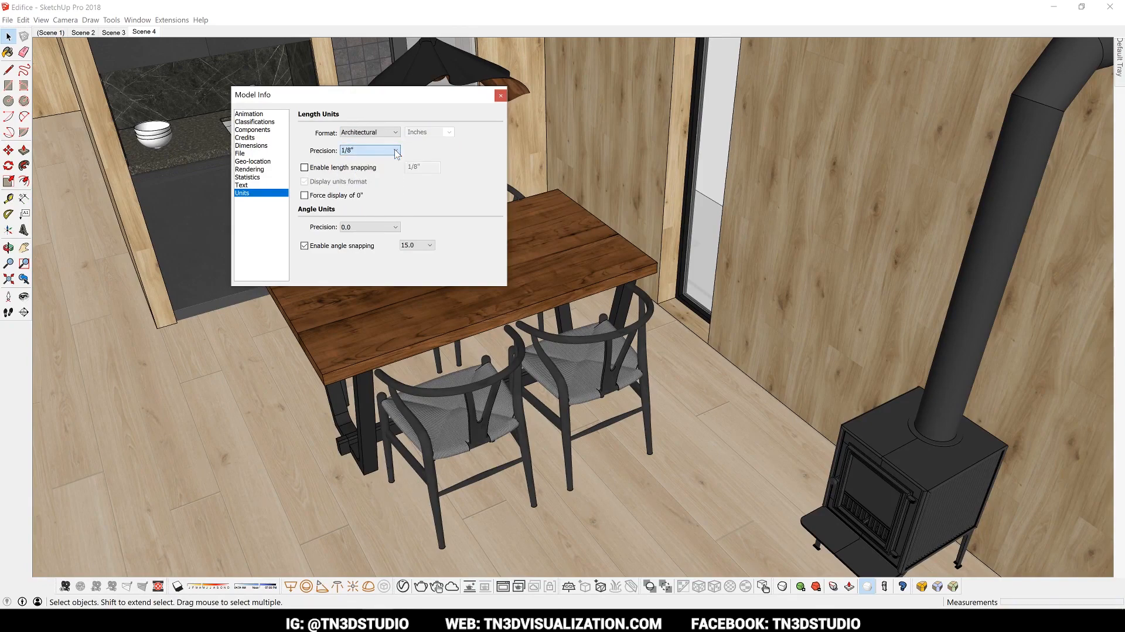
click(305, 168)
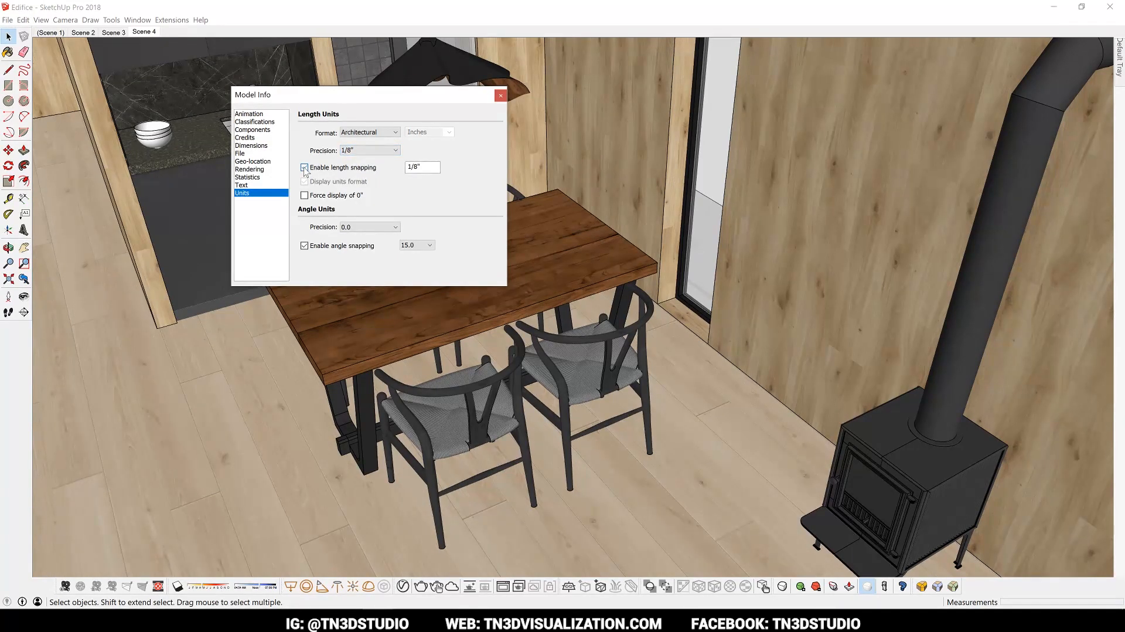
click(304, 168)
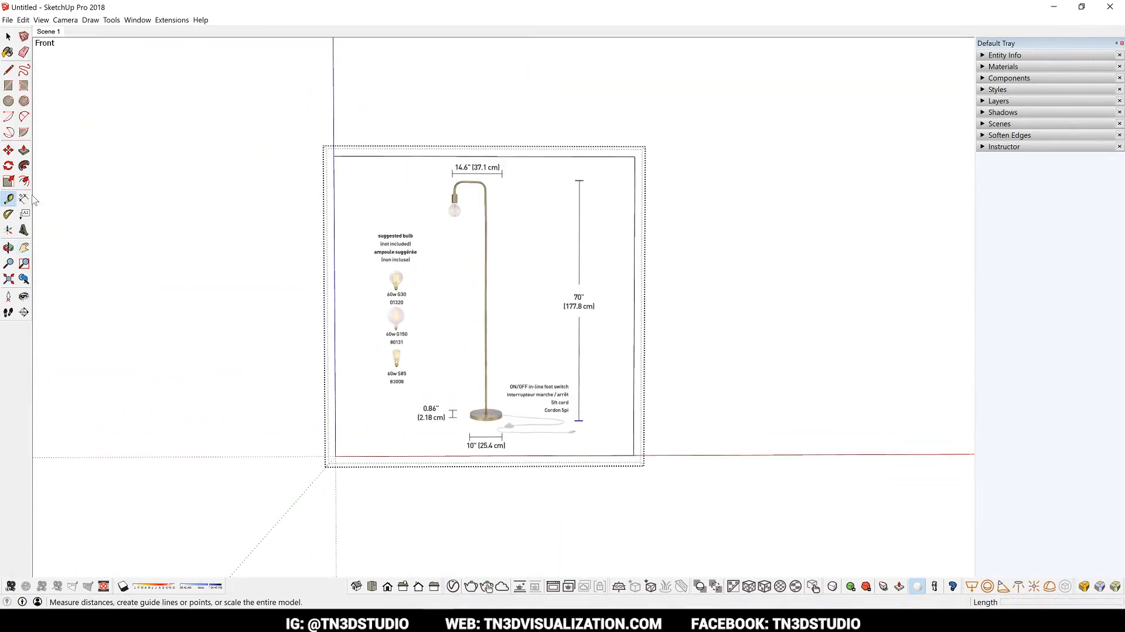
Rescale the lamp dimension image to true size with the Tape Measure.
click(1005, 146)
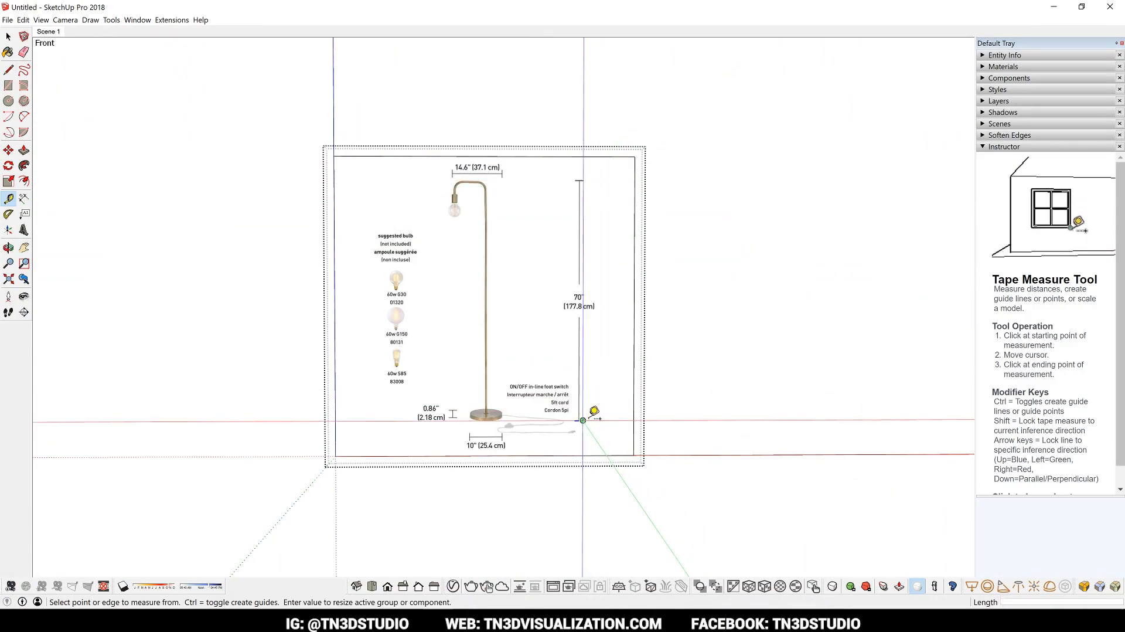
key(Return)
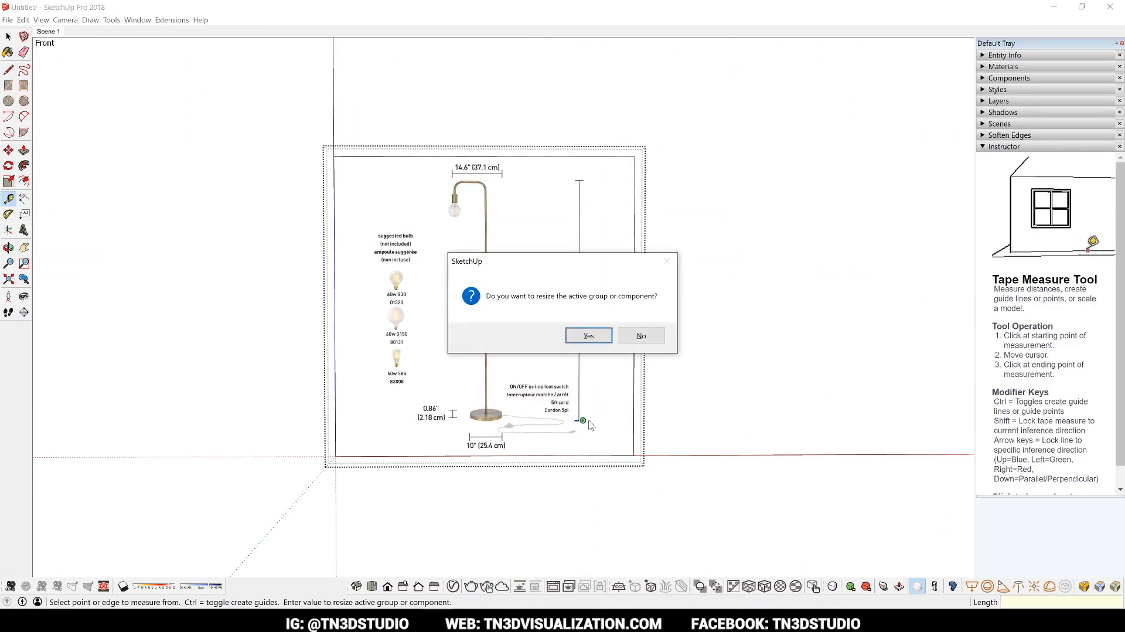
click(587, 335)
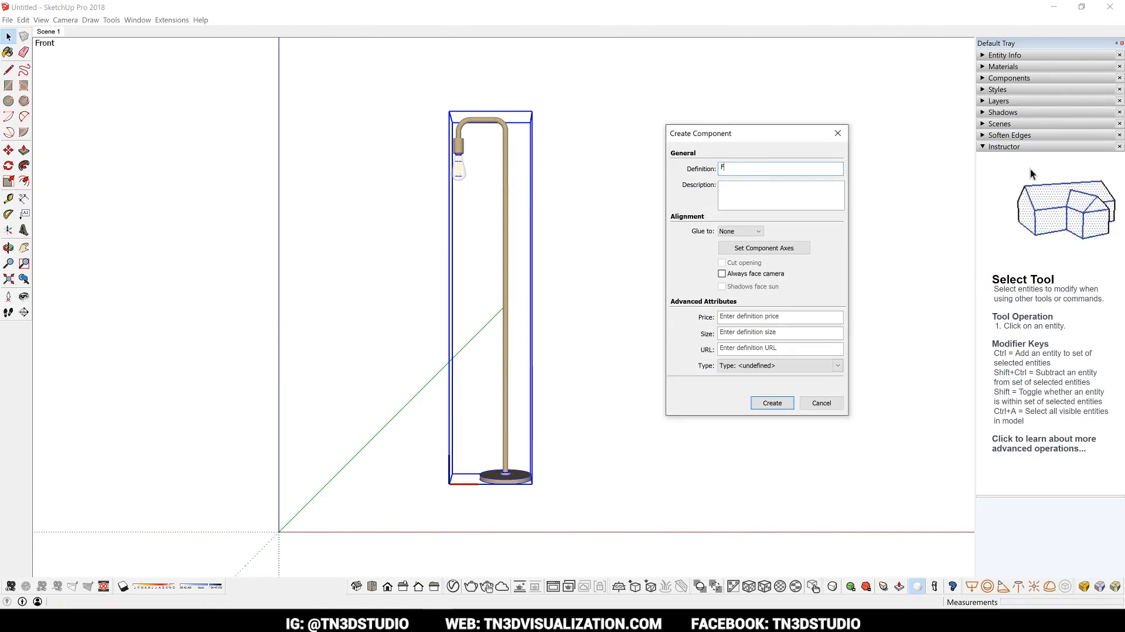
Make the modelled lamp a component named Floor Lamp.
text(Floor Lam)
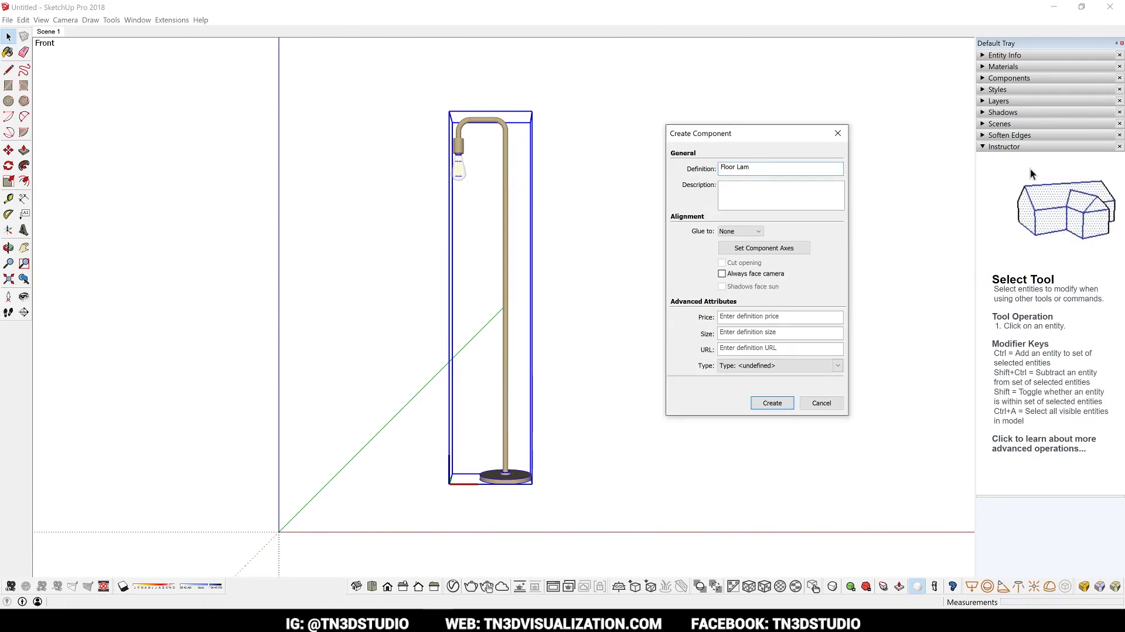
click(771, 402)
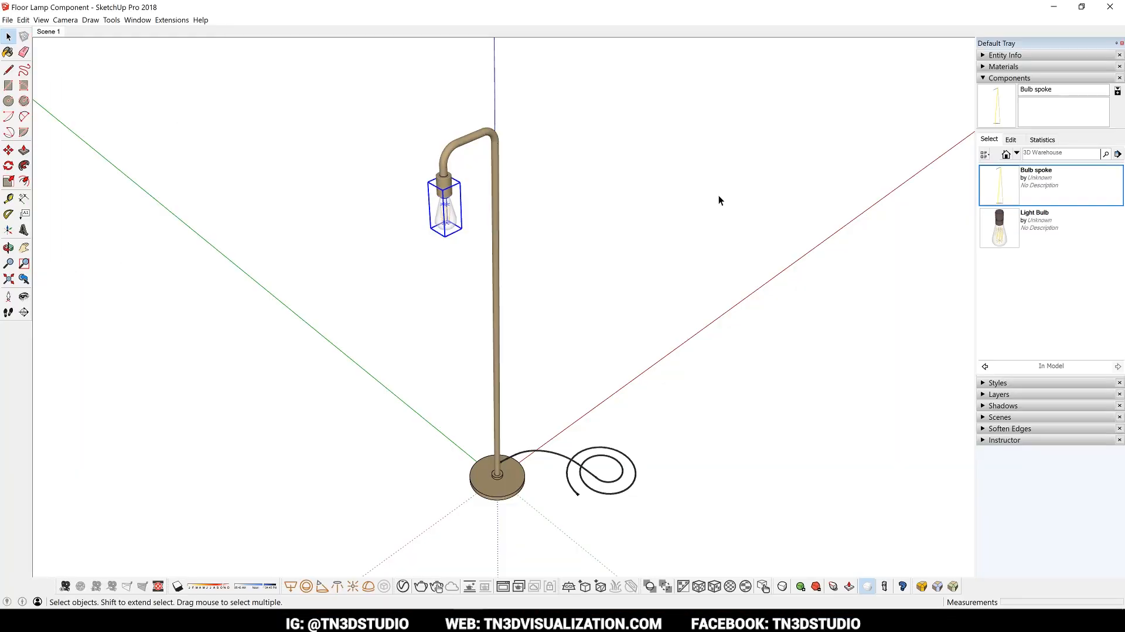
mouse_move(586, 184)
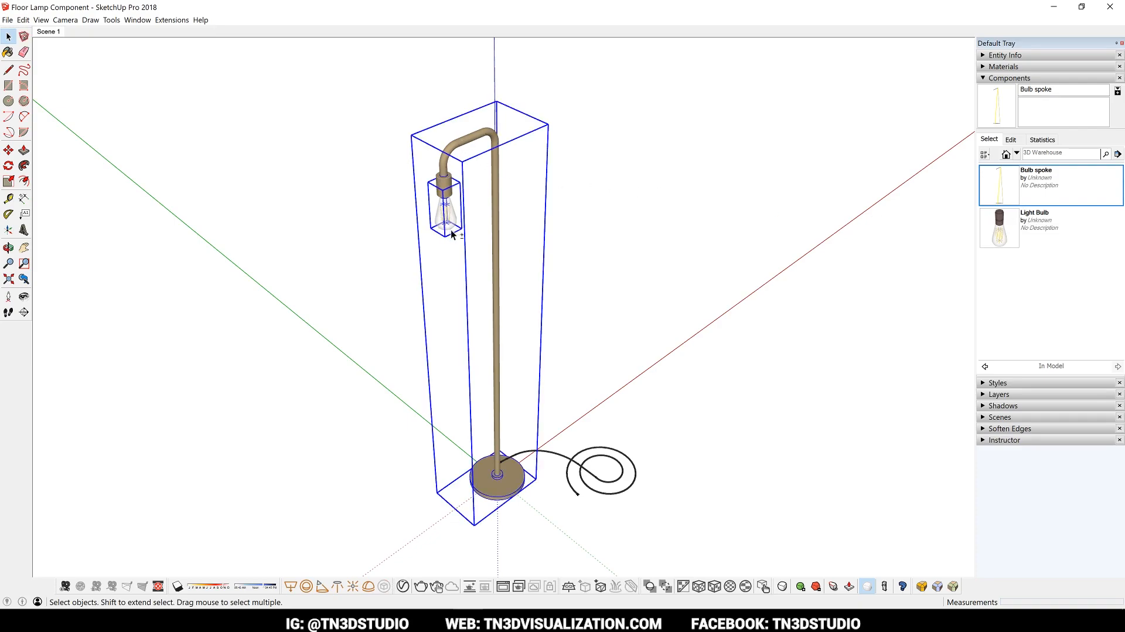
Make the lamp group the Brass Floor Lamp component (5'10" H) and place a copy of it.
right_click(452, 236)
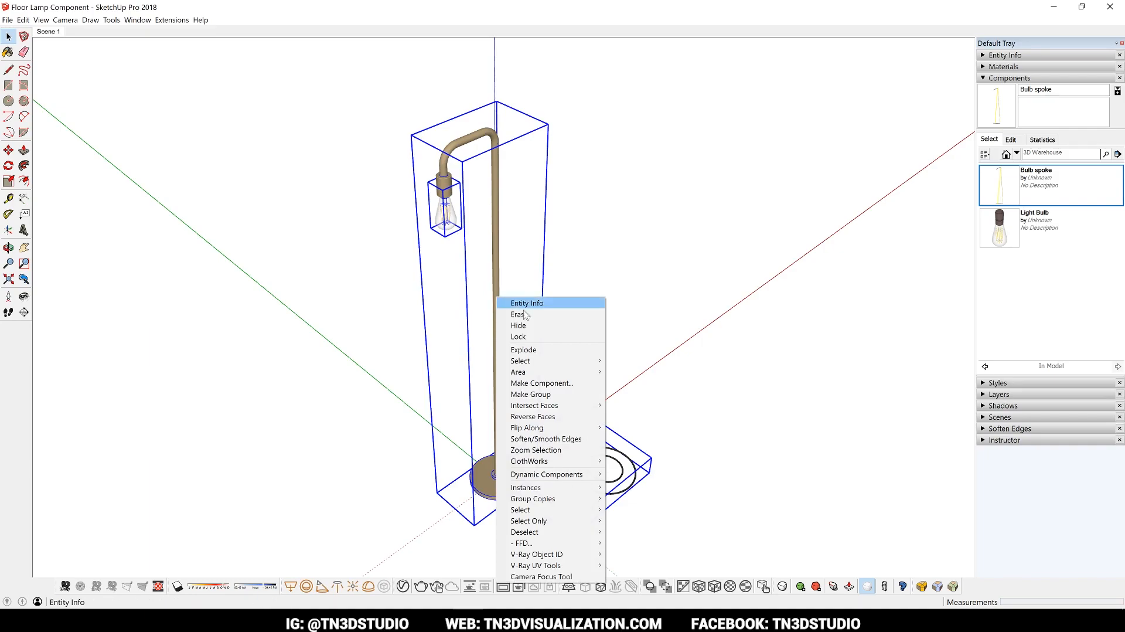
click(542, 382)
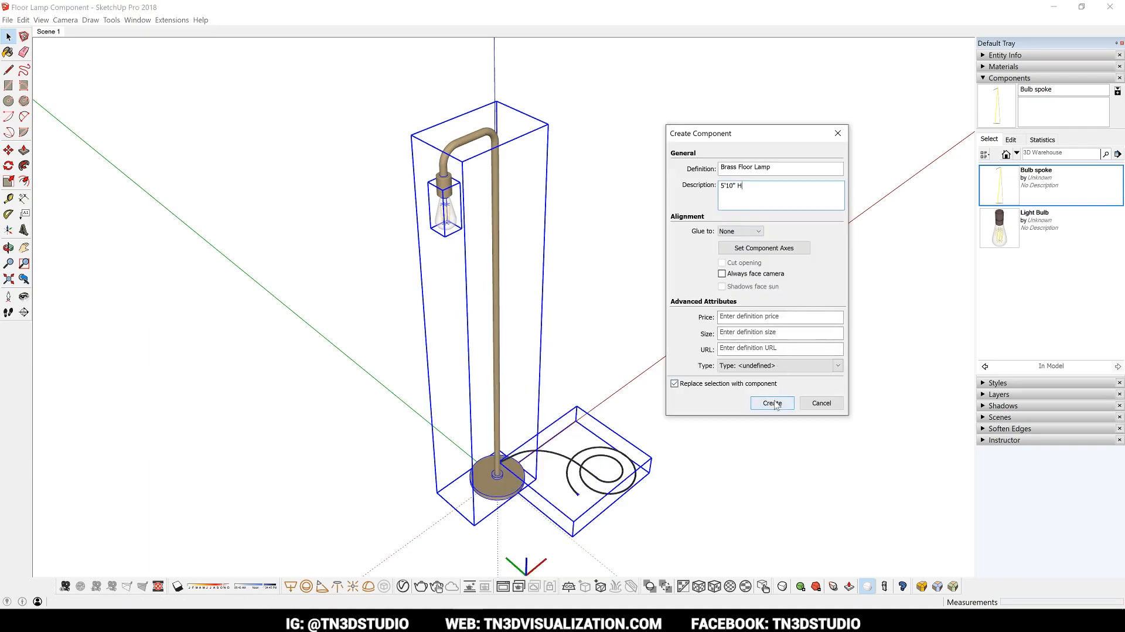
click(771, 404)
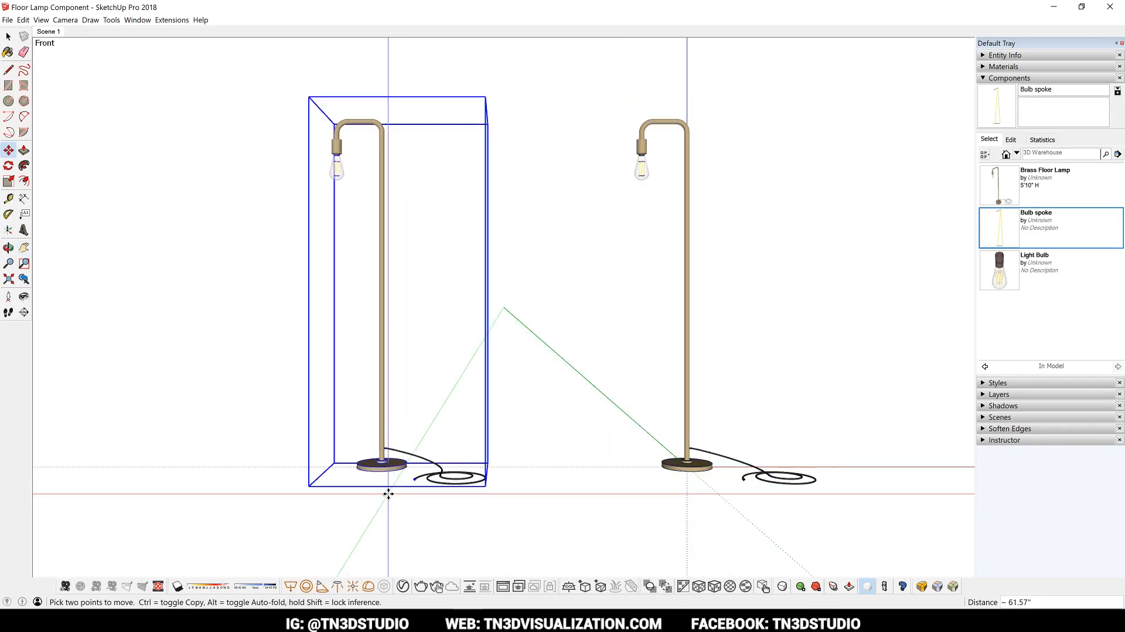
click(8, 52)
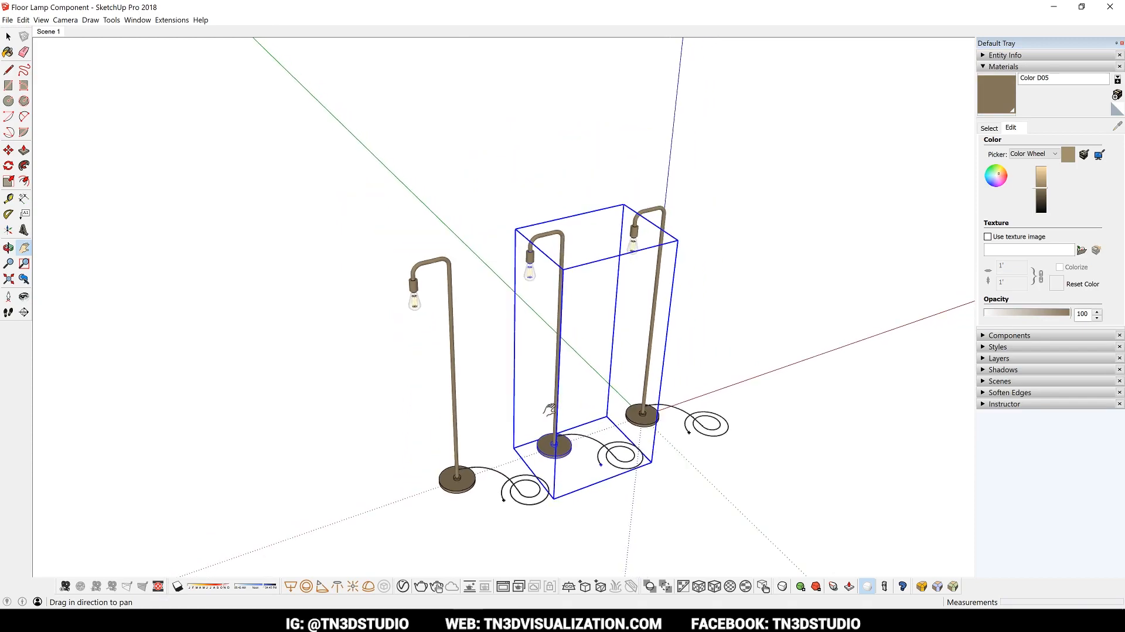
right_click(512, 358)
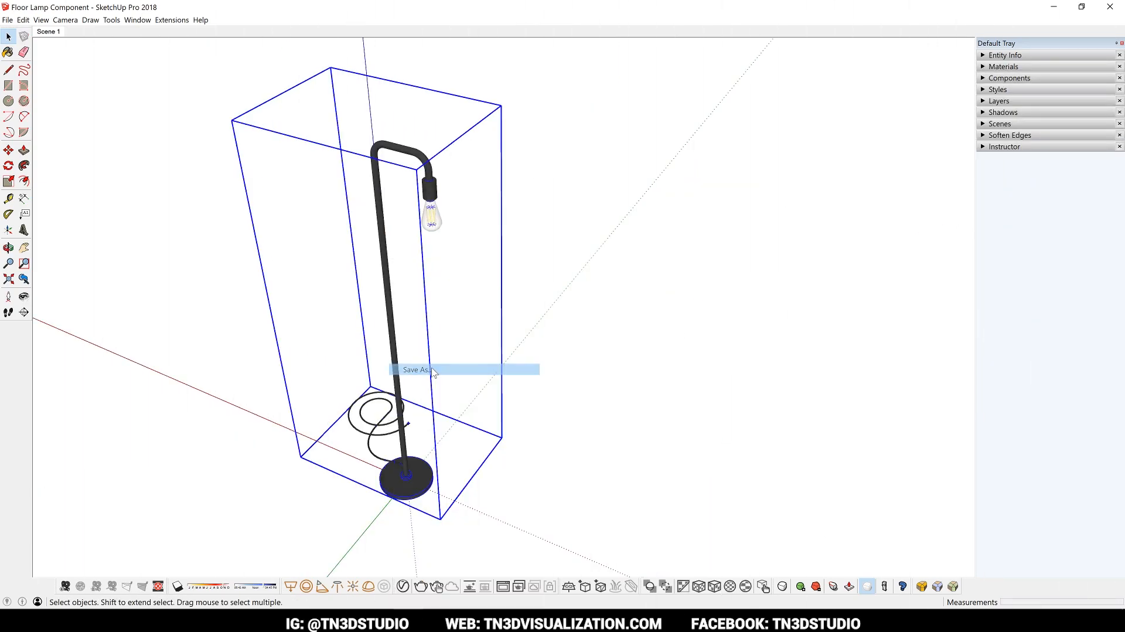
Save the lamp component as a file in the Components > Lamps folder.
click(414, 369)
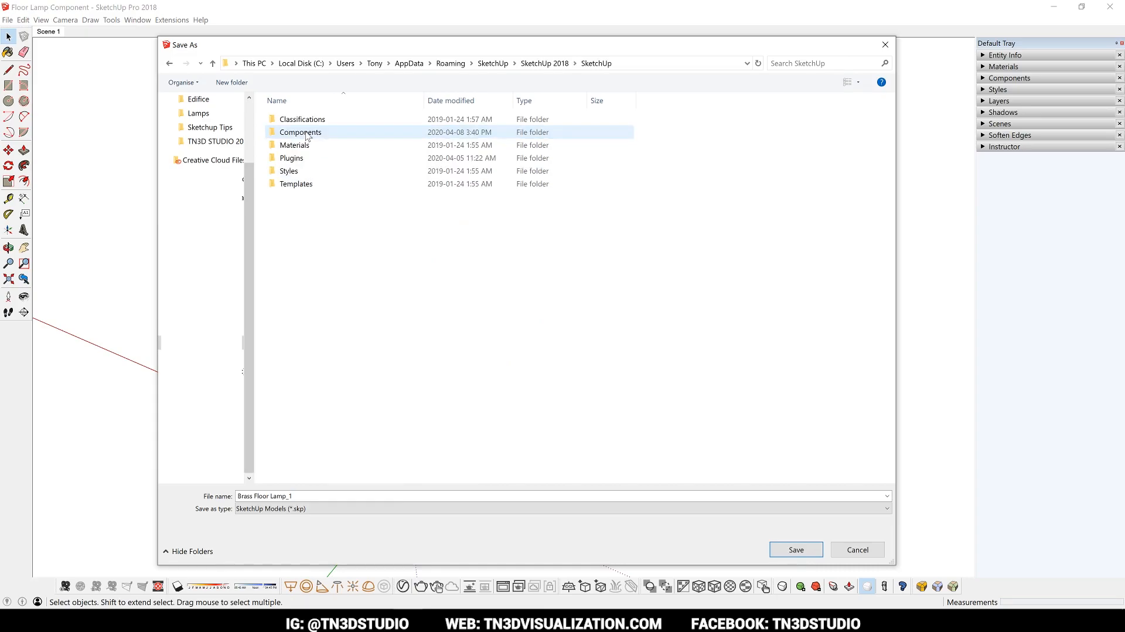
double_click(300, 131)
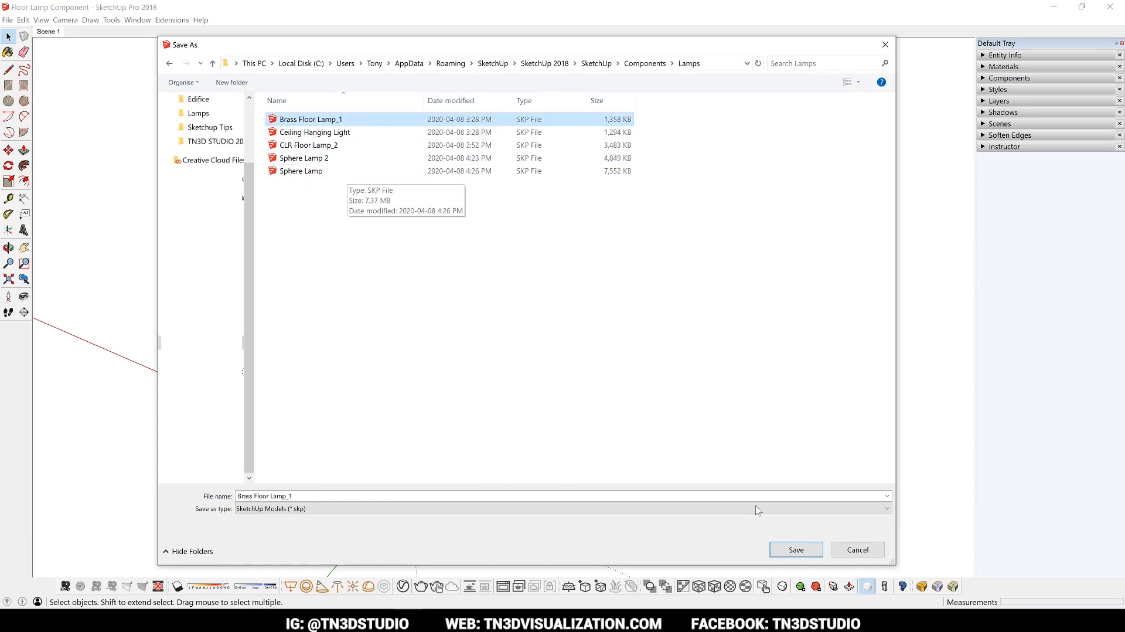
click(794, 550)
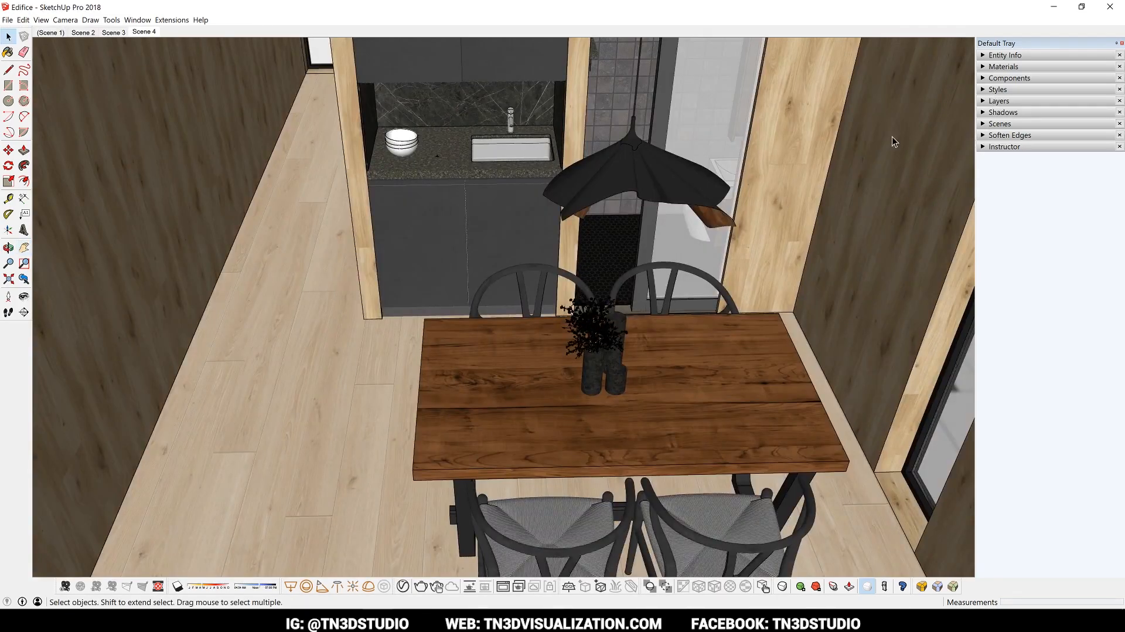
Show the Components tray in Edifice and open a saved component collection.
click(1009, 78)
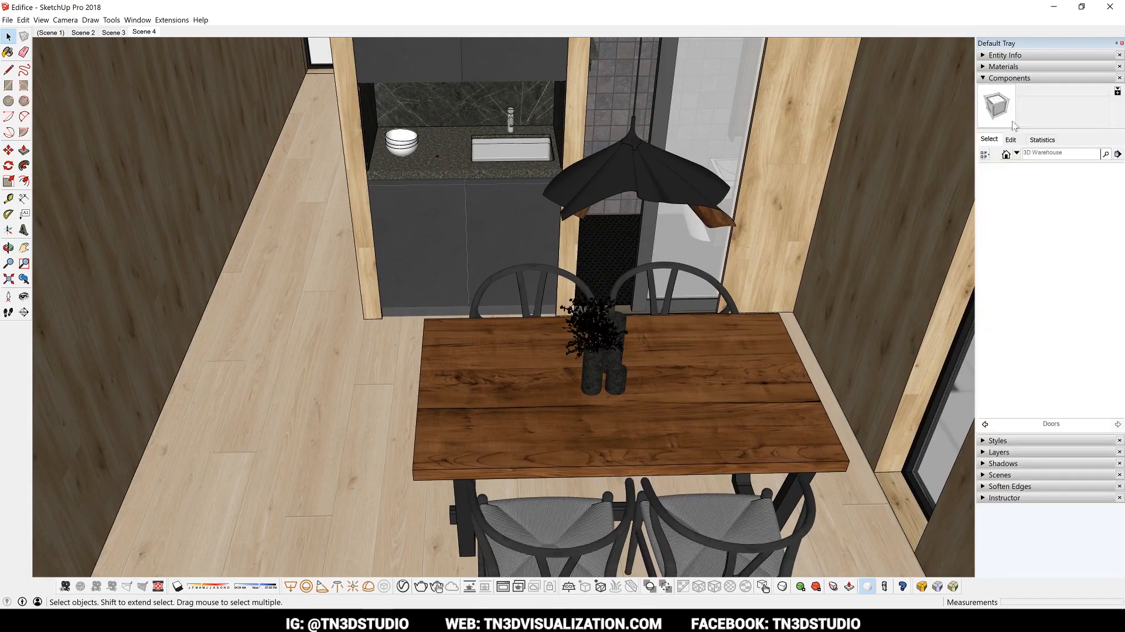
click(1008, 154)
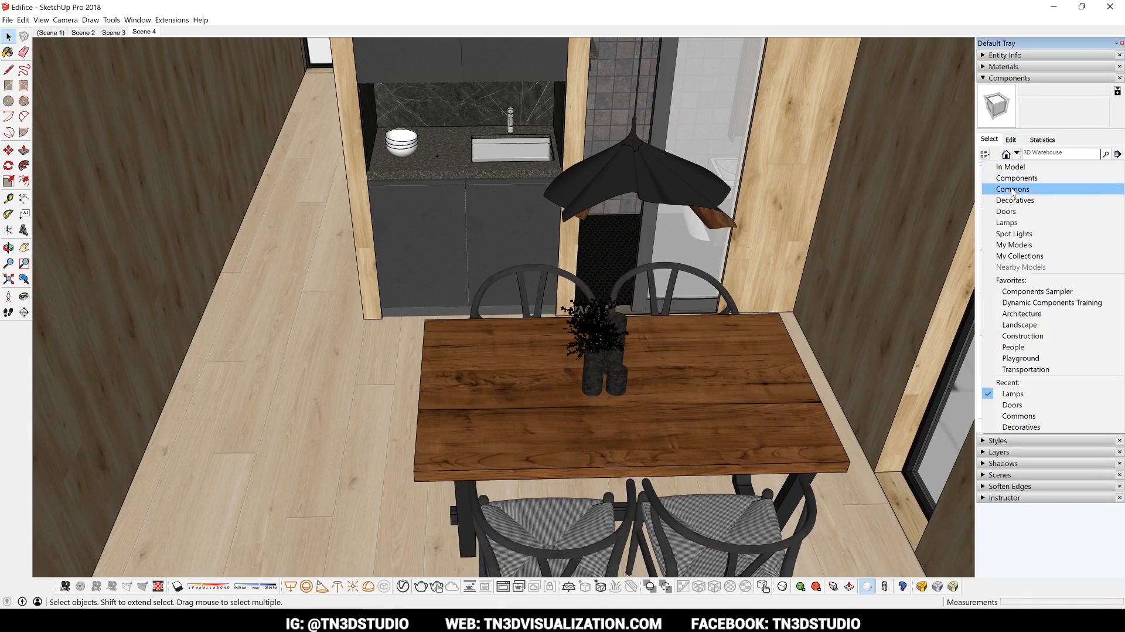
click(1012, 188)
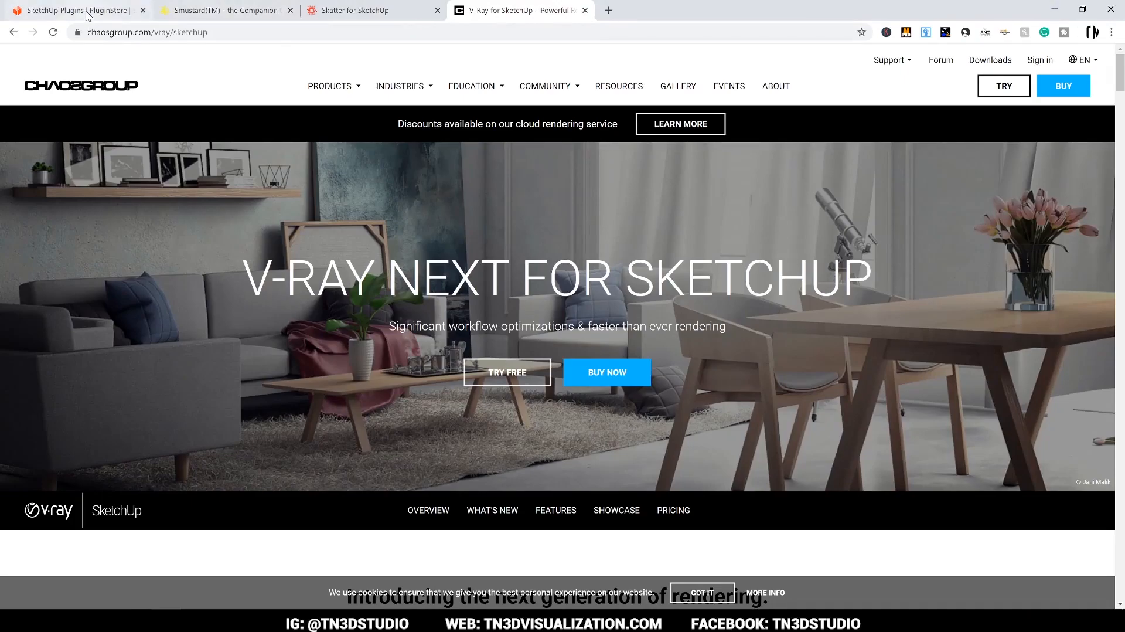
Review the sketchUcation plugin store and the Smustard script list pages in the browser.
click(71, 11)
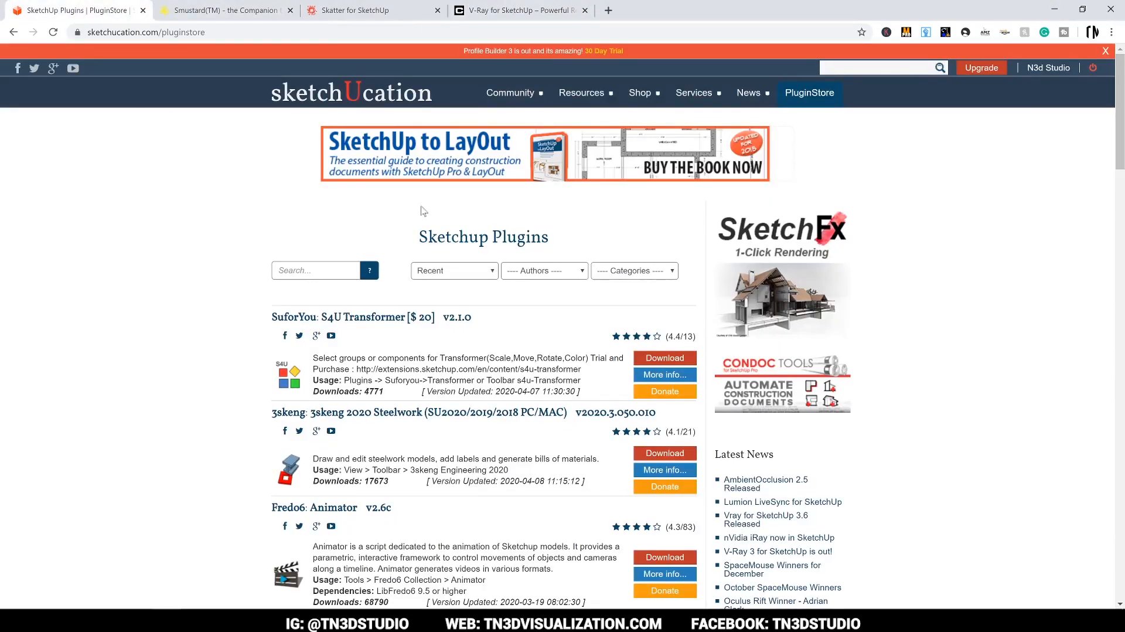
scroll(down, 3)
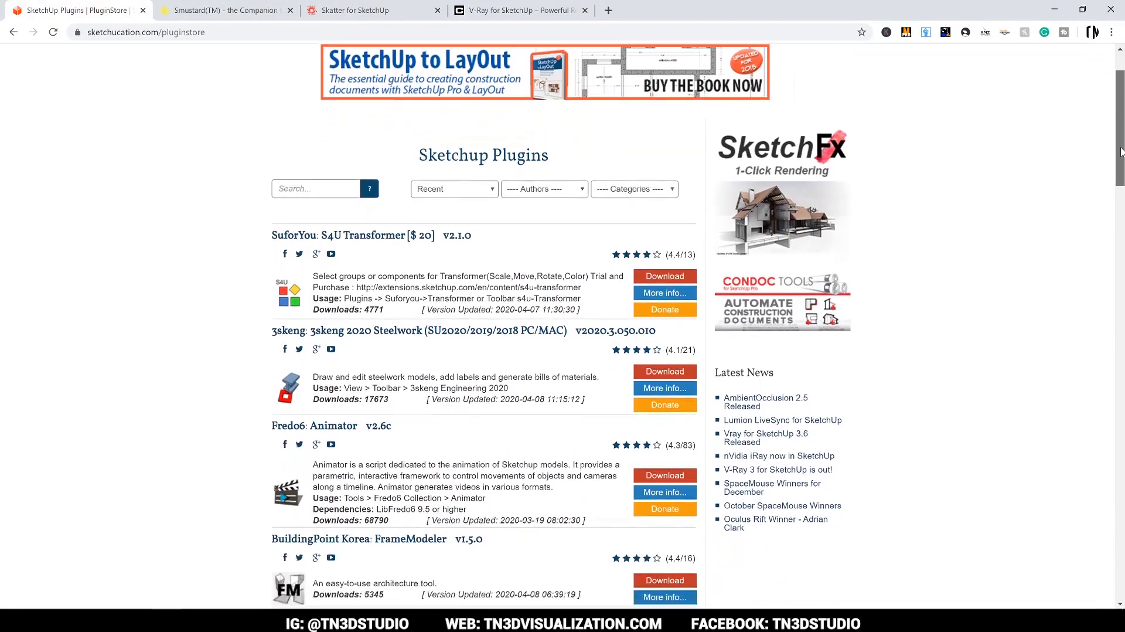
scroll(down, 3)
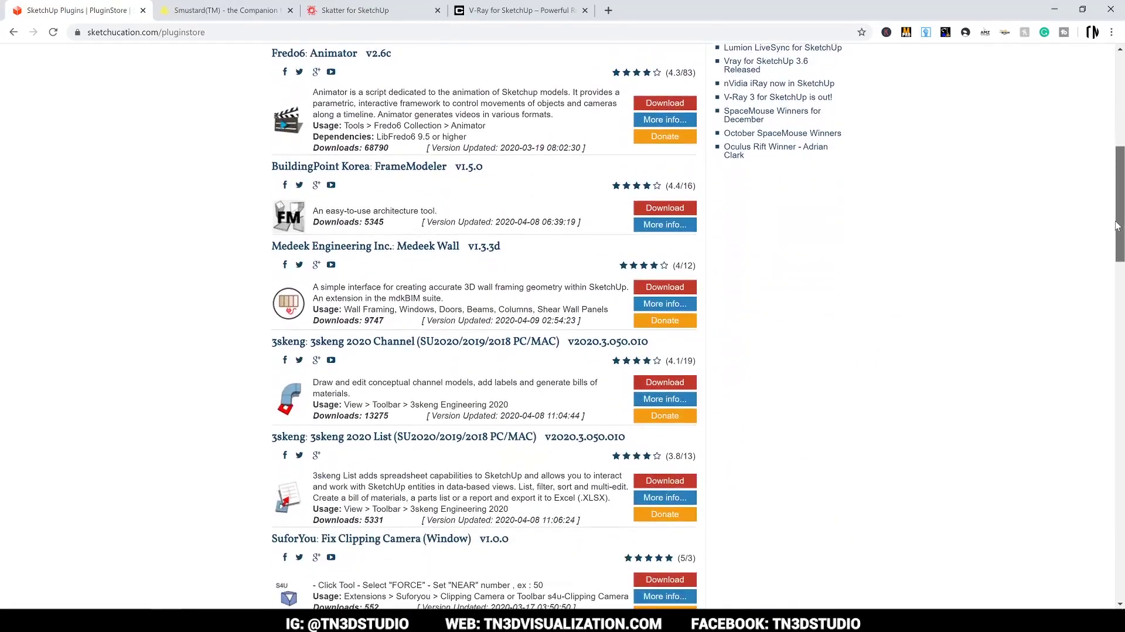
click(225, 11)
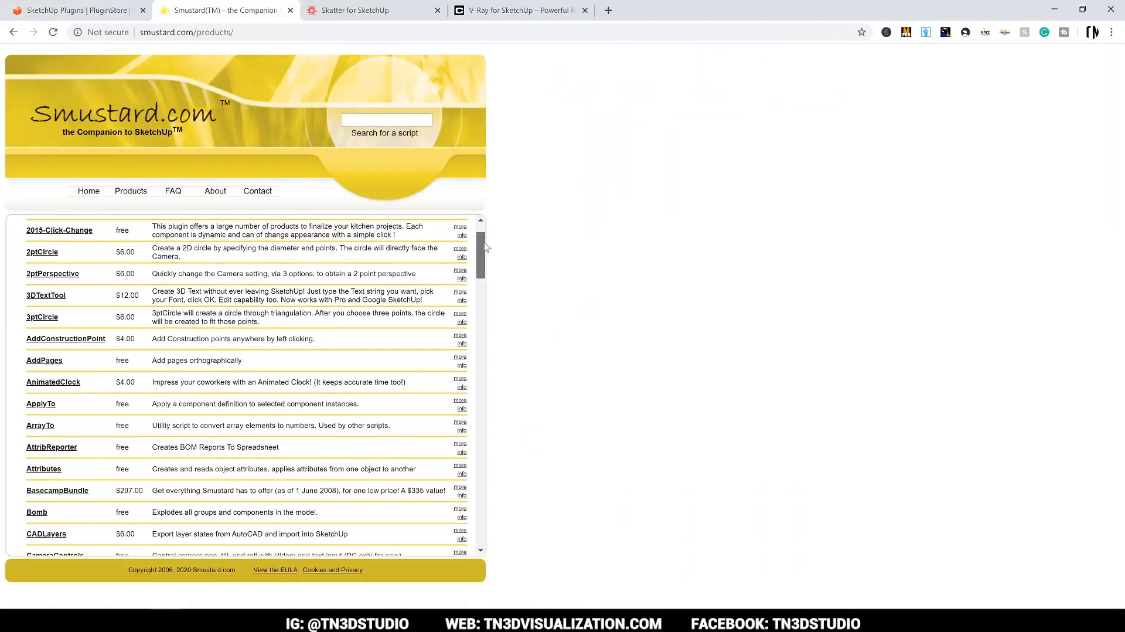
scroll(down, 3)
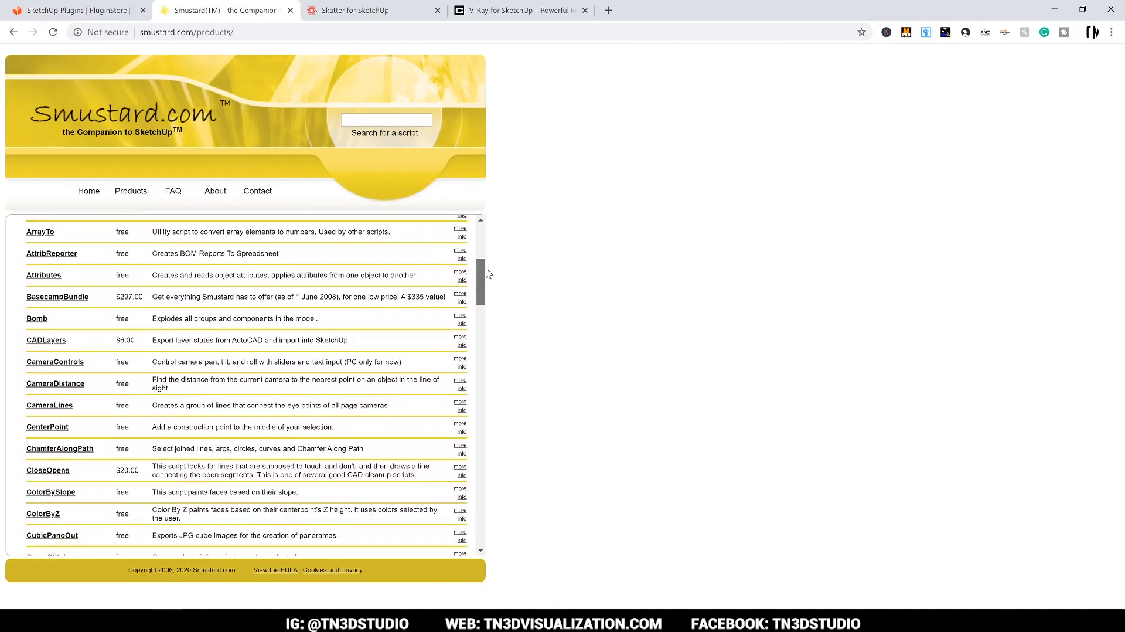
scroll(down, 3)
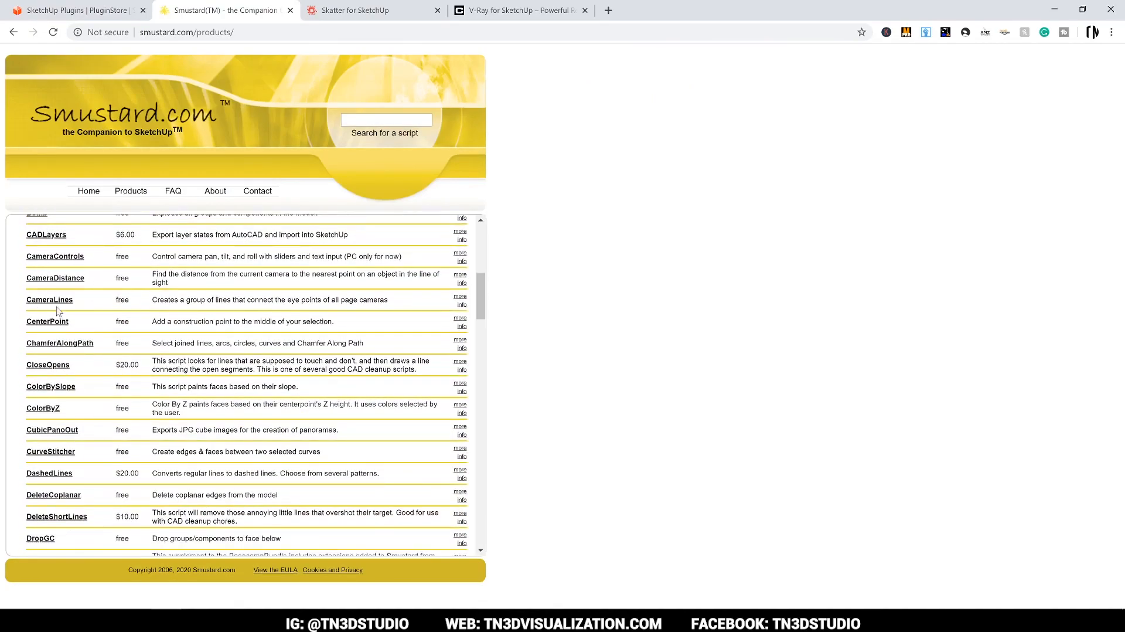
Review the Skatter extension page, then paint an exclusion area in the scattered forest.
click(373, 11)
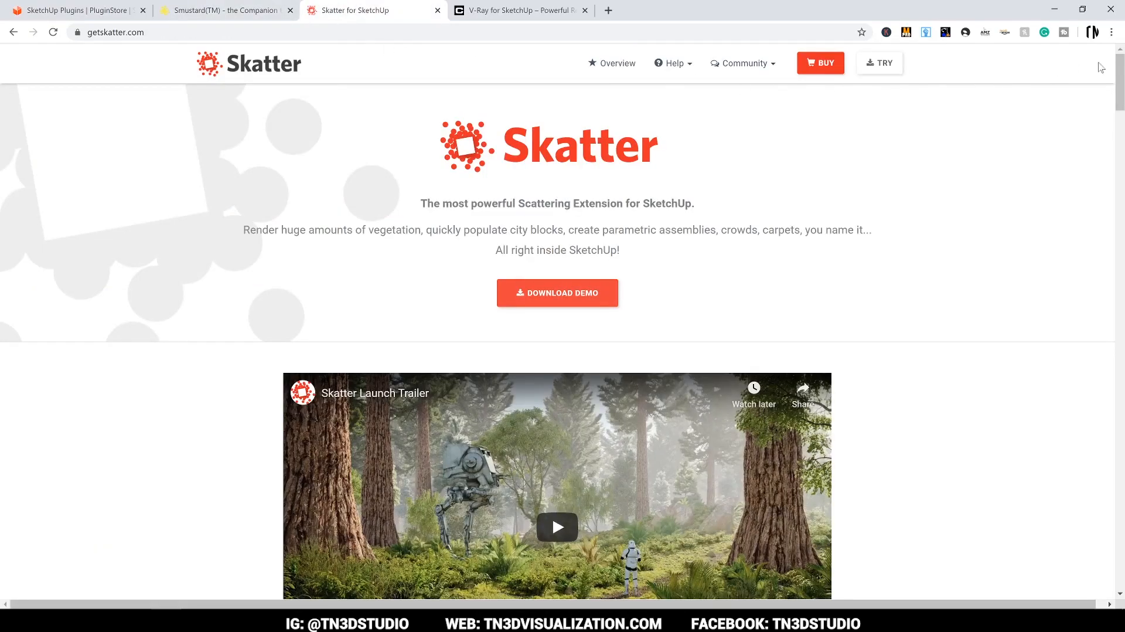
scroll(down, 3)
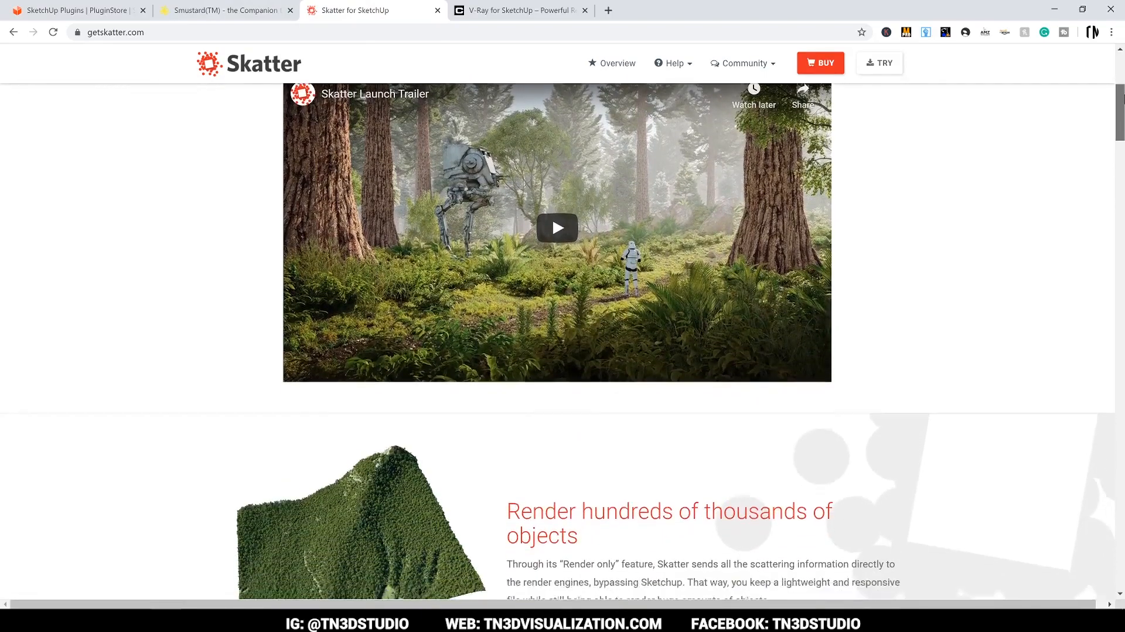
scroll(down, 3)
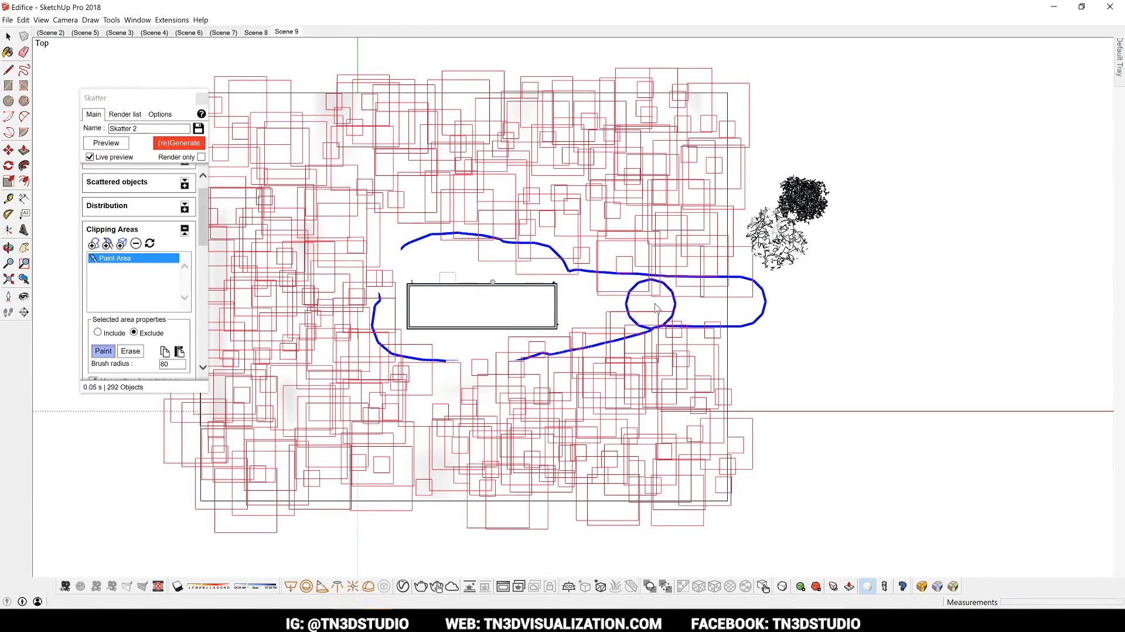
click(178, 142)
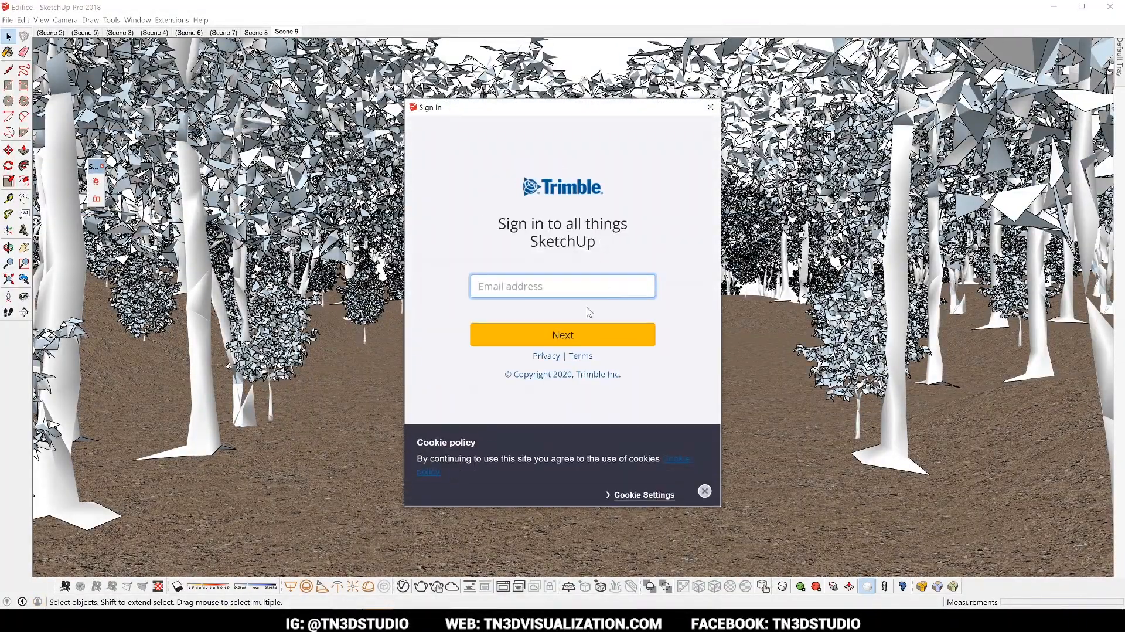
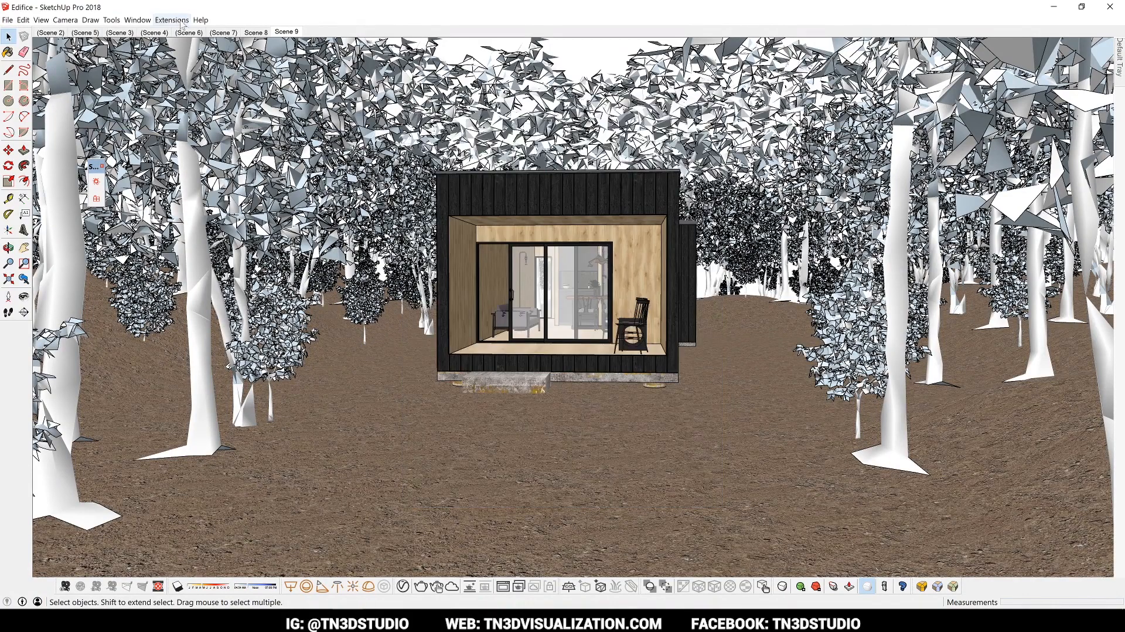
click(136, 20)
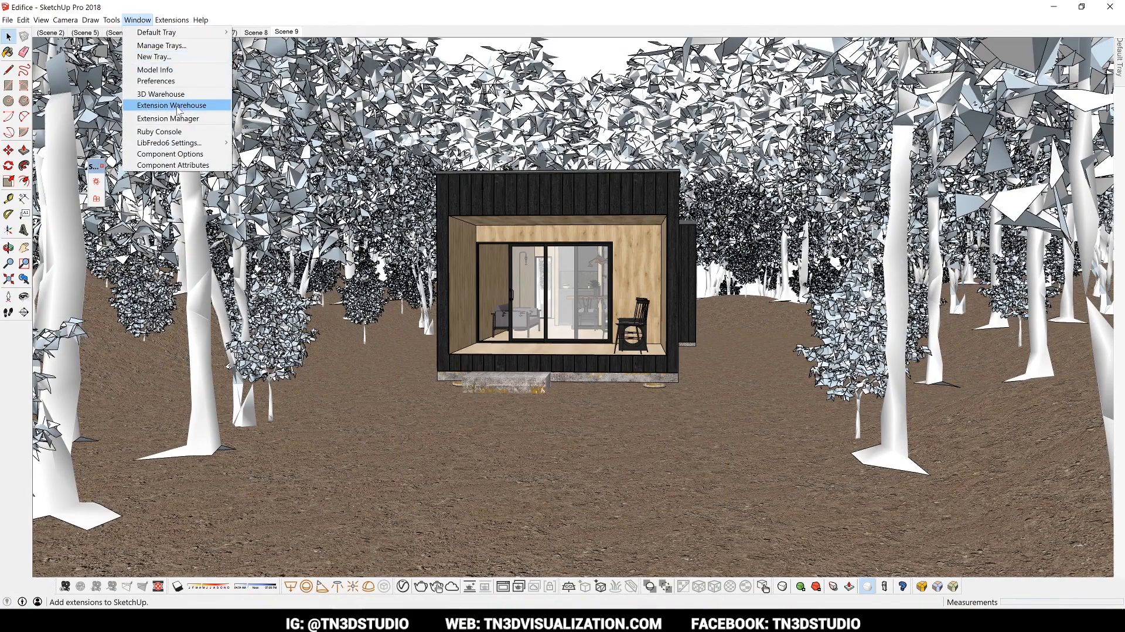
Browse ThomThom's developer listing in the Extension Warehouse.
click(171, 104)
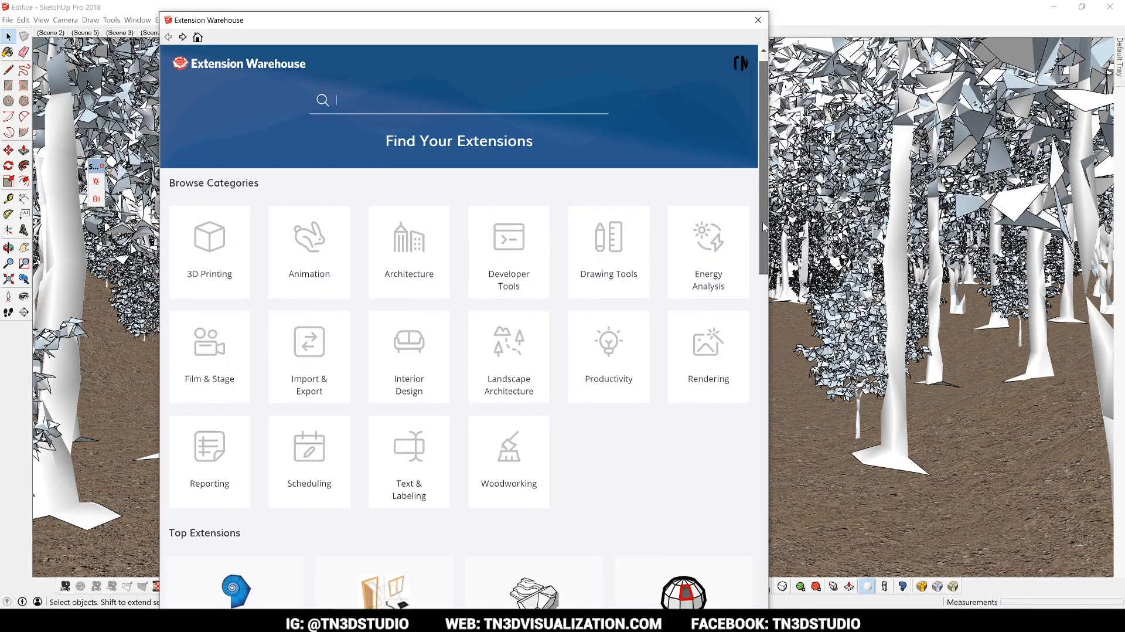
scroll(down, 3)
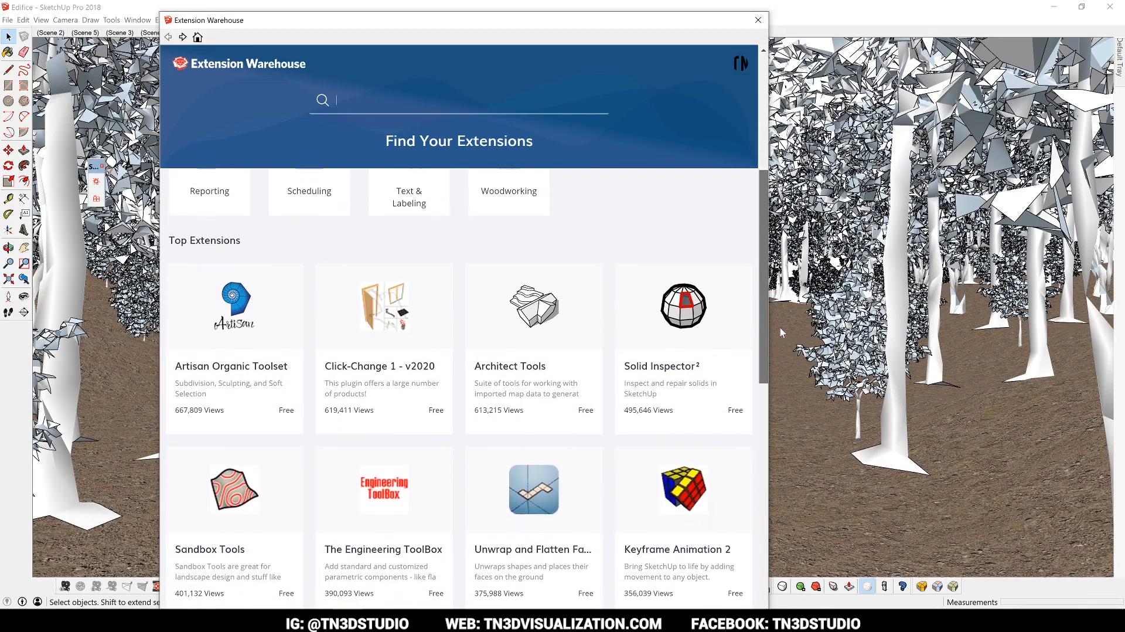
scroll(down, 3)
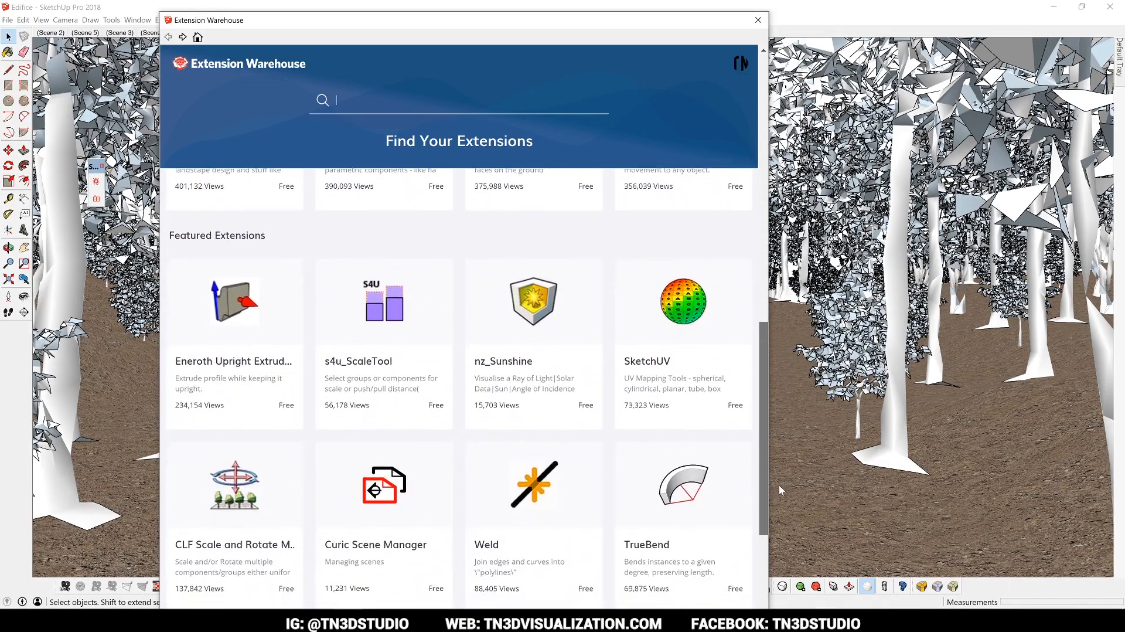
scroll(down, 3)
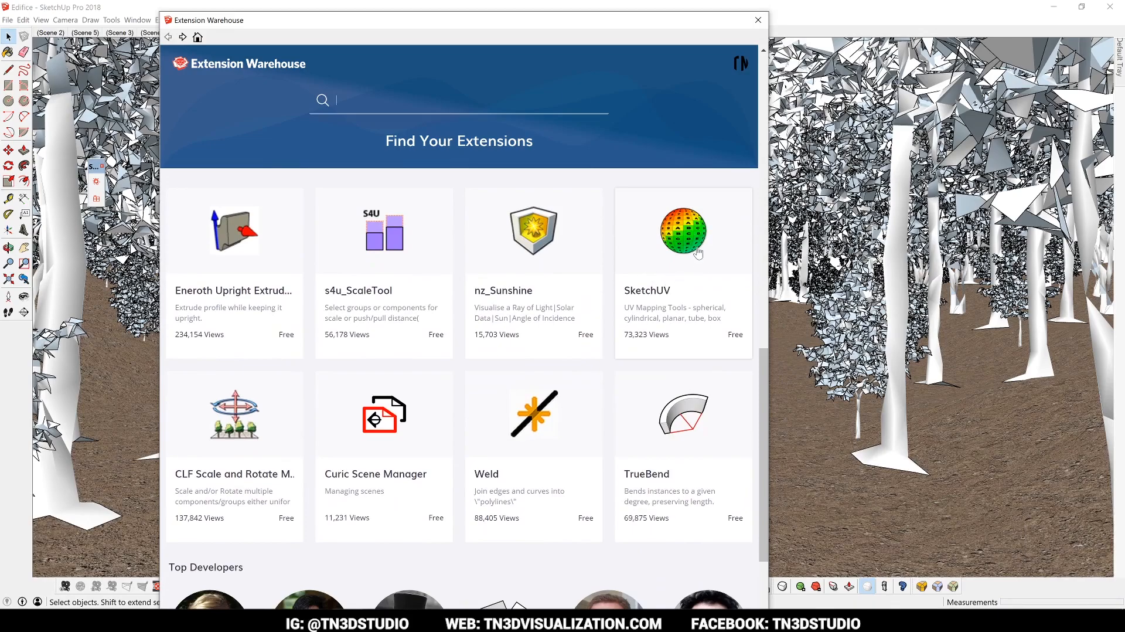
mouse_move(687, 453)
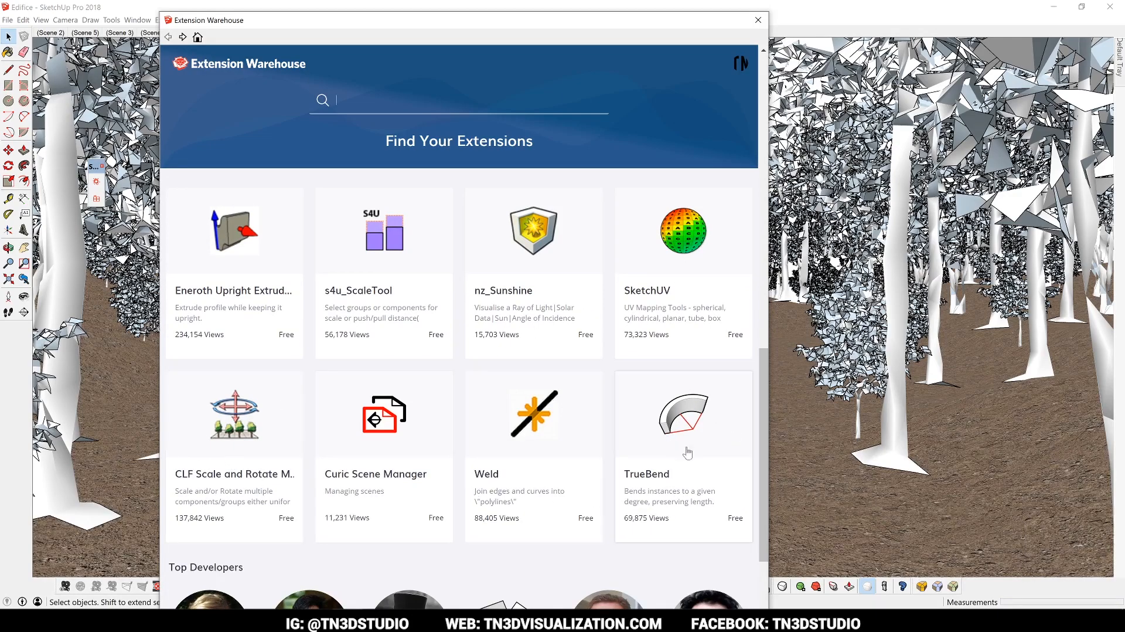
mouse_move(762, 368)
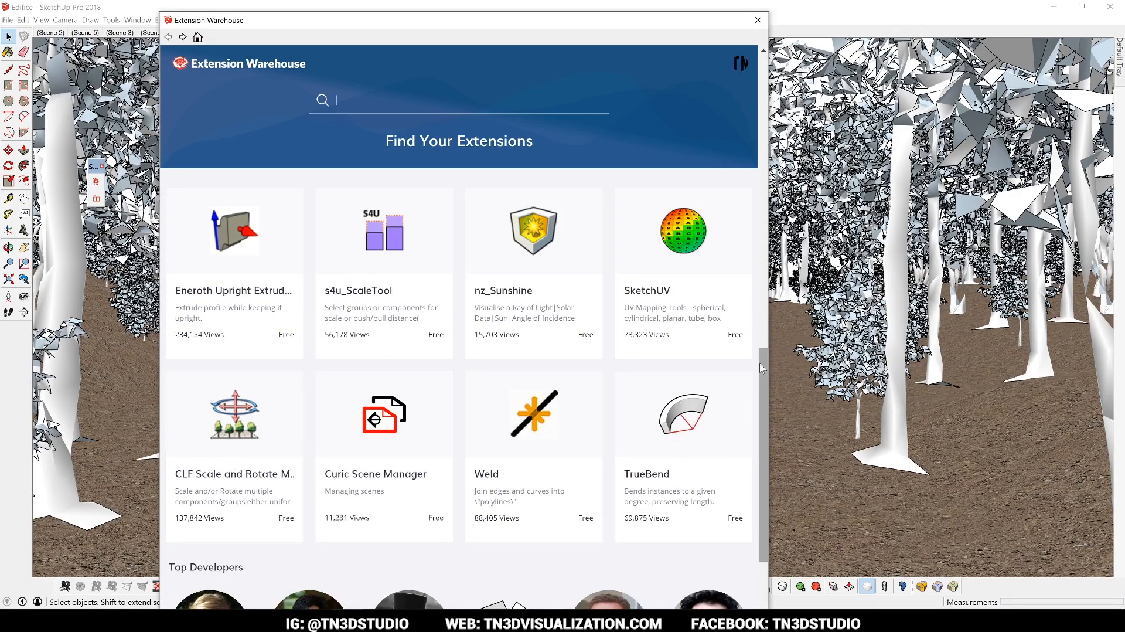
scroll(down, 3)
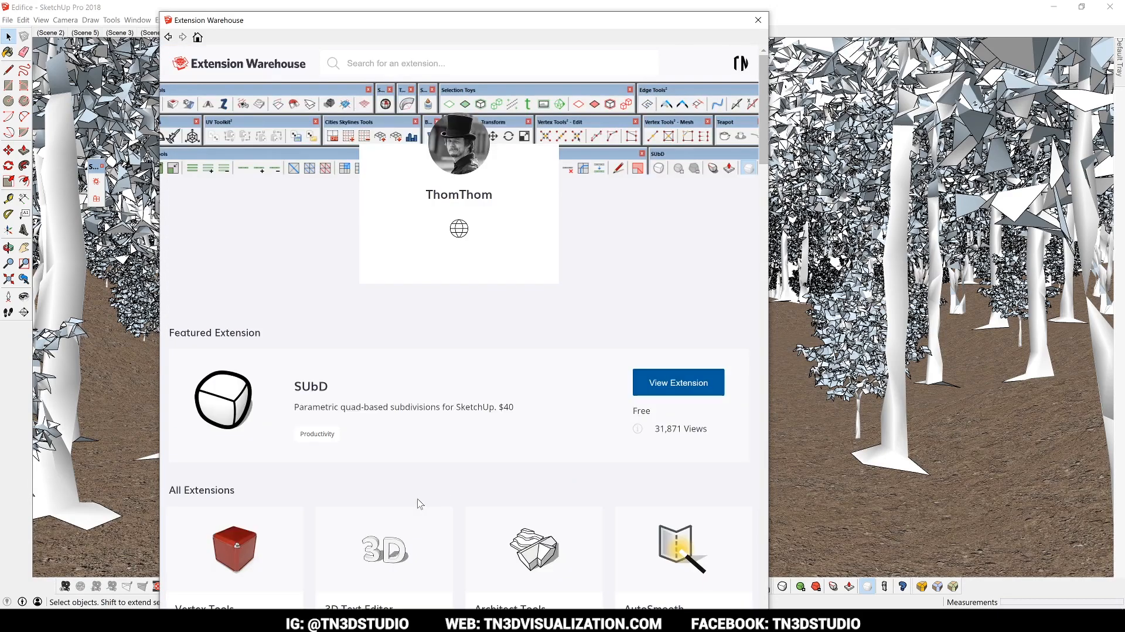
mouse_move(745, 182)
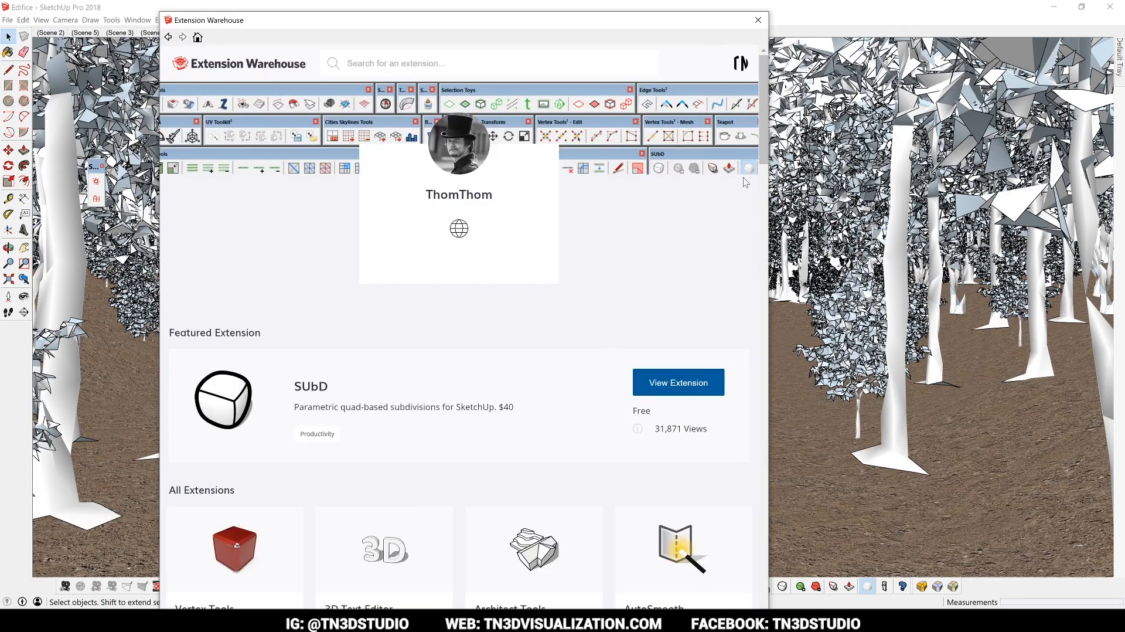
Scroll the All Extensions list and bring up the free CleanUp³ extension page.
scroll(down, 3)
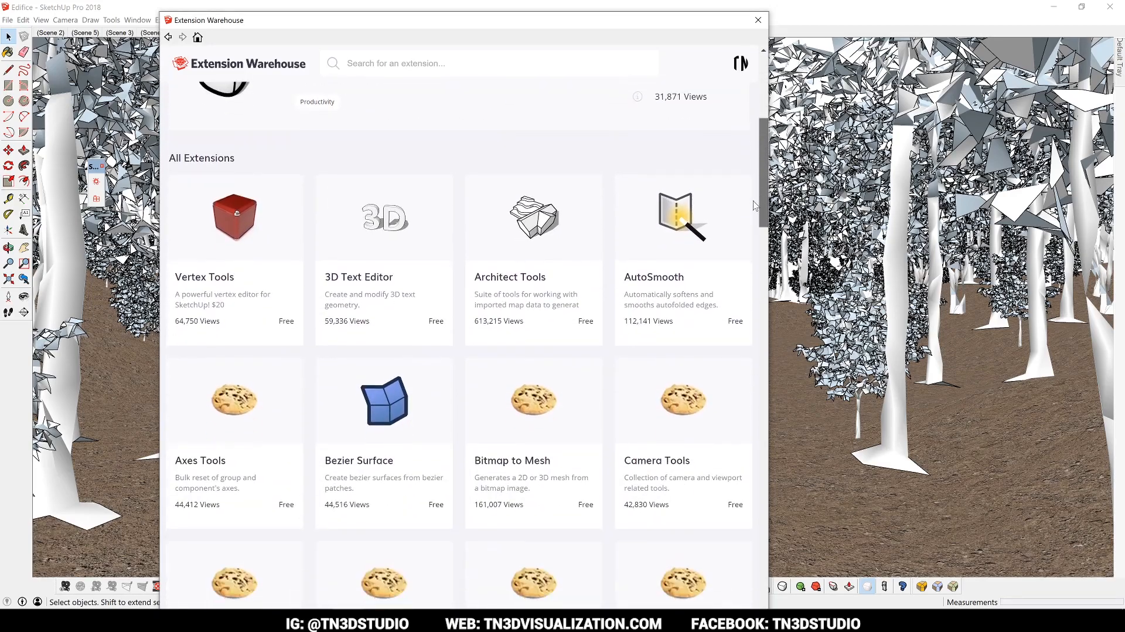
scroll(down, 3)
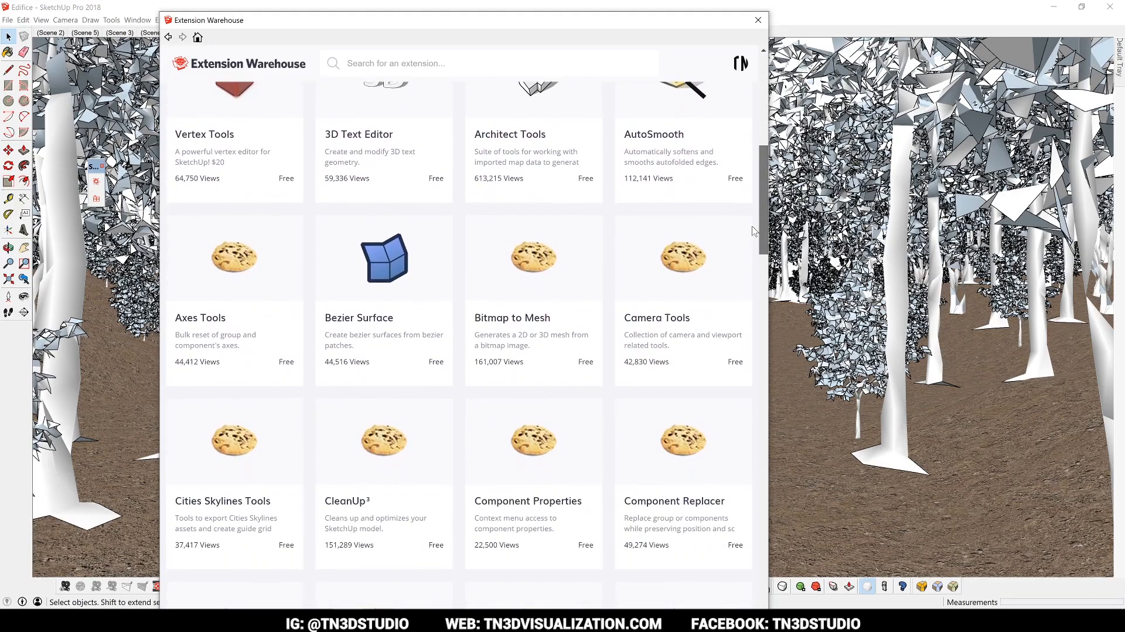
scroll(down, 3)
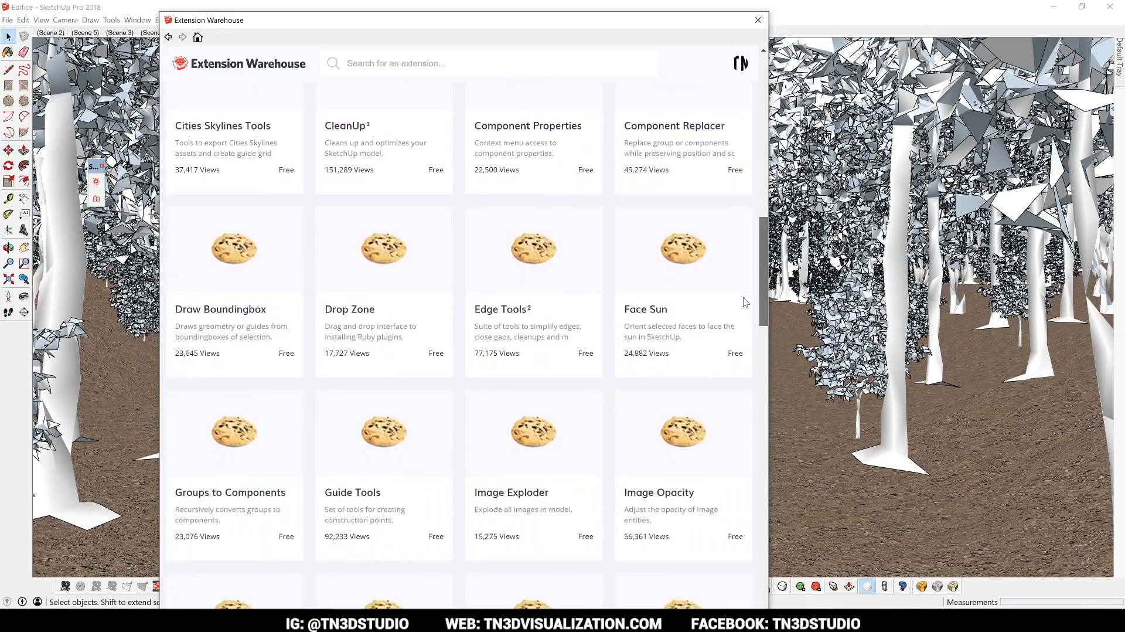
scroll(up, 3)
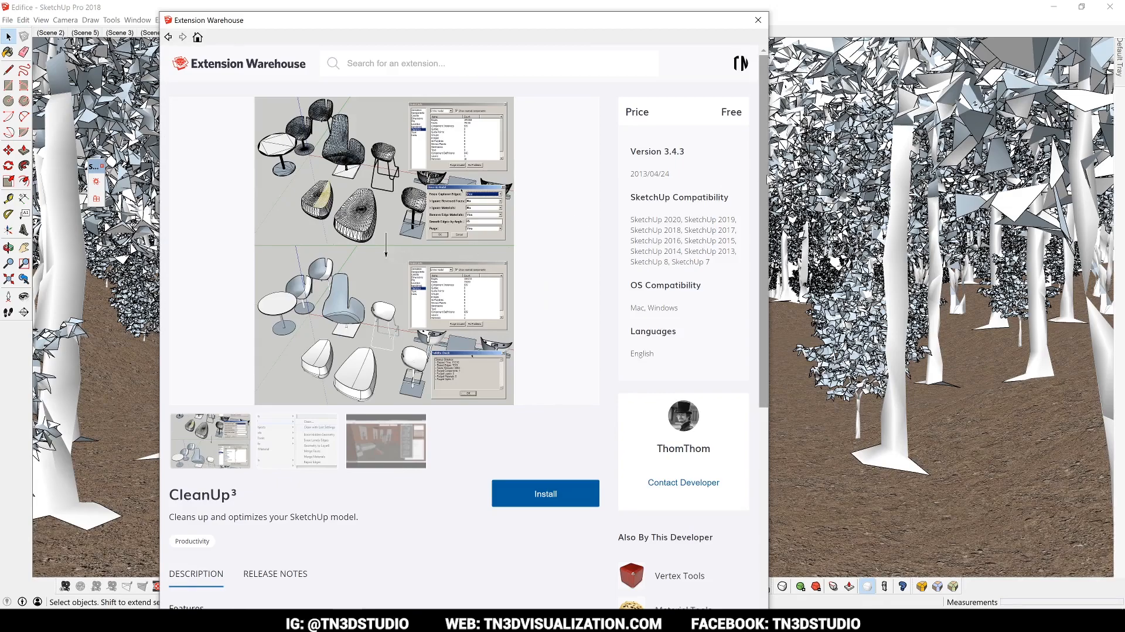
Install CleanUp³, accepting the file-access warning and the success notice.
click(545, 493)
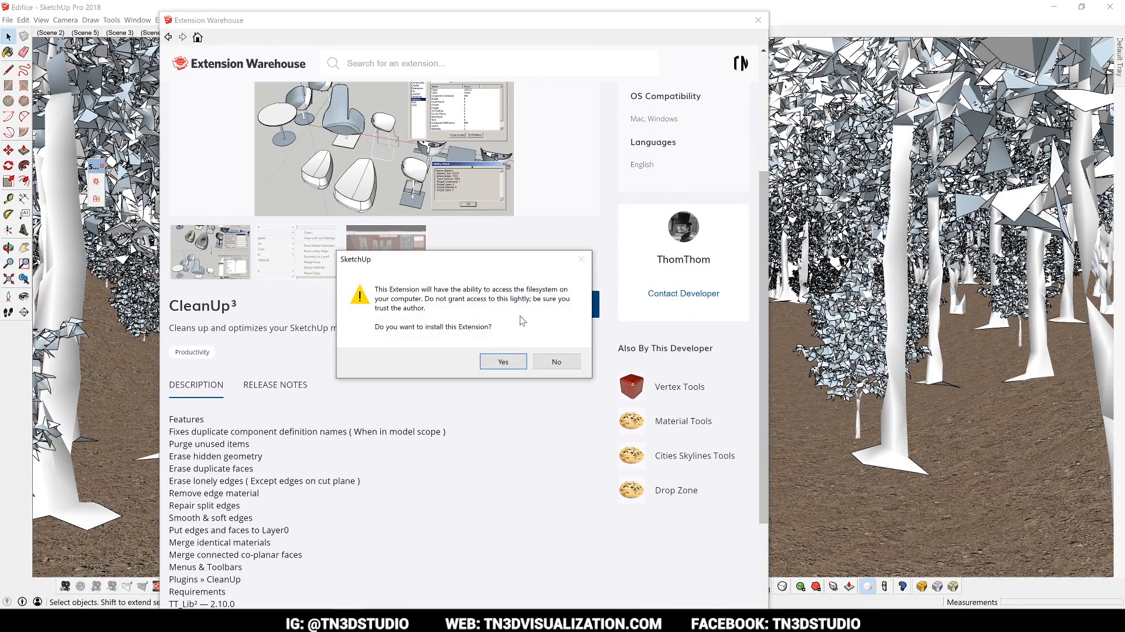
click(503, 361)
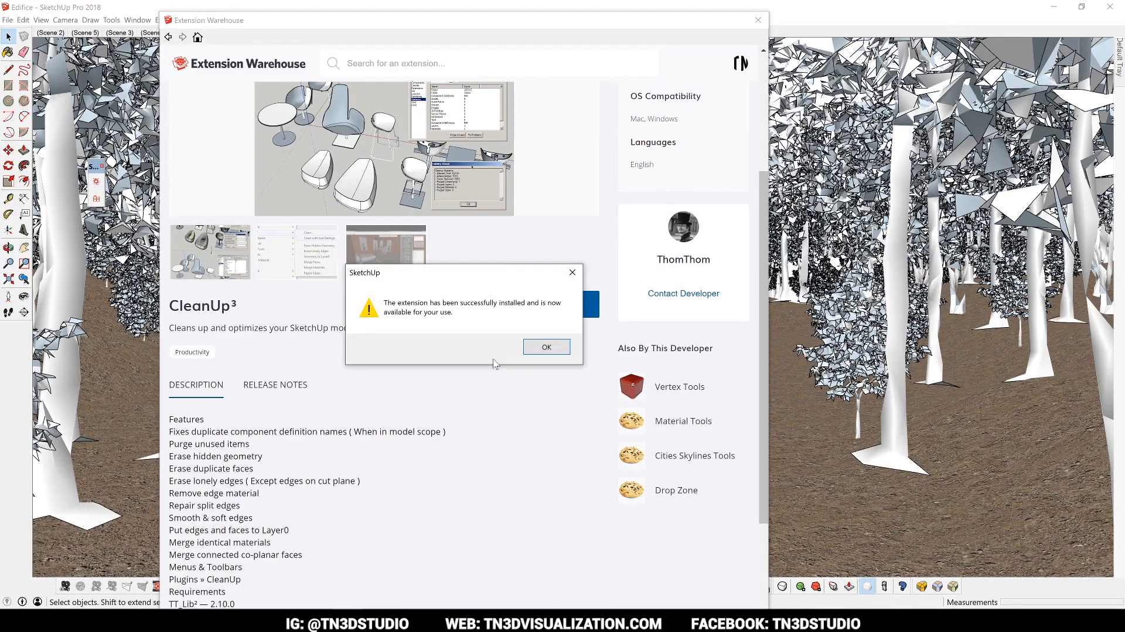
click(545, 347)
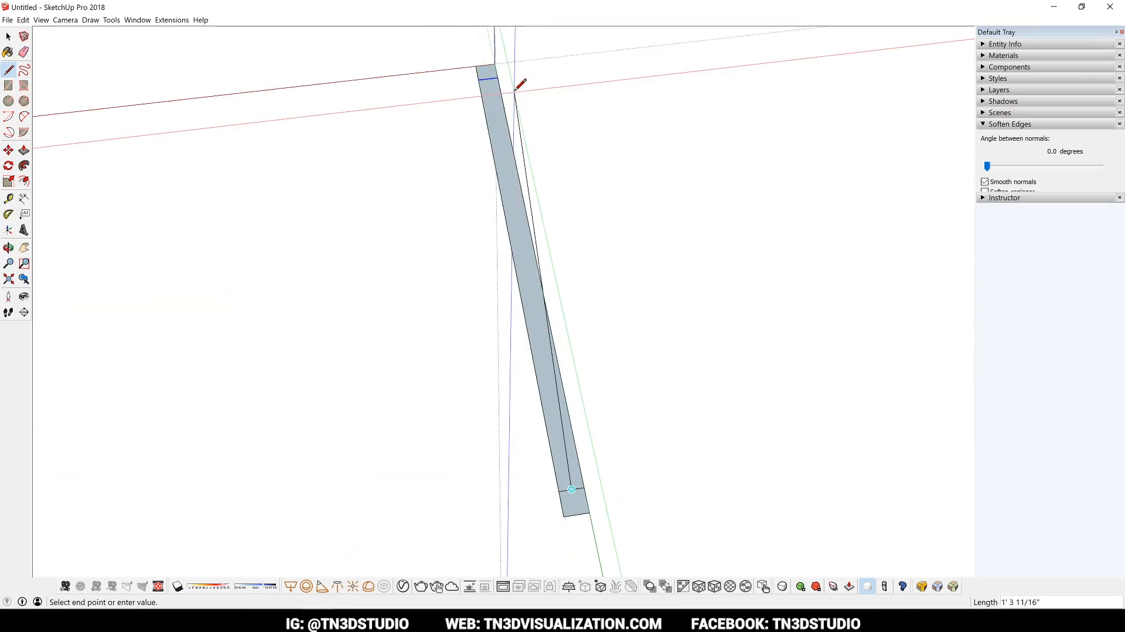
Draw the slanted slab edge that starts the cube side table model.
drag(503, 288, 251, 254)
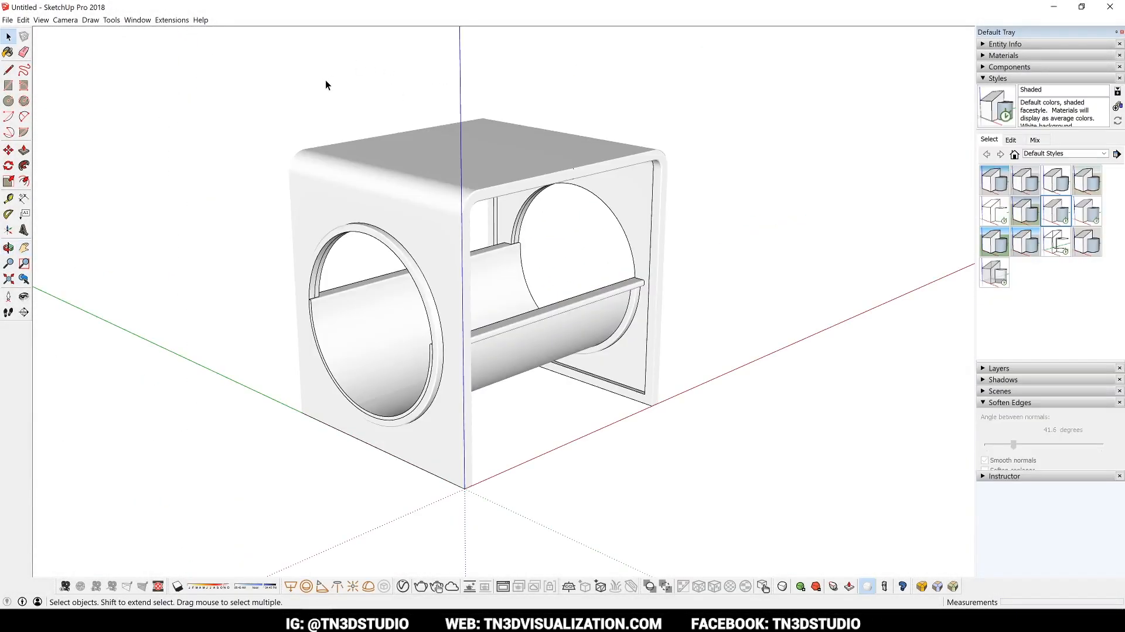
In Preferences > Shortcuts, filter 'beve' and start a Ctrl+Shift shortcut for RoundCorner.
click(136, 20)
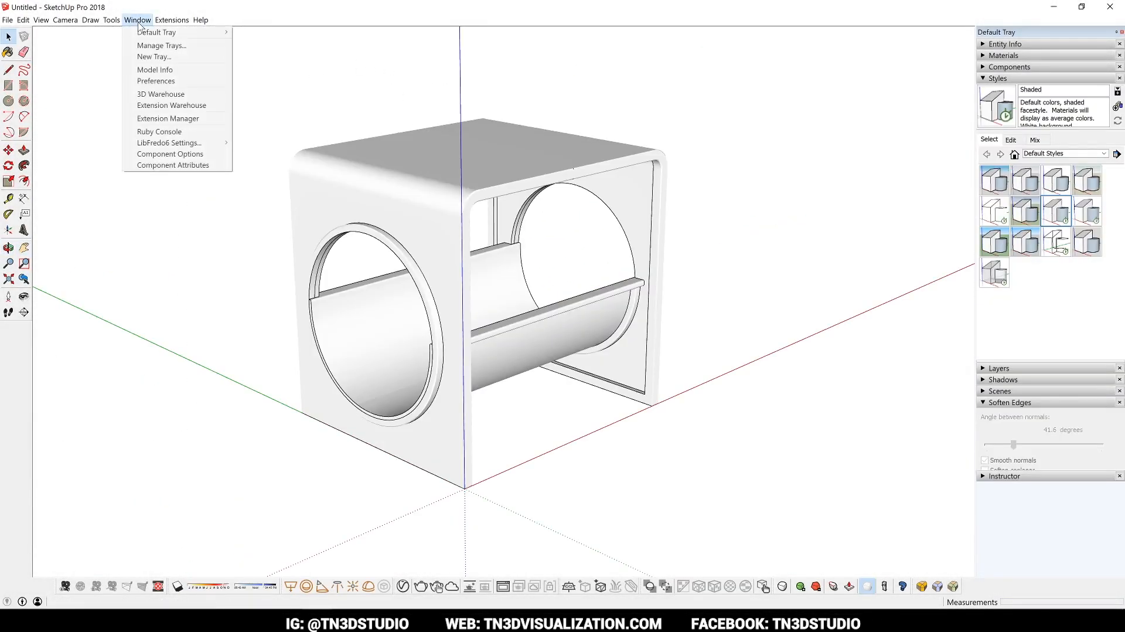
mouse_move(156, 81)
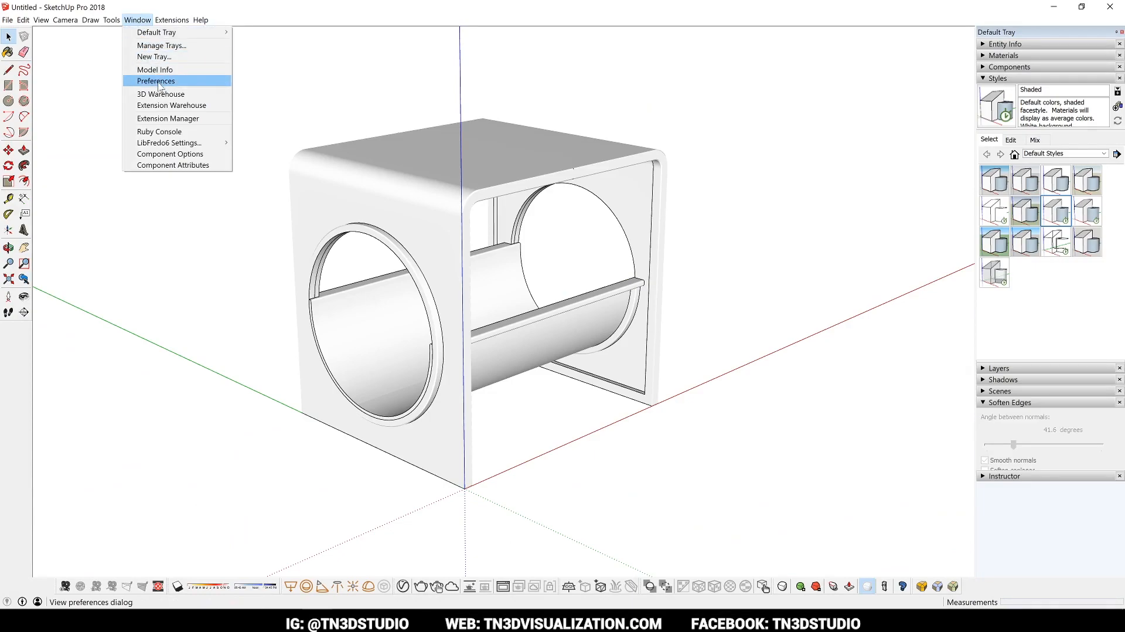
click(156, 81)
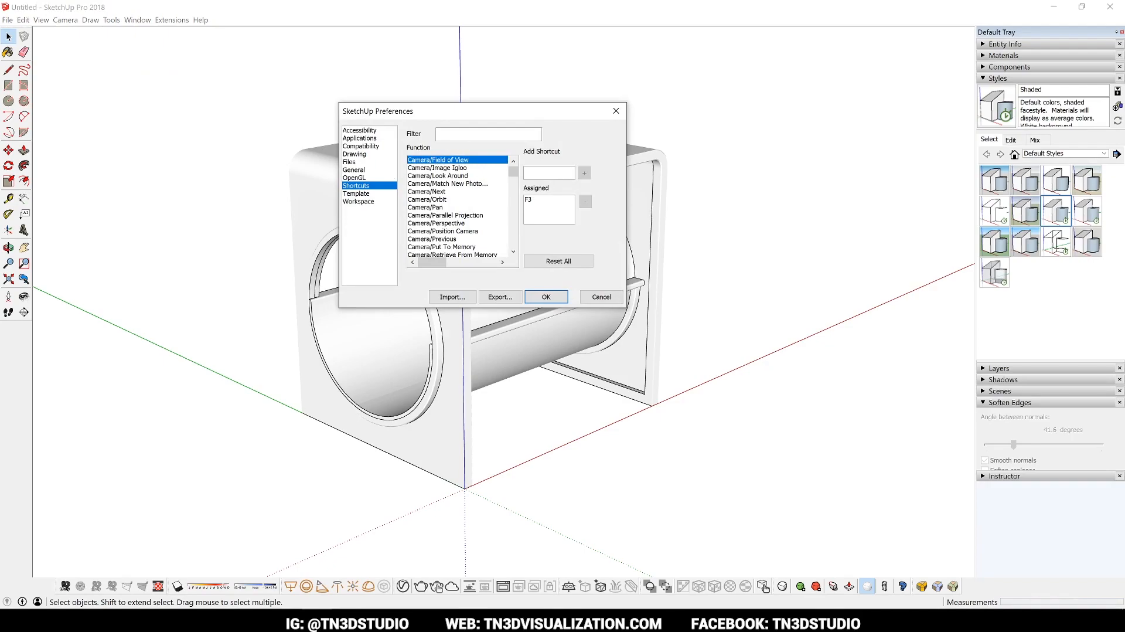
click(487, 135)
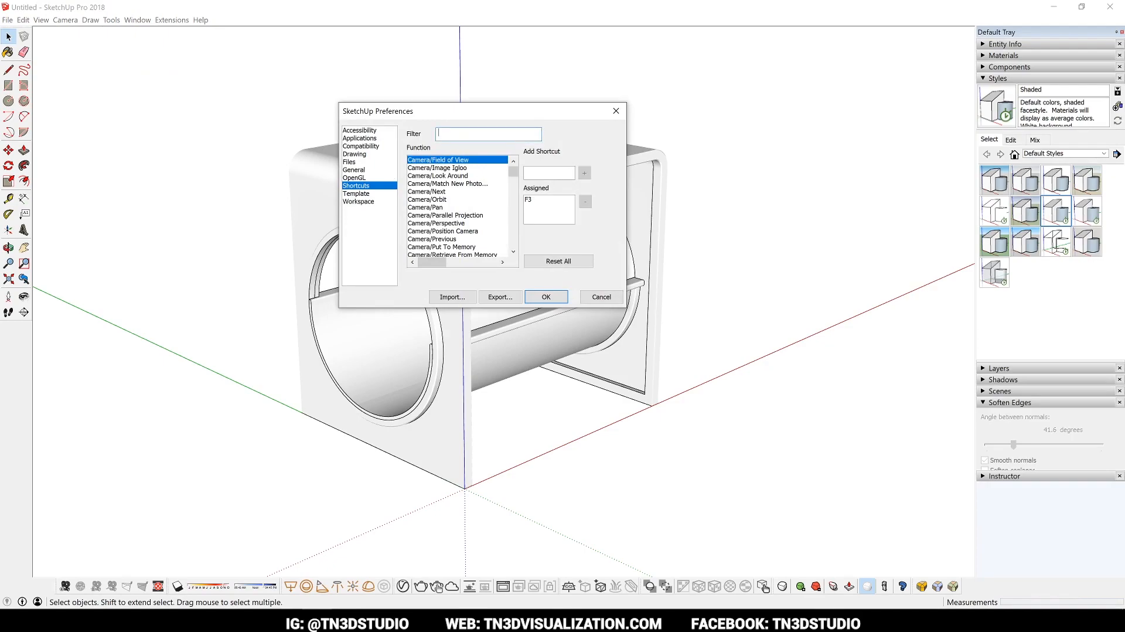
text(bevel)
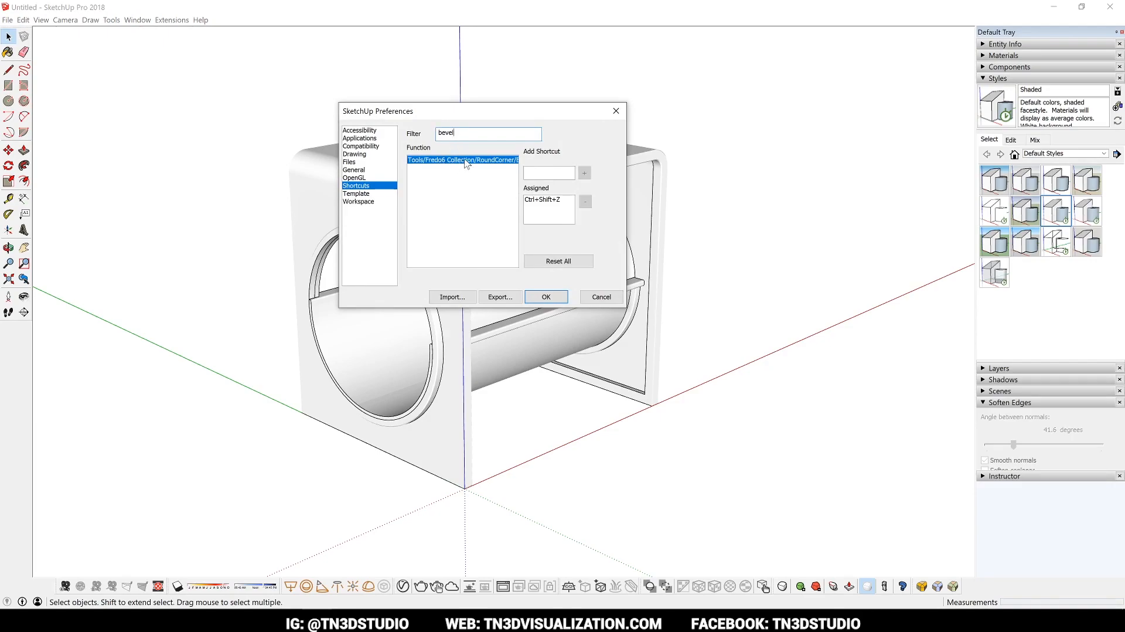
click(548, 173)
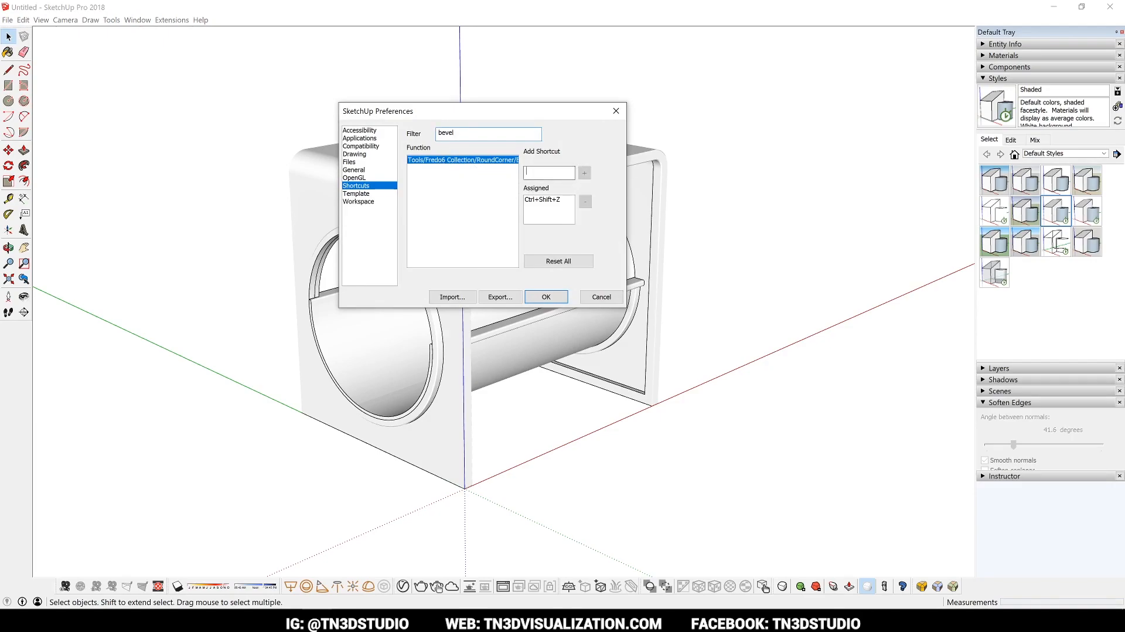
text(Ctrl+Shift+)
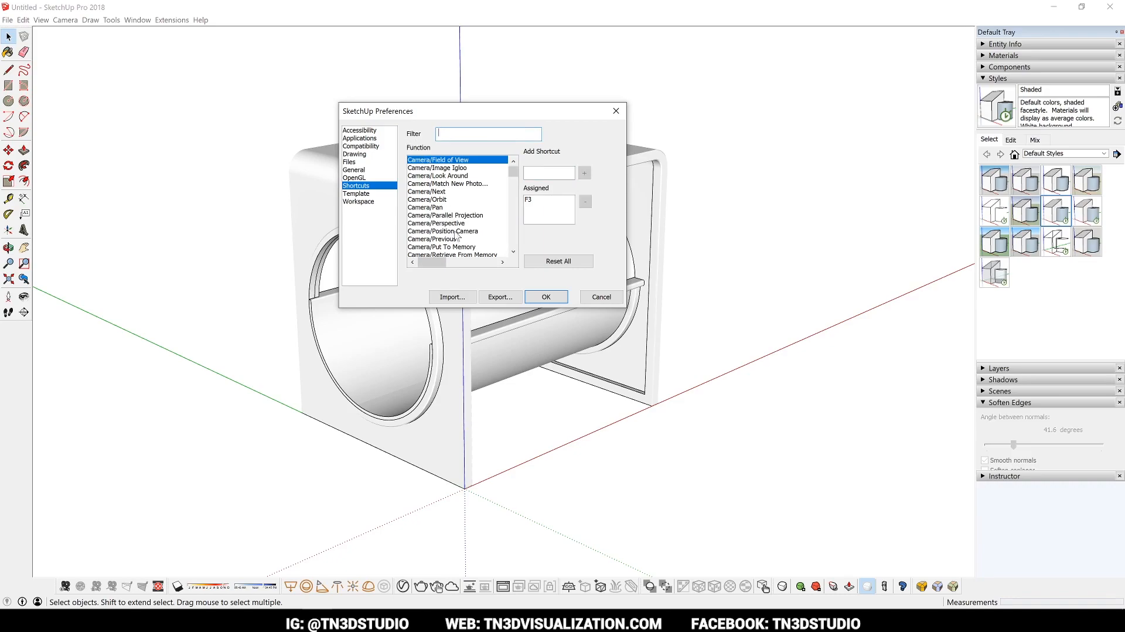
mouse_move(501, 301)
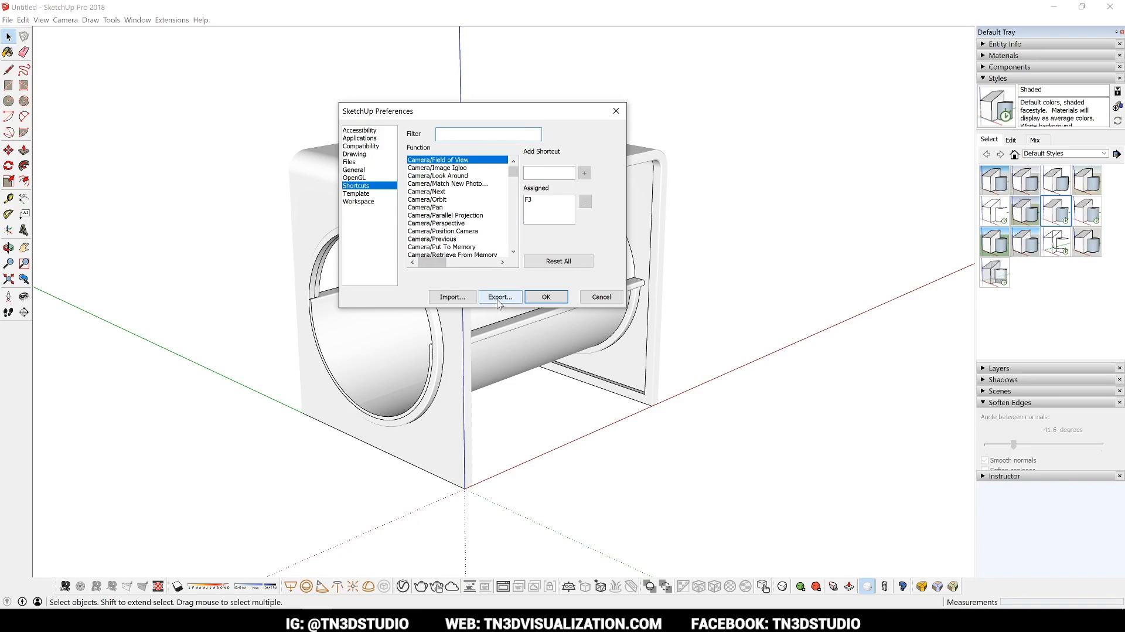
Export the keyboard shortcuts to TN3D shortcuts.dat in the resourses folder.
click(500, 297)
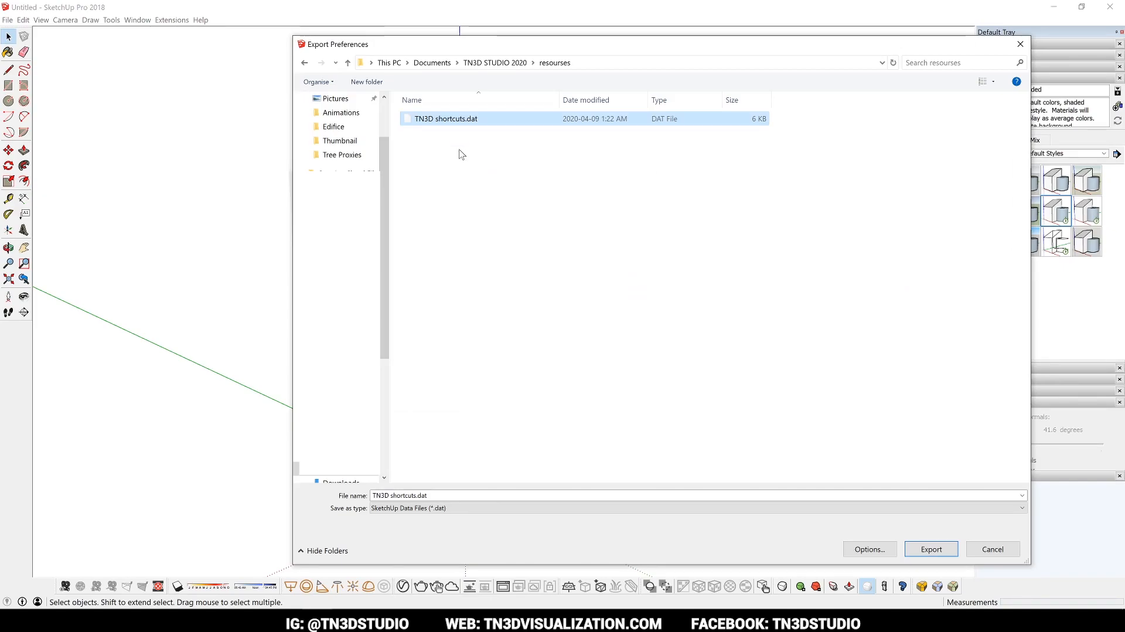
click(930, 548)
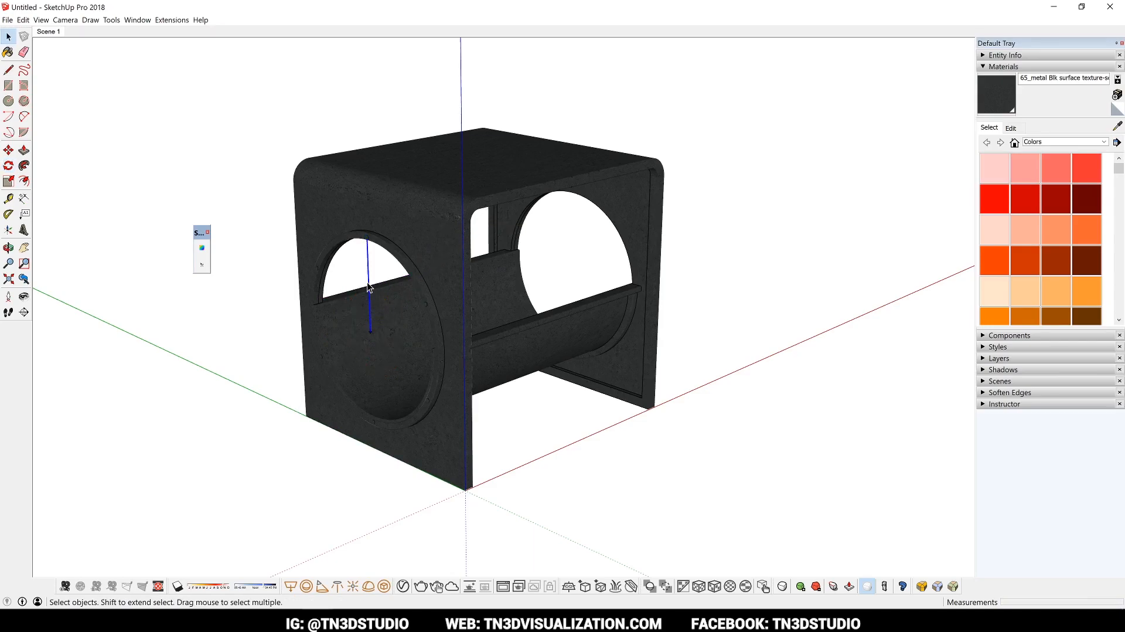
Place the black side table between the chairs in the Edifice scene and collapse Materials.
click(368, 287)
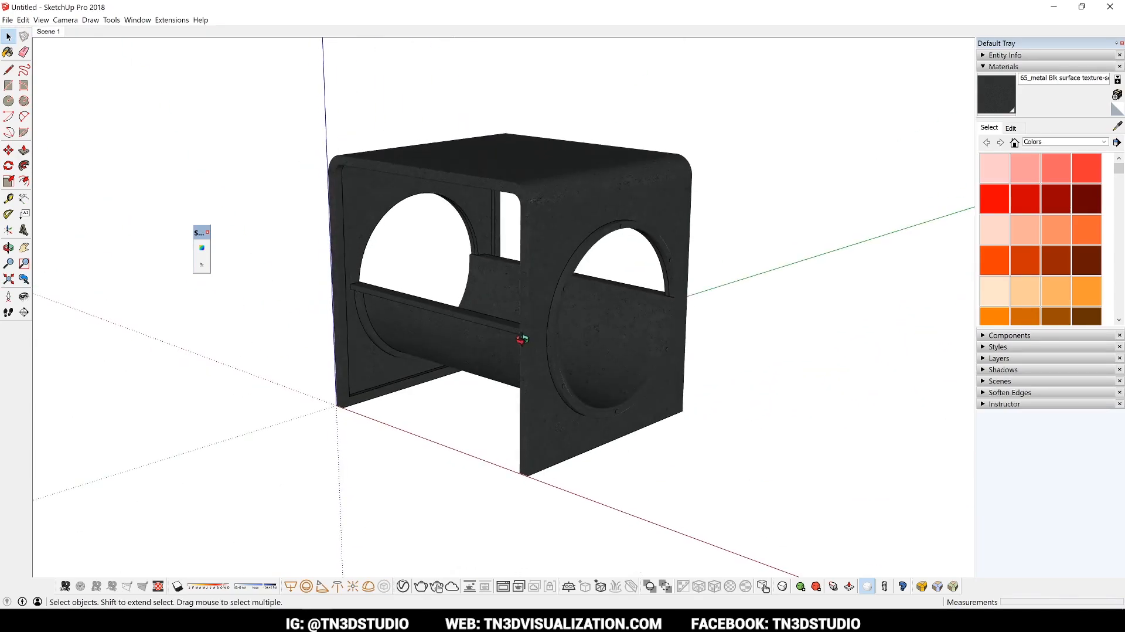
click(1009, 128)
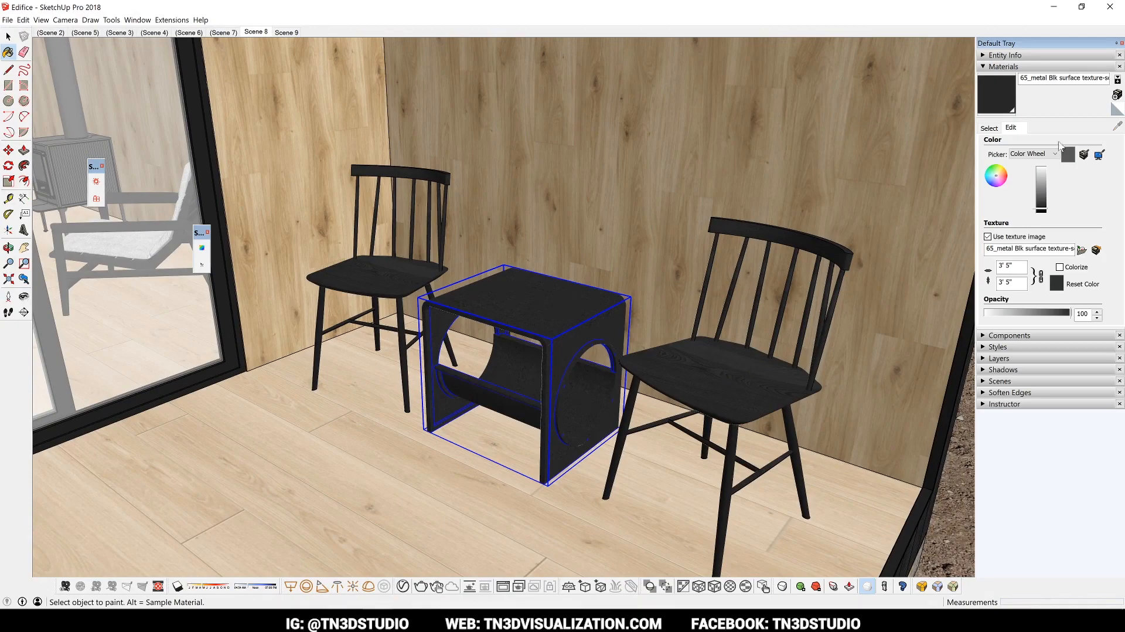
click(983, 66)
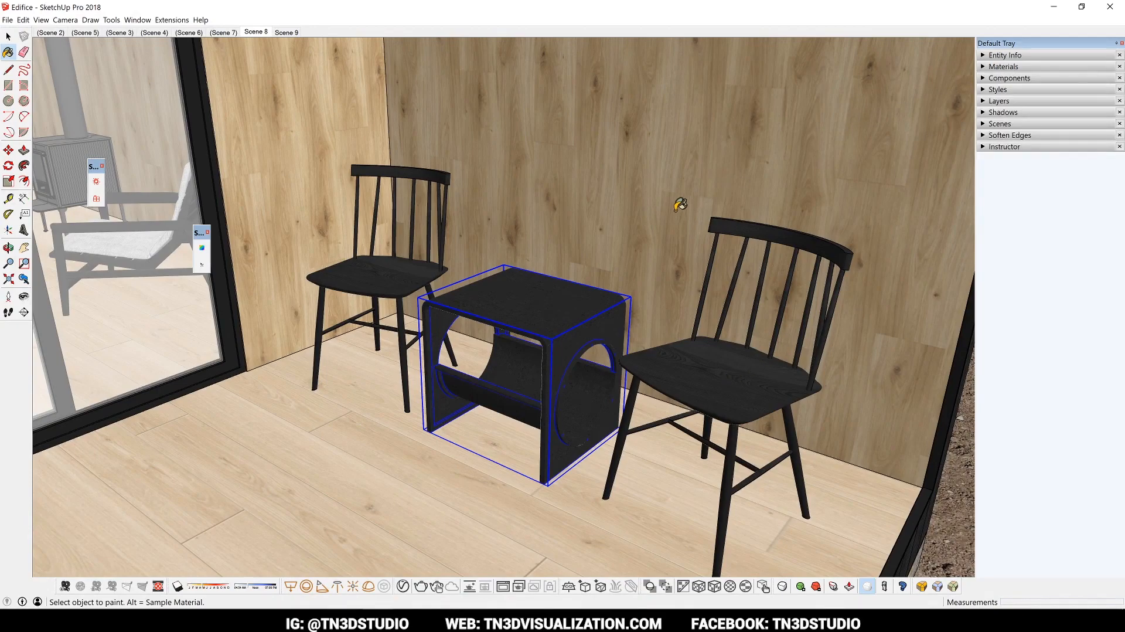
click(7, 20)
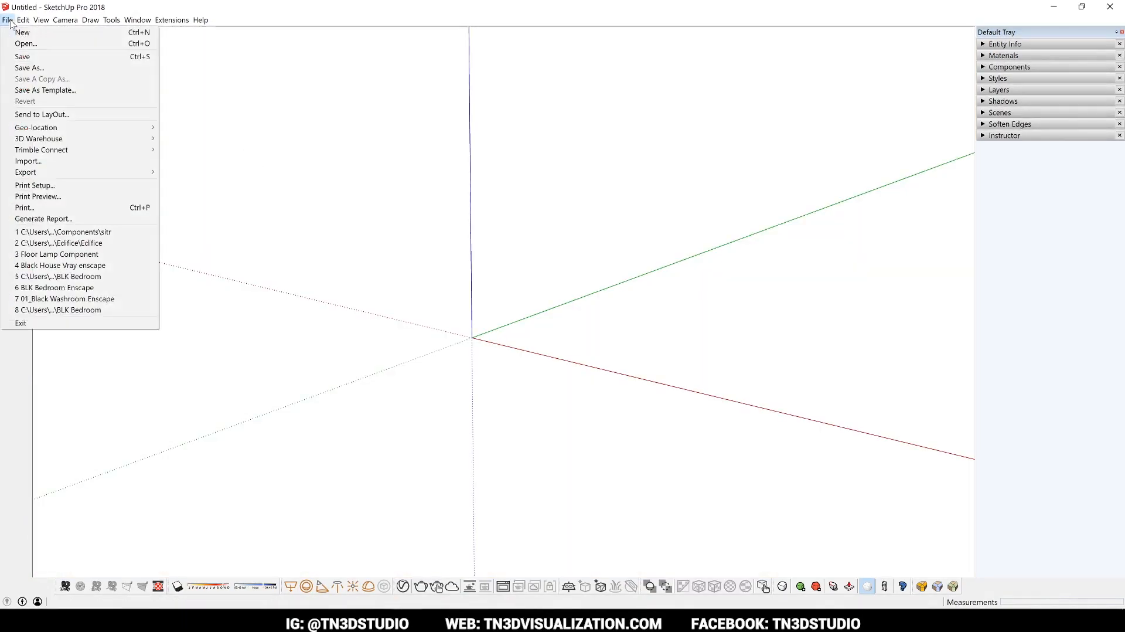
Save the blank model as default template TN3D with an 'Arch. Modeling' description.
click(46, 90)
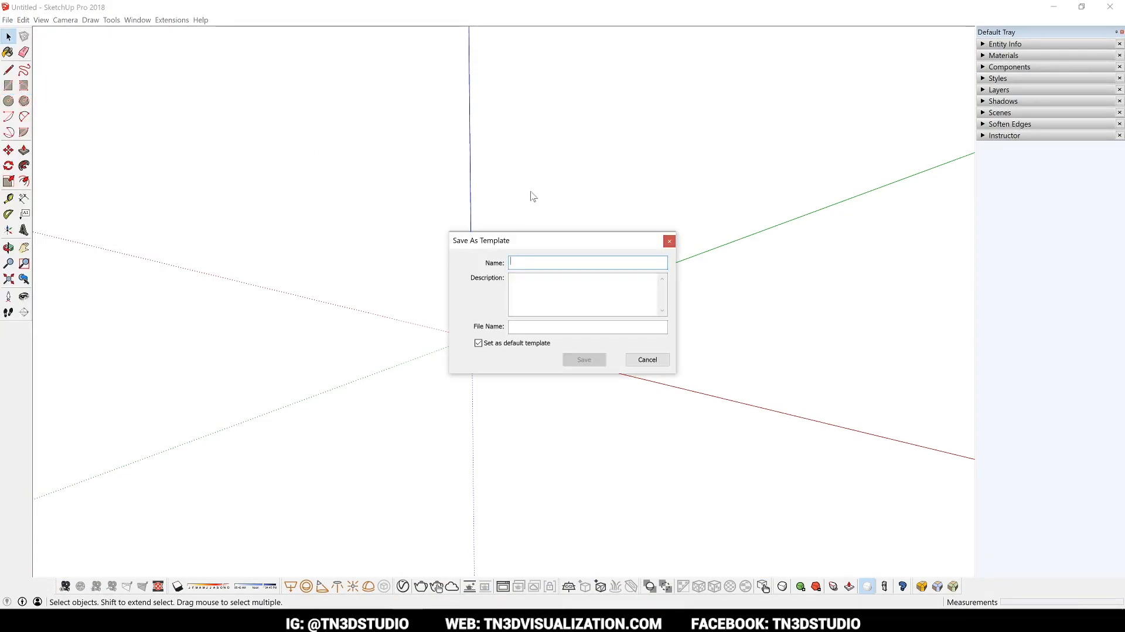
text(TN3D)
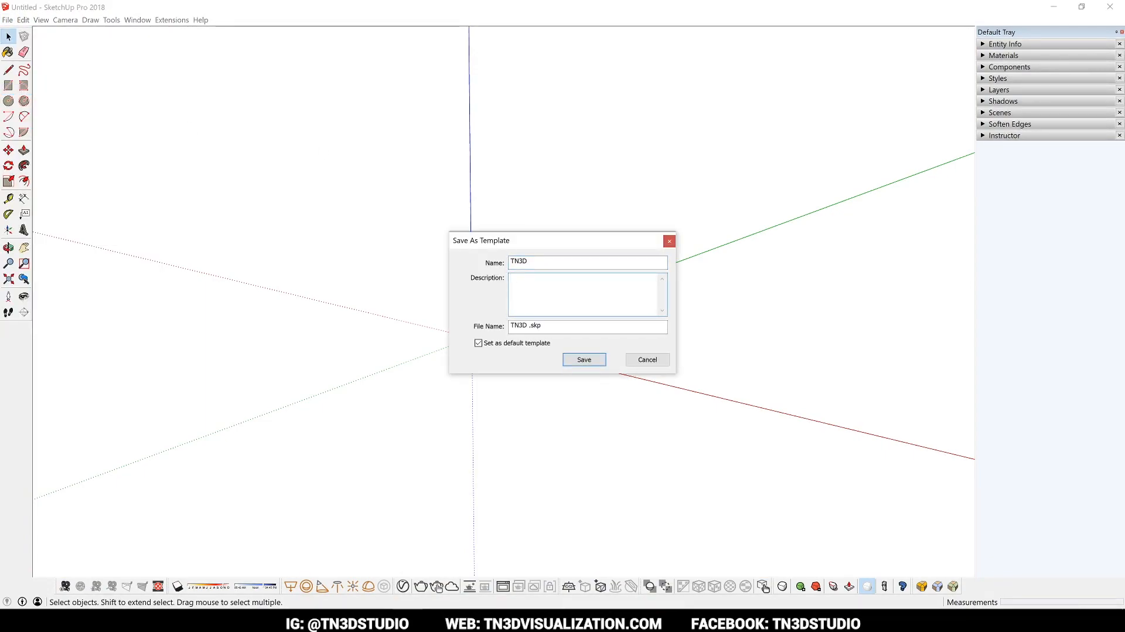
text(Arch. Modeling T)
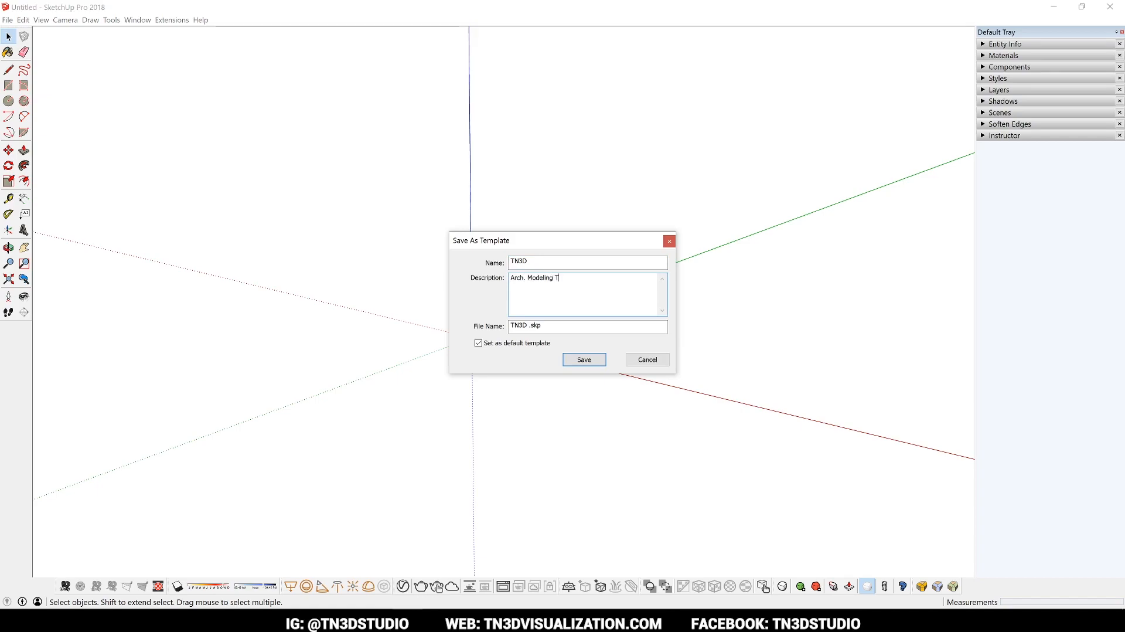